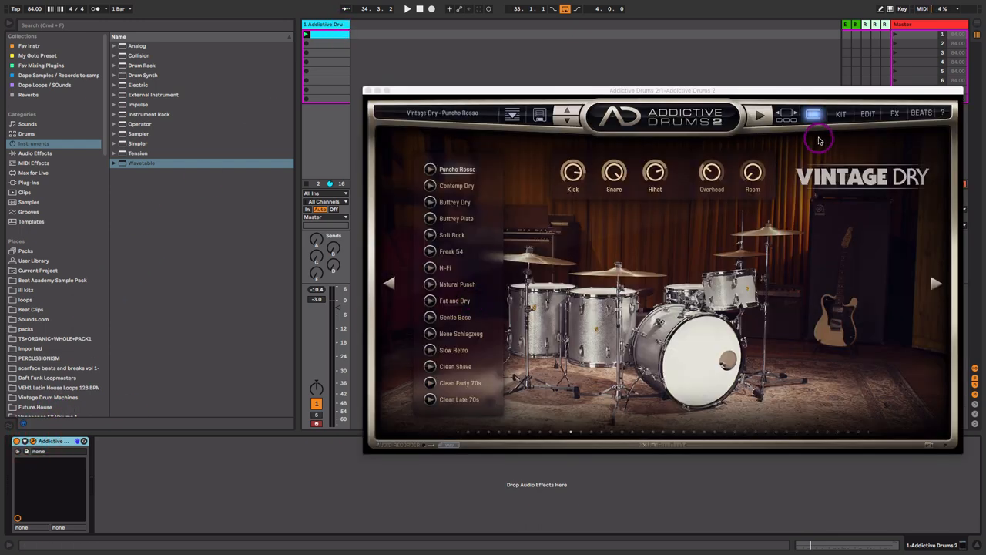
pyautogui.moveTo(807, 206)
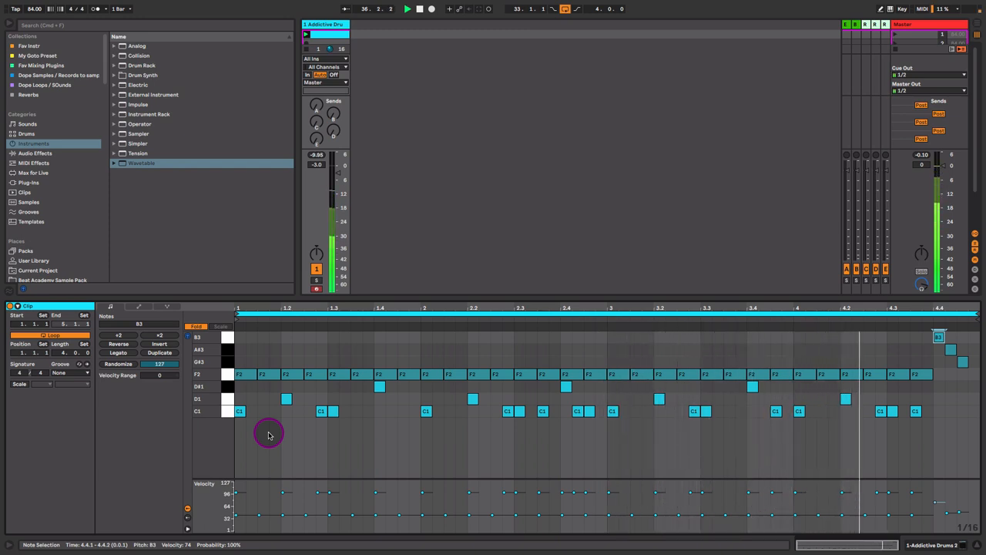
# Step: Rearrange kick and hi-hat notes in the drum clip's note editor
pyautogui.click(286, 376)
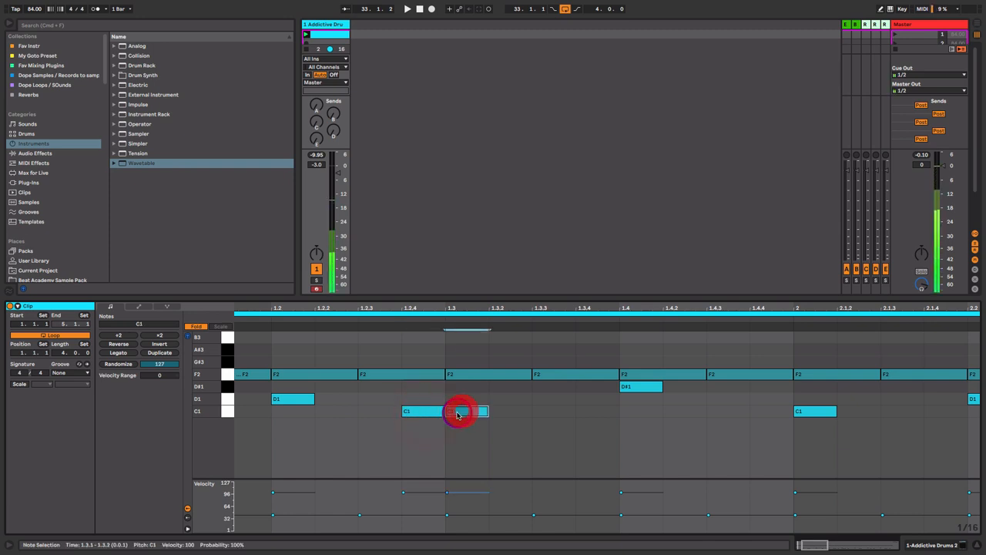
pyautogui.click(459, 410)
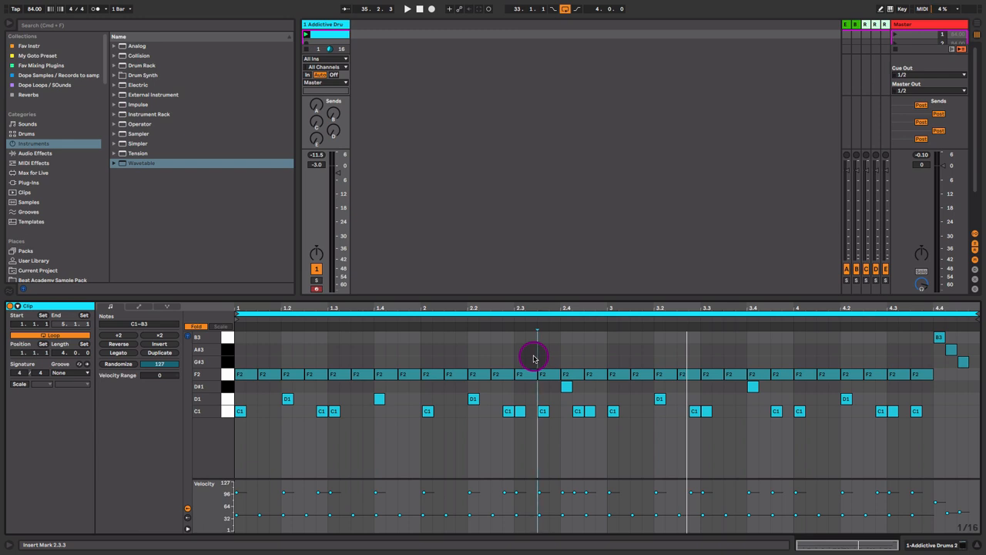
pyautogui.click(287, 397)
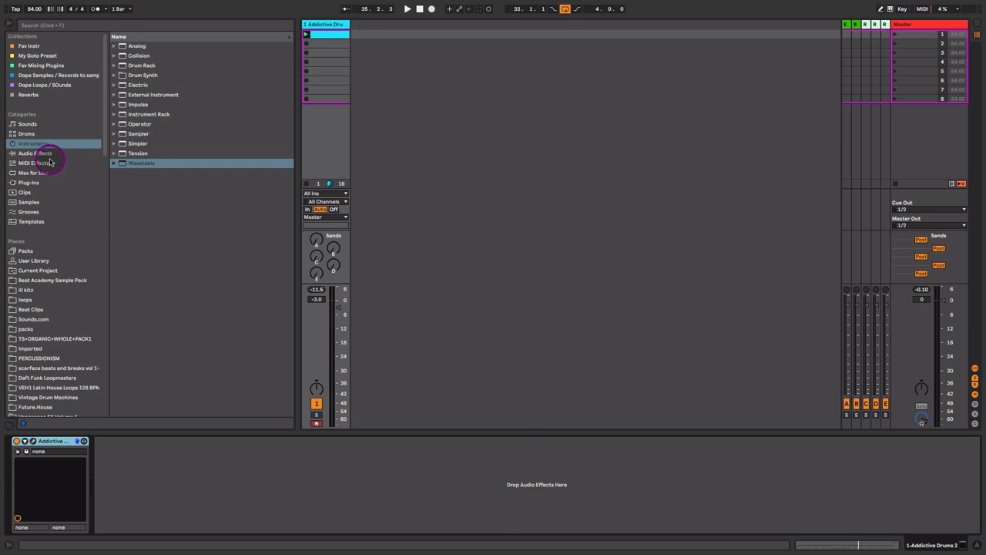
# Step: Add Overdrive to the drums with drive ~37%, tone ~62% and dry/wet 26%
pyautogui.click(35, 154)
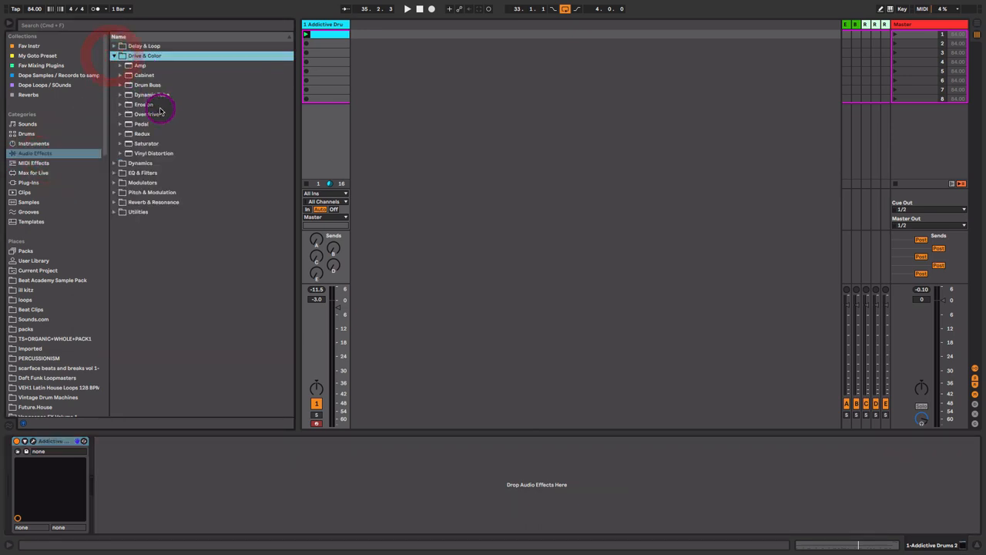
pyautogui.doubleClick(147, 114)
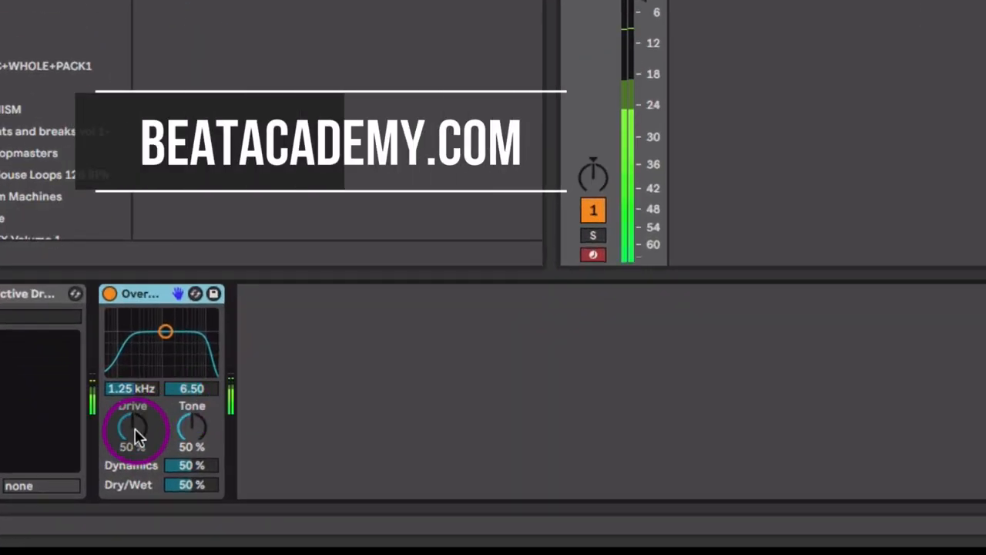
pyautogui.moveTo(132, 429); pyautogui.dragTo(132, 444)
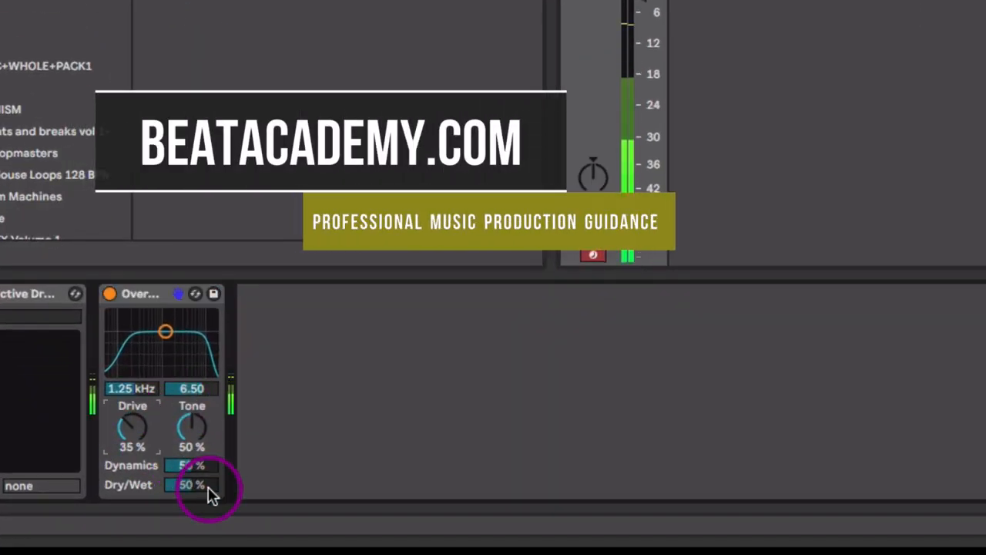
pyautogui.moveTo(191, 429); pyautogui.dragTo(191, 432)
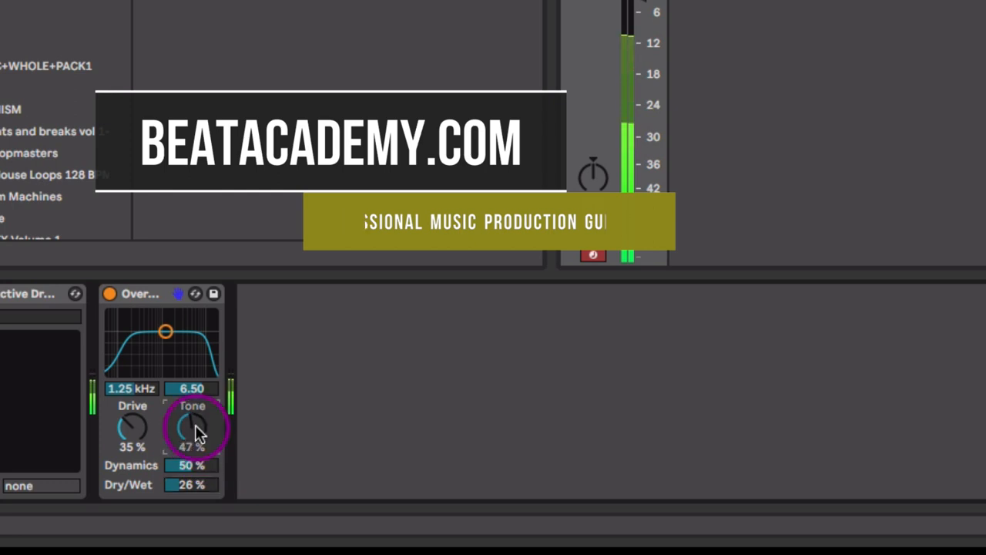
pyautogui.moveTo(191, 425); pyautogui.dragTo(191, 443)
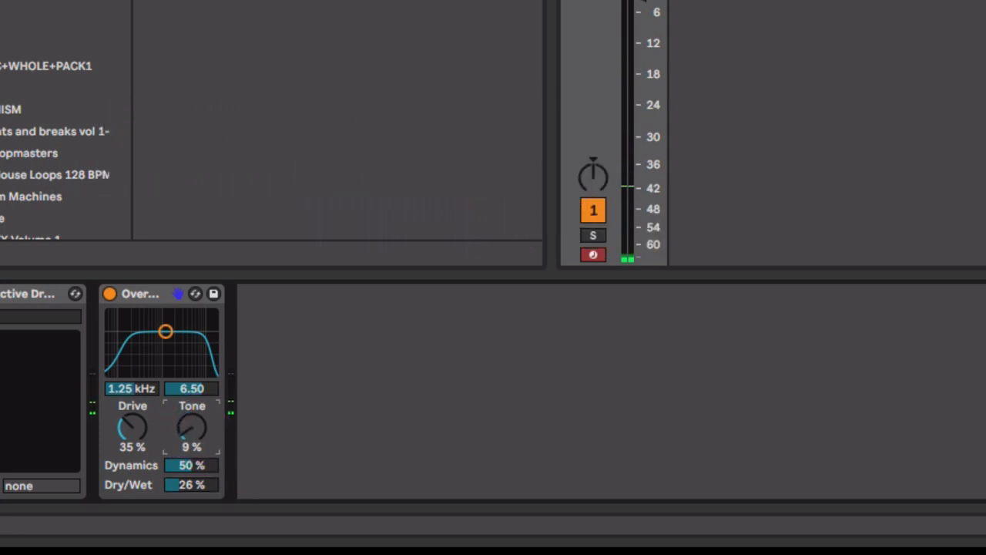
pyautogui.moveTo(132, 429); pyautogui.dragTo(132, 431)
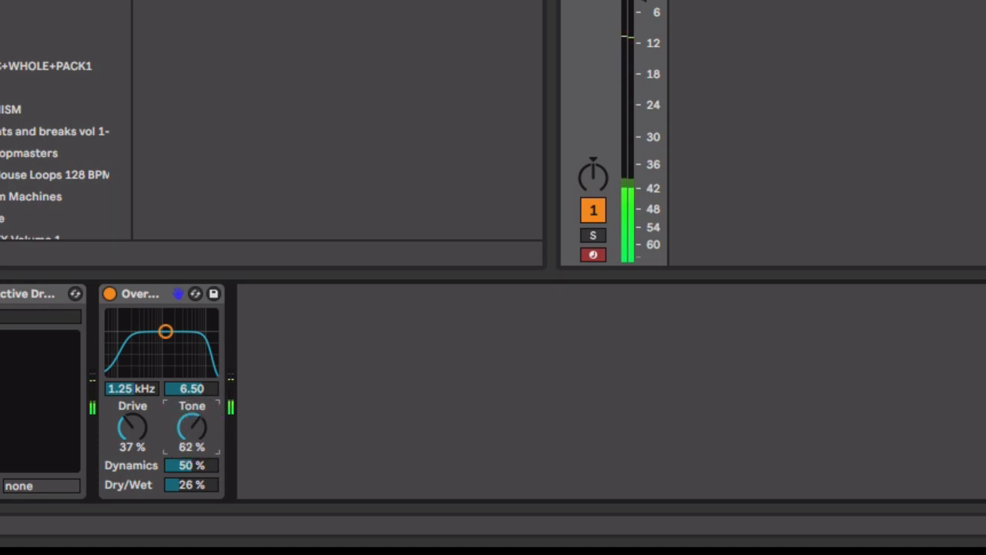
pyautogui.moveTo(191, 428); pyautogui.dragTo(191, 393)
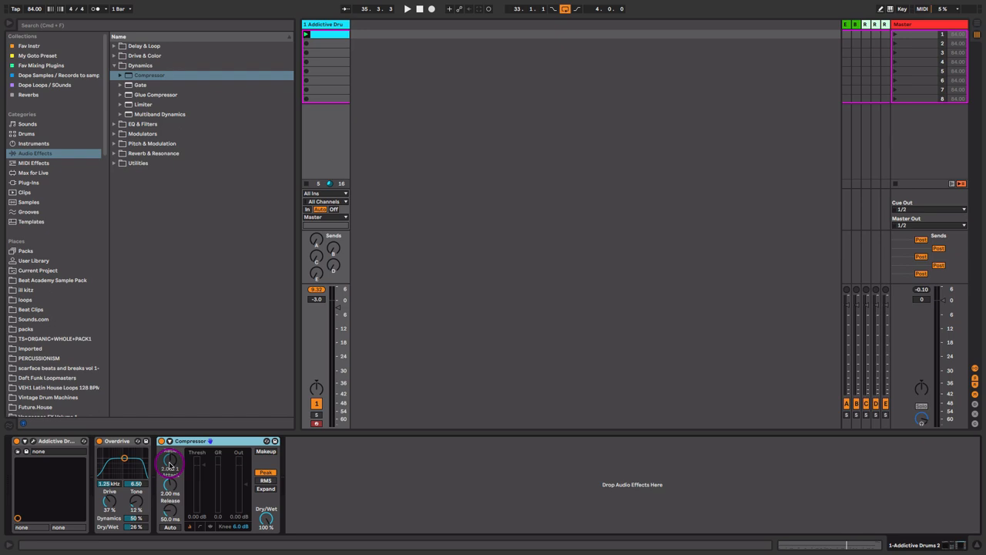
# Step: Set the Compressor to 6:1 ratio, threshold near -31 dB and 12.5 ms attack
pyautogui.moveTo(170, 465); pyautogui.dragTo(169, 455)
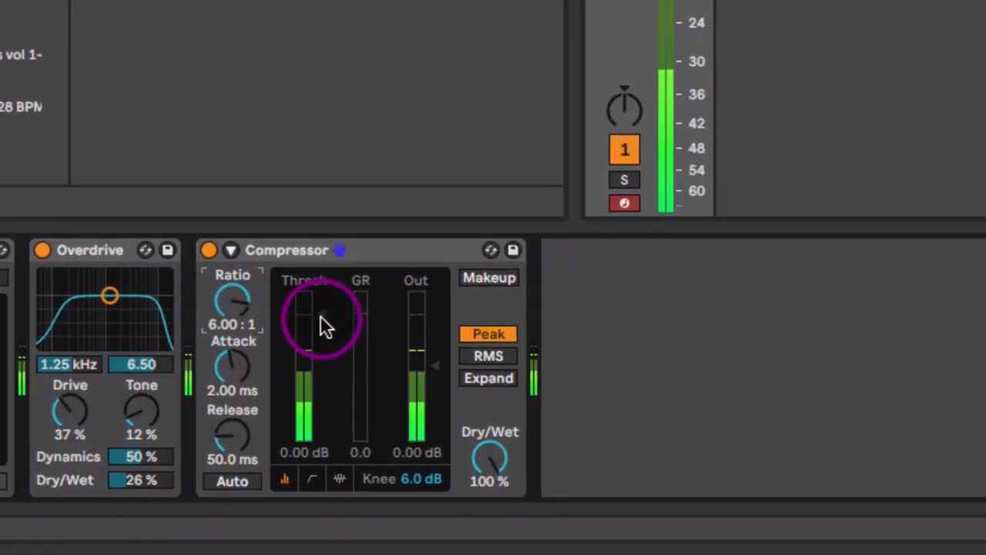
pyautogui.moveTo(323, 323); pyautogui.dragTo(324, 428)
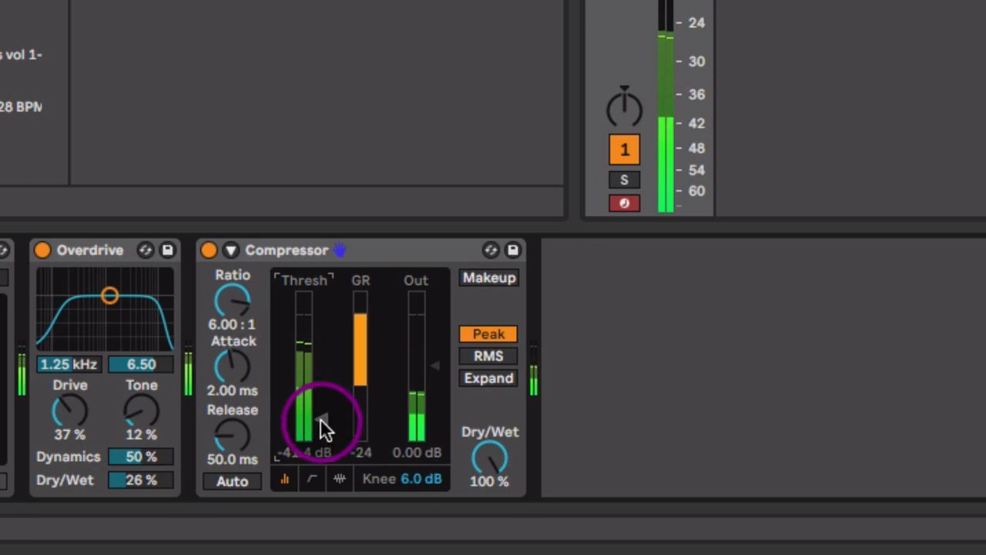
pyautogui.moveTo(321, 428); pyautogui.dragTo(321, 401)
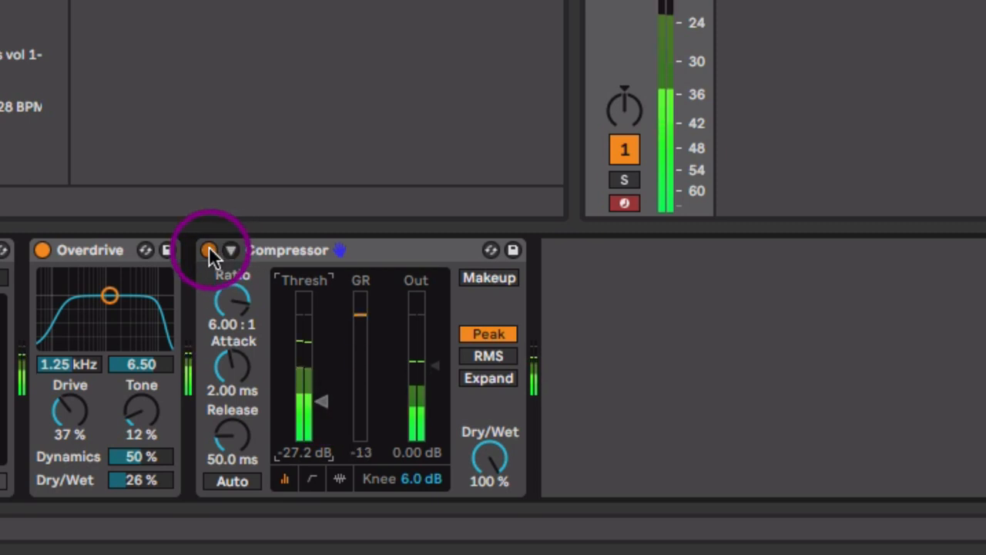
pyautogui.click(210, 249)
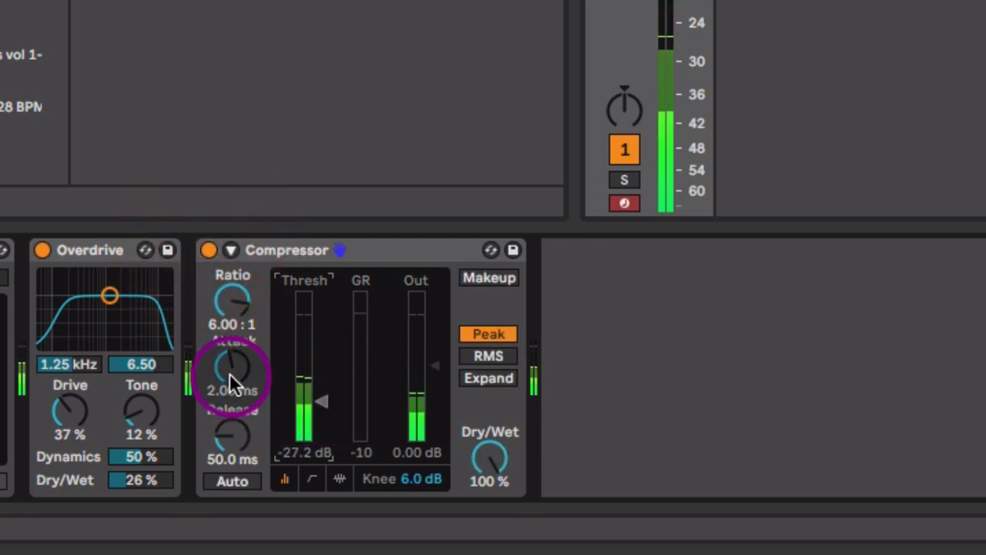
pyautogui.moveTo(234, 374); pyautogui.dragTo(234, 351)
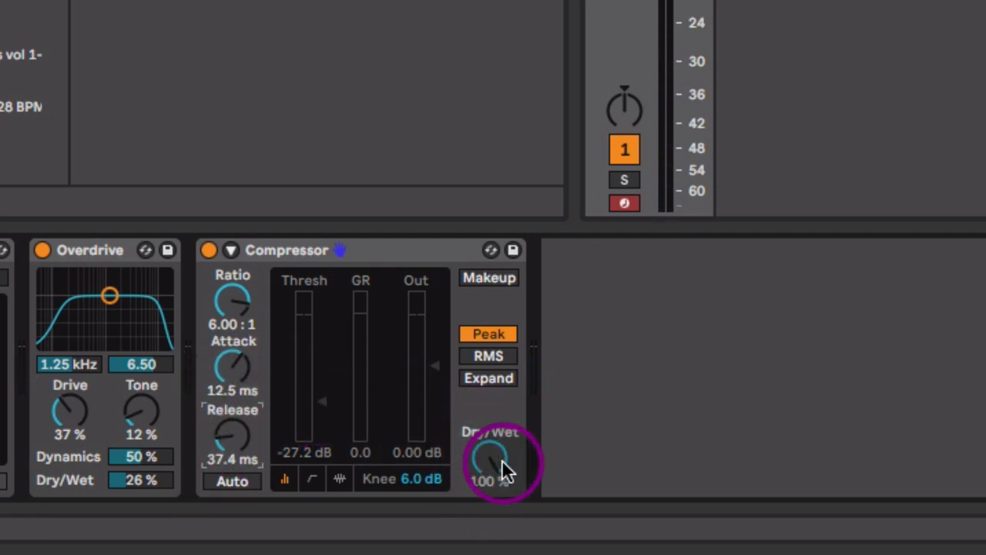
# Step: Lower the Compressor mix to about 71% wet, bypassing it to compare the sound
pyautogui.moveTo(492, 459); pyautogui.dragTo(491, 474)
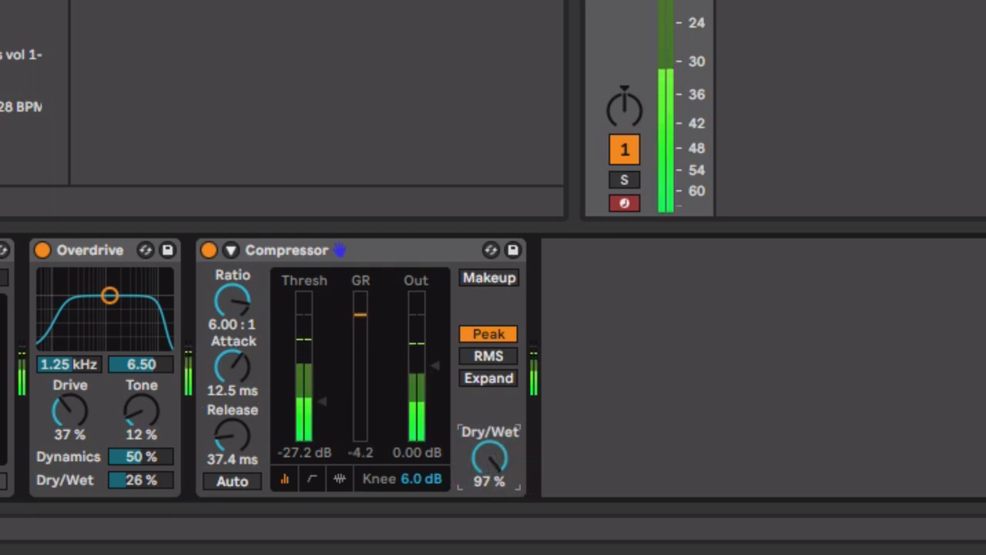
pyautogui.moveTo(490, 459); pyautogui.dragTo(490, 480)
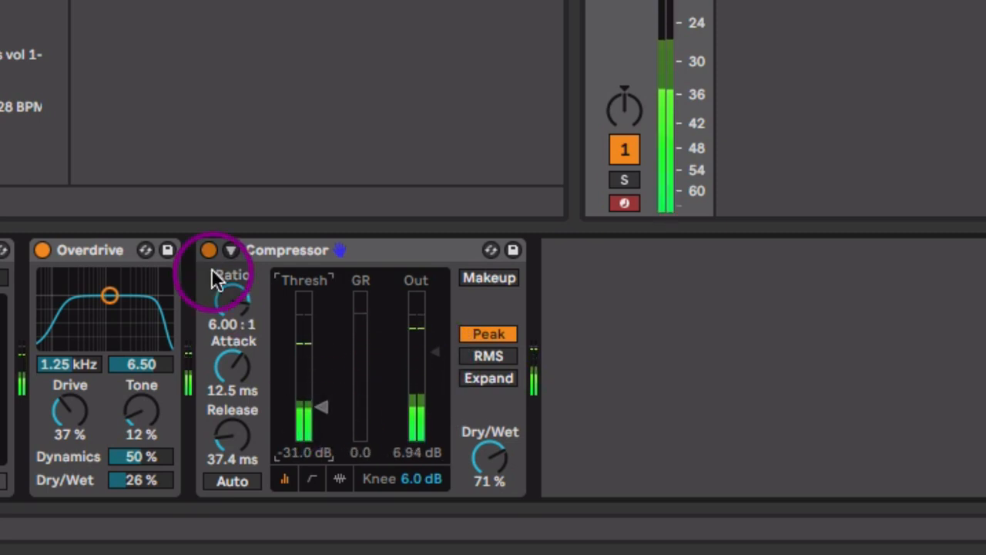
pyautogui.click(210, 250)
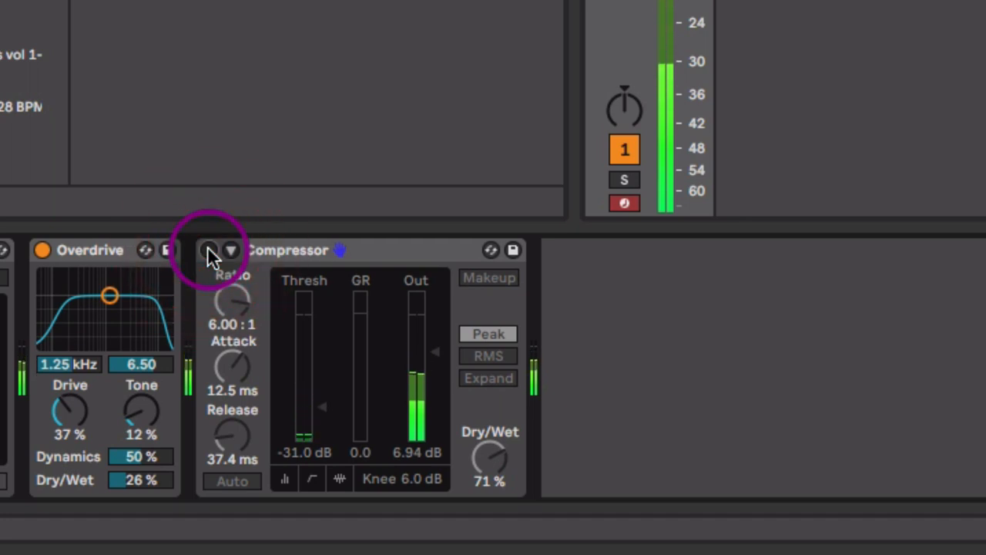
pyautogui.click(208, 250)
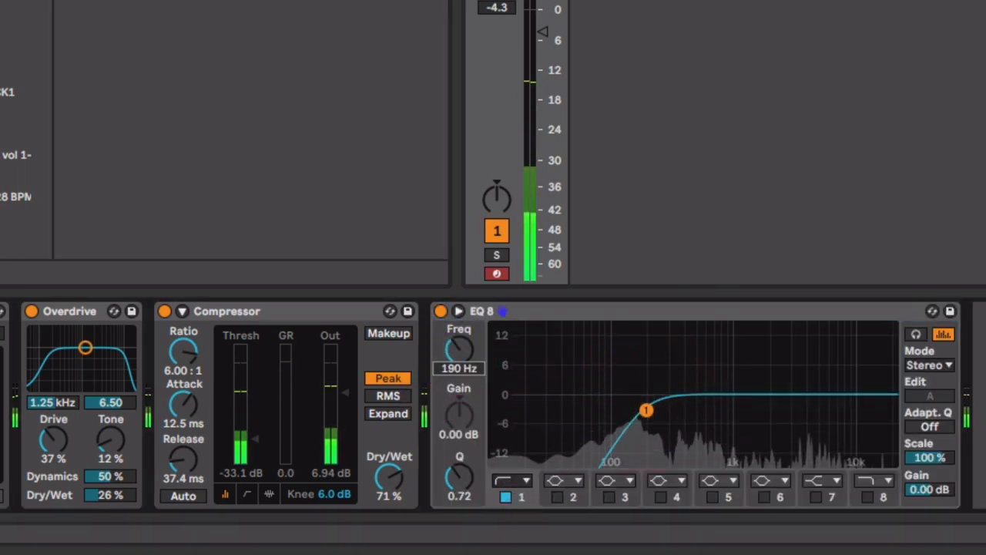
# Step: Shape the EQ Eight with a low cut near 190 Hz and a high cut near 9.8 kHz
pyautogui.moveTo(646, 410); pyautogui.dragTo(632, 409)
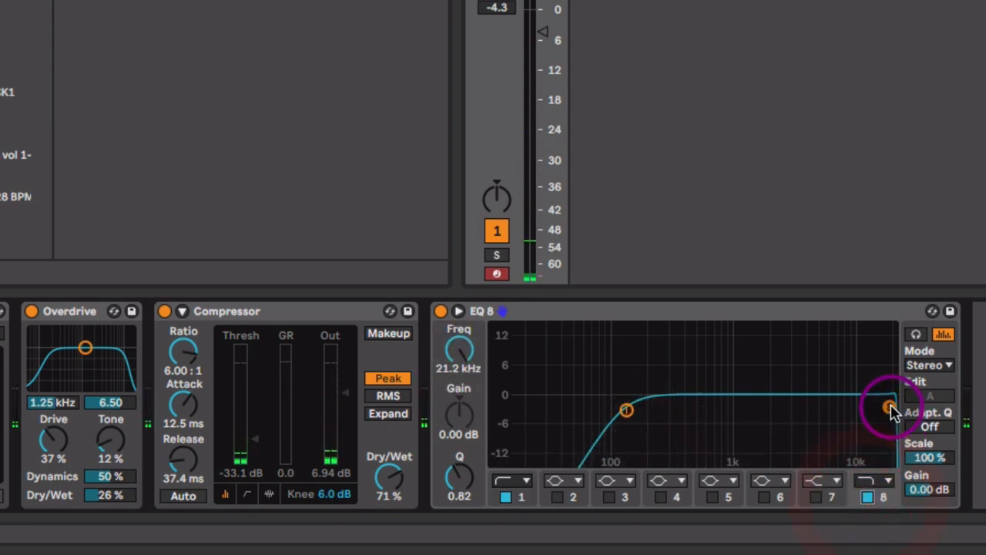
pyautogui.moveTo(891, 407); pyautogui.dragTo(849, 410)
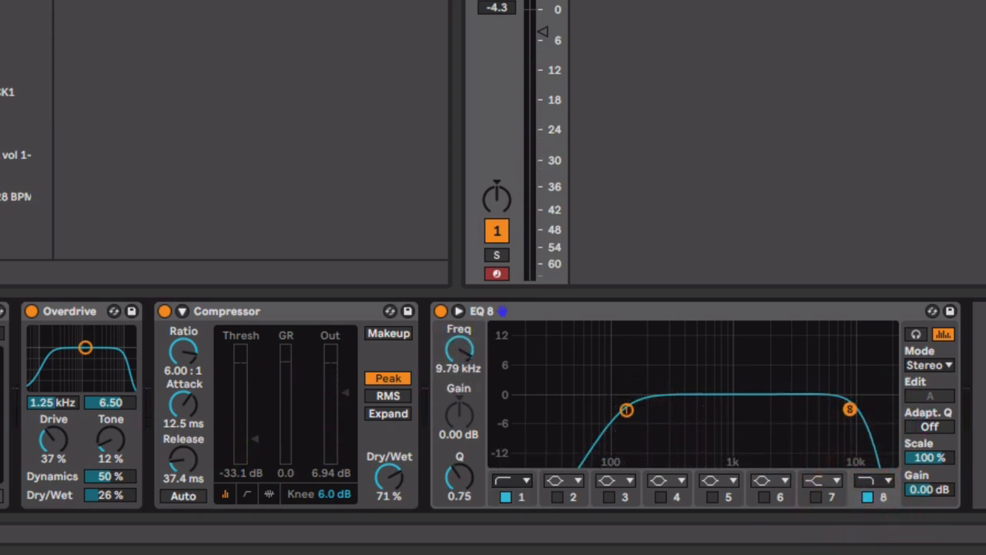
pyautogui.moveTo(851, 409); pyautogui.dragTo(855, 409)
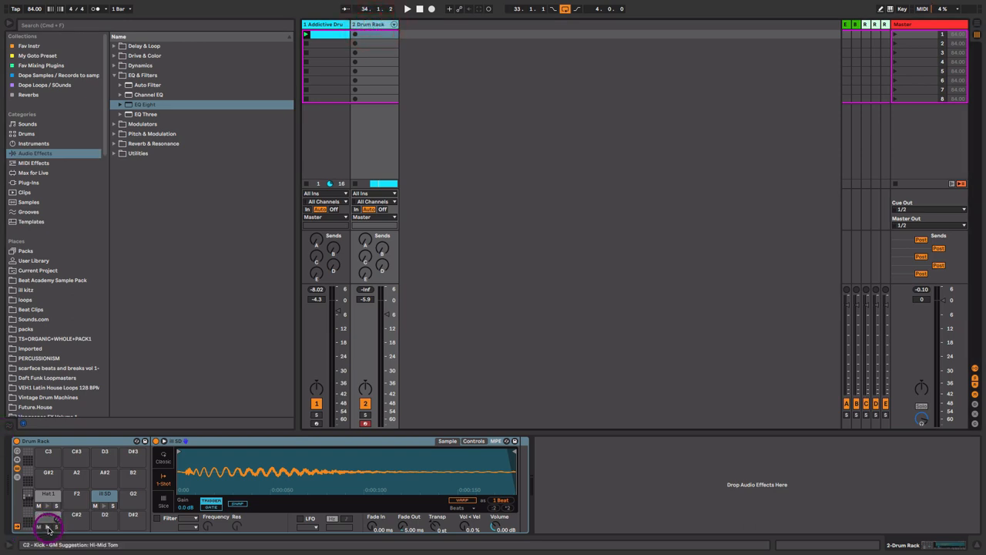
# Step: Audition the kick, tambourine and cymbal pads, then bring up the first drum track's pattern clip
pyautogui.click(104, 505)
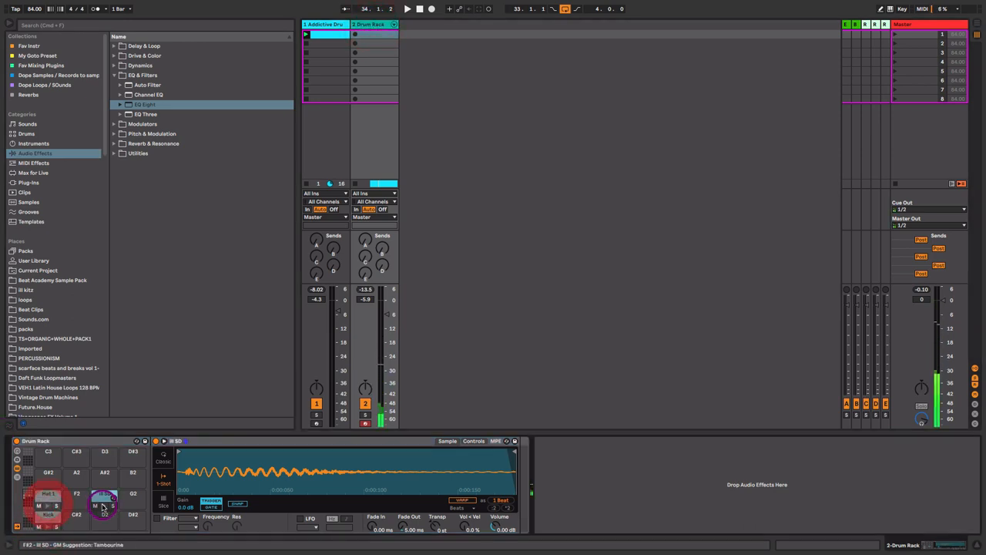
pyautogui.click(48, 516)
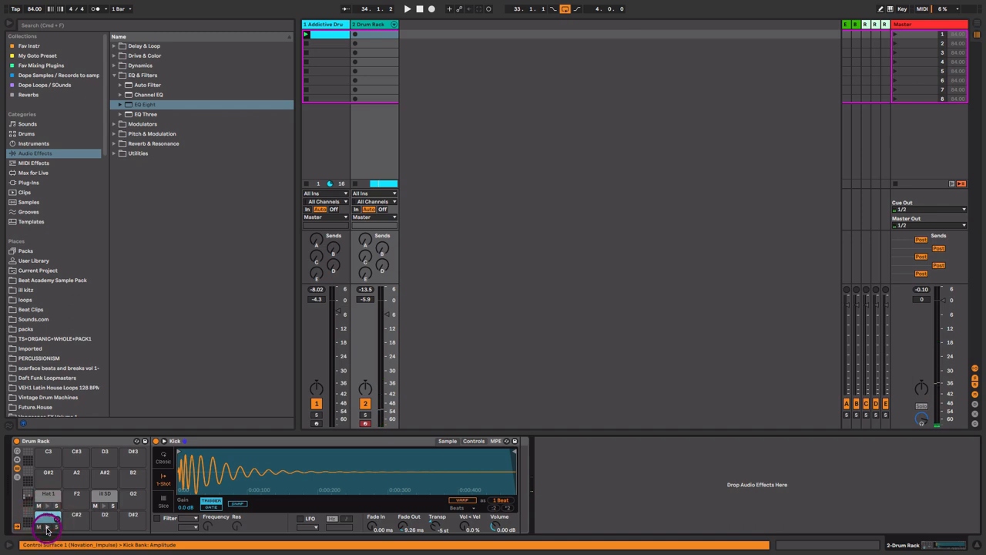
pyautogui.click(48, 524)
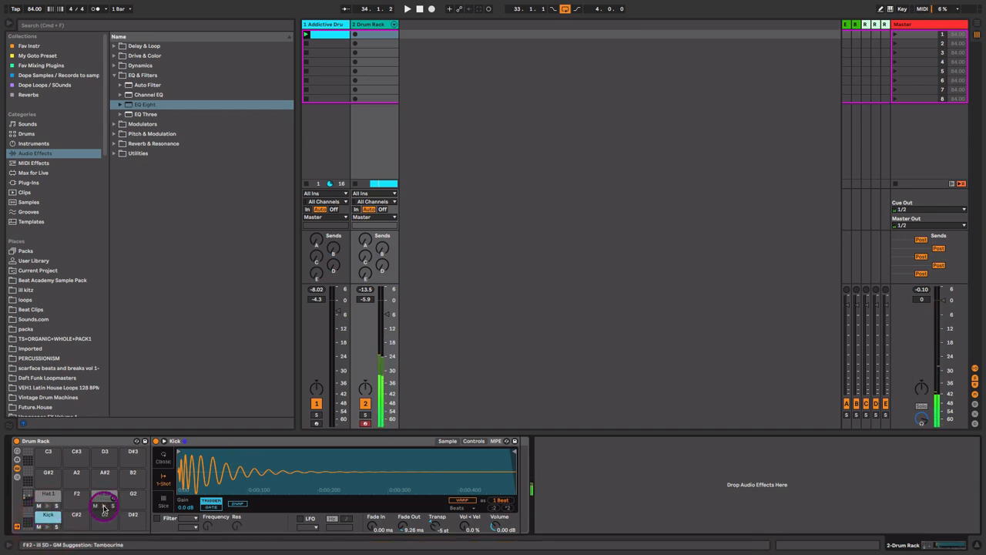
pyautogui.click(103, 499)
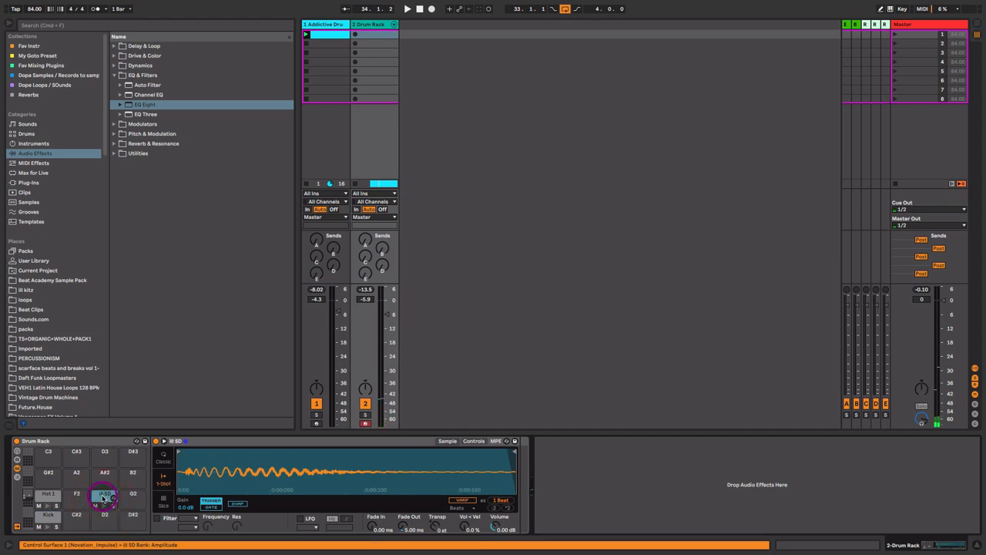
pyautogui.click(46, 496)
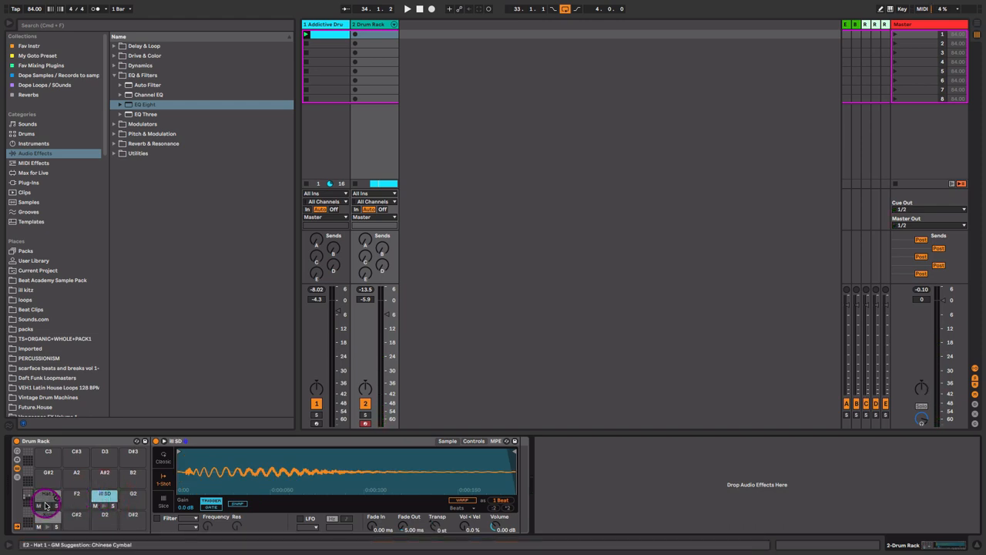
pyautogui.click(46, 505)
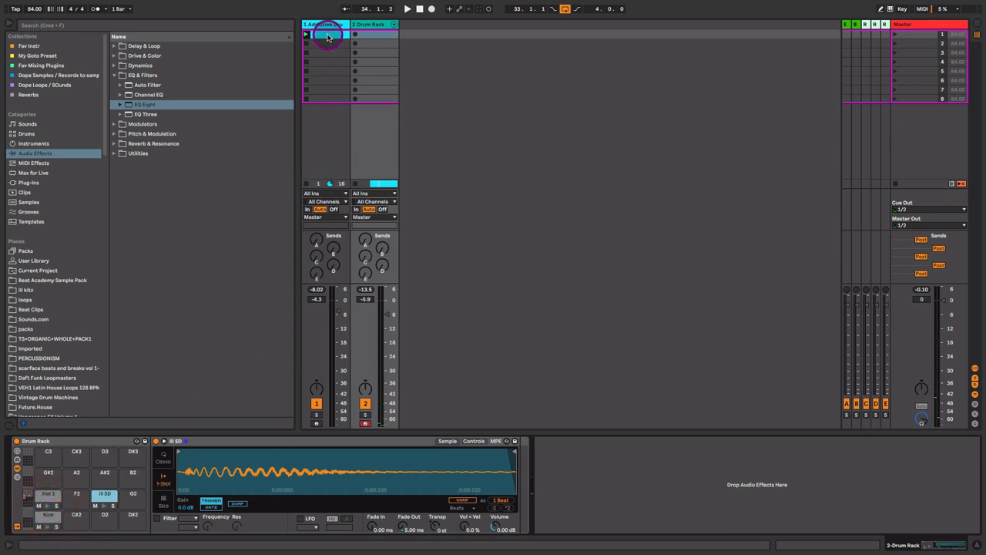
pyautogui.click(372, 25)
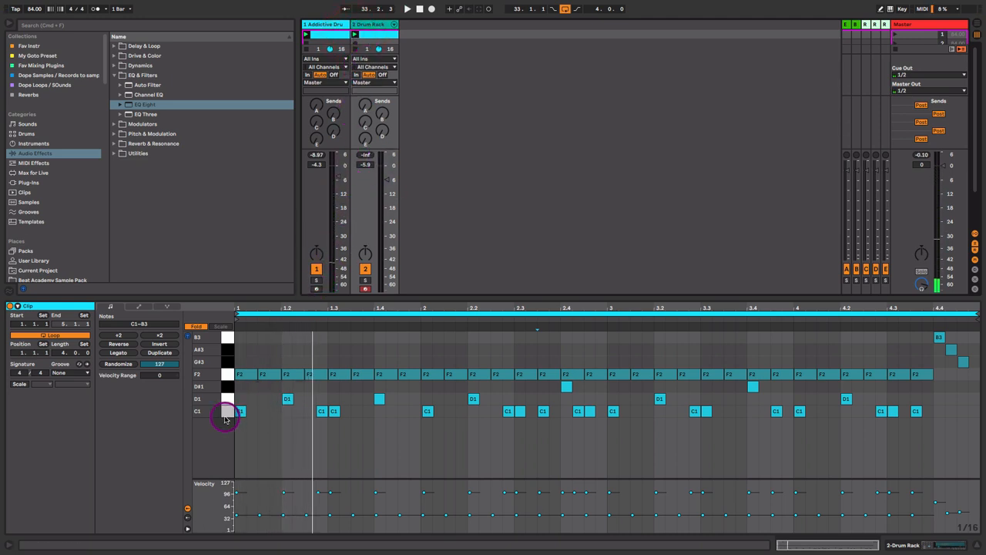
# Step: Audition rows in the piano roll and return to the Drum Rack device view
pyautogui.click(241, 410)
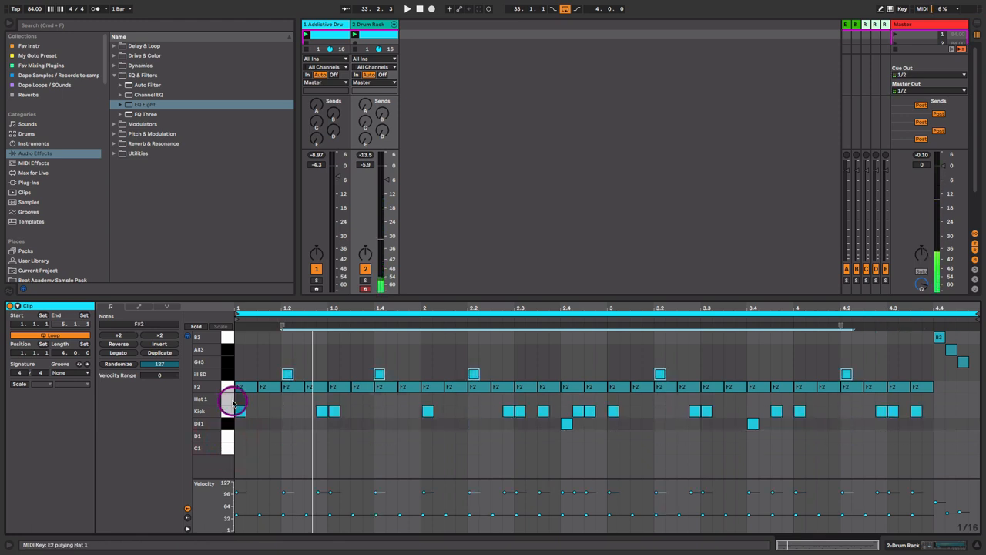
pyautogui.click(233, 399)
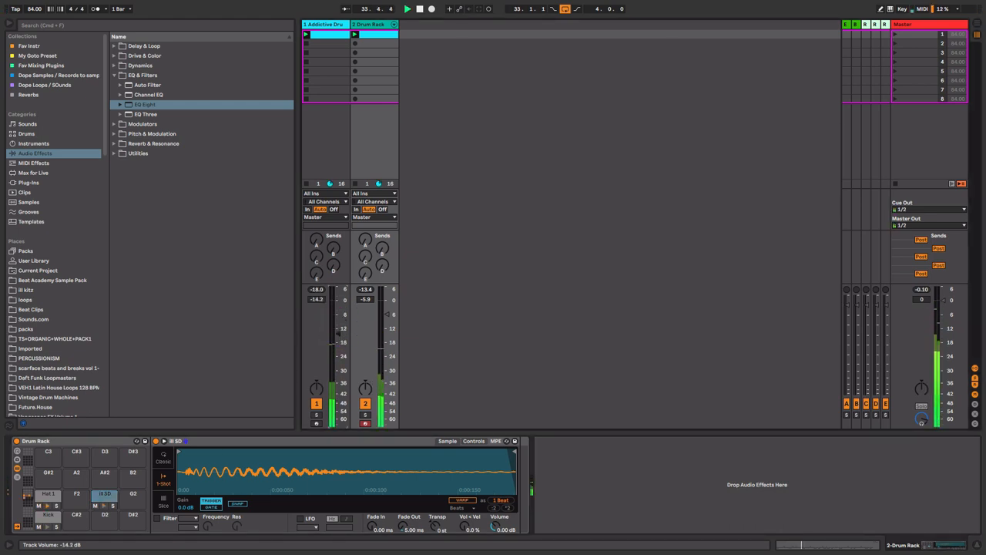
# Step: Set the Drum Rack track near -14 dB and the Additive Drums track near -13 dB
pyautogui.moveTo(315, 404); pyautogui.dragTo(314, 397)
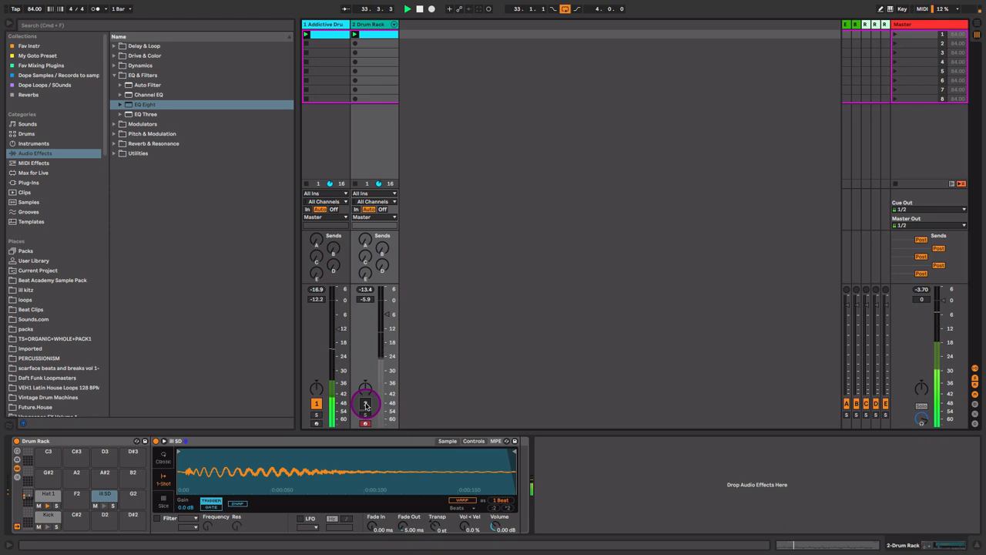
pyautogui.moveTo(365, 404); pyautogui.dragTo(369, 377)
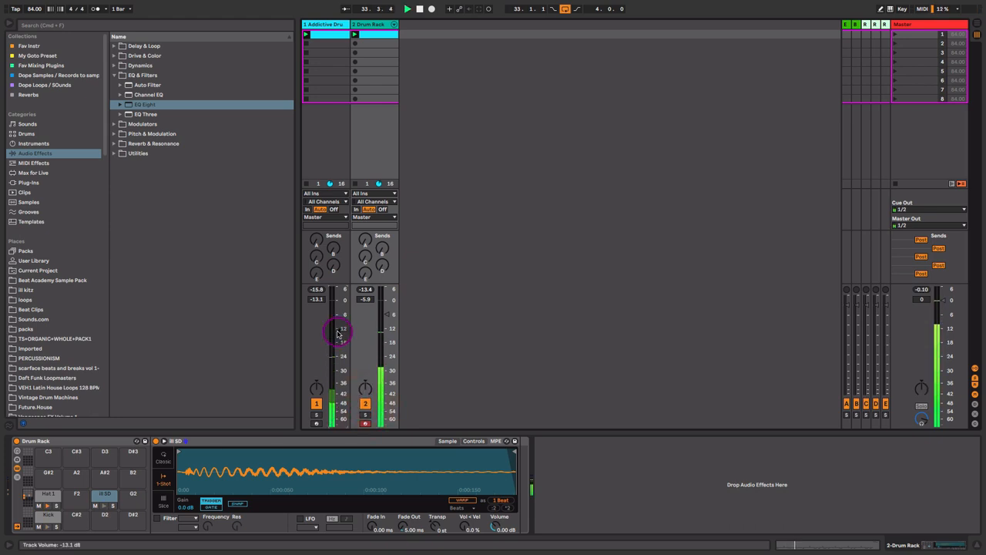
pyautogui.moveTo(338, 333); pyautogui.dragTo(337, 330)
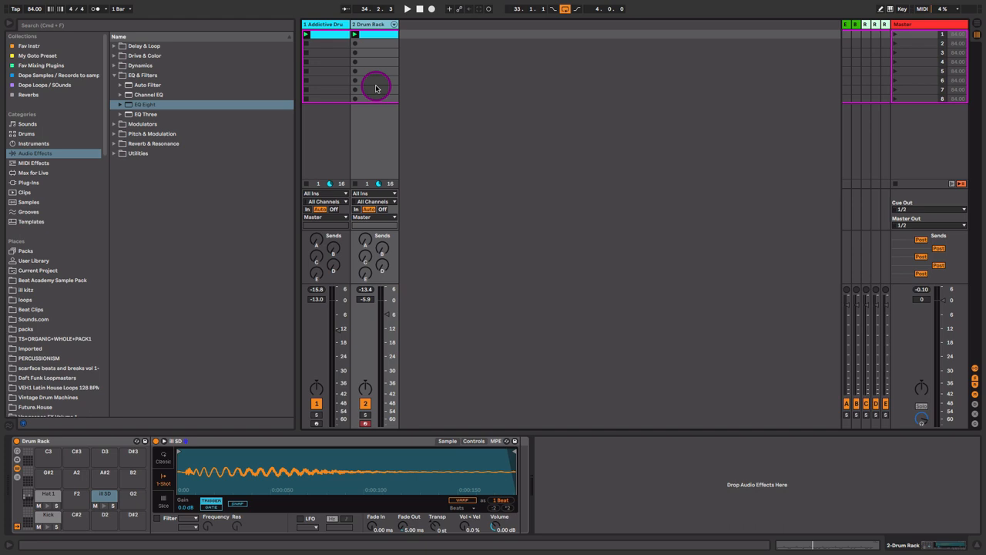
pyautogui.click(323, 25)
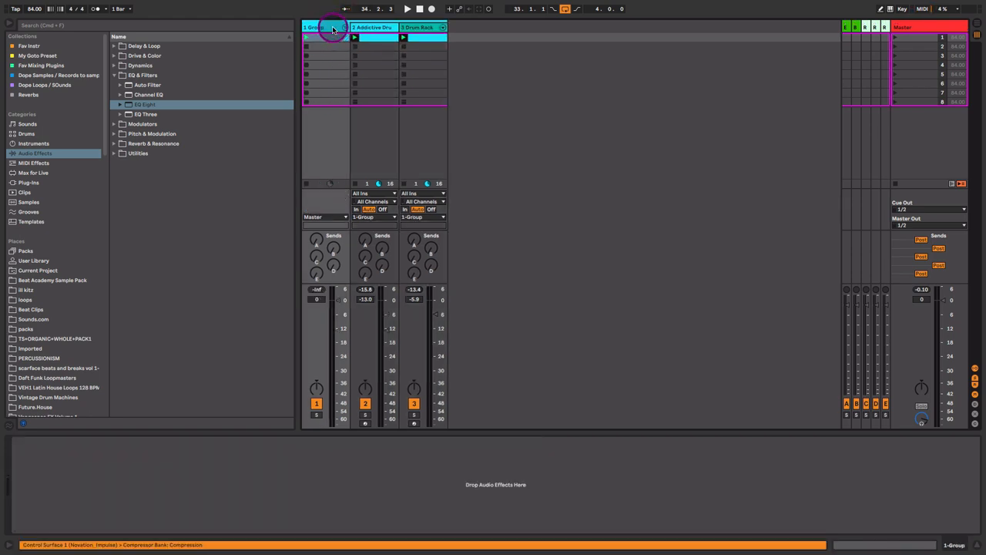
# Step: Select the new drum group track that holds both drum tracks
pyautogui.click(324, 28)
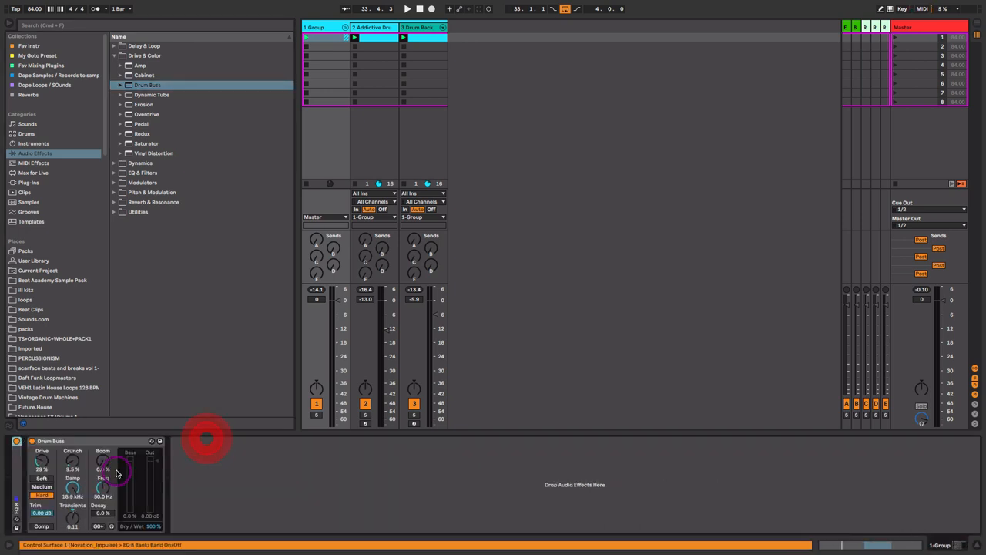
# Step: Put Drum Buss on the drum group with crunch around 16% and boom at 23%
pyautogui.moveTo(102, 481); pyautogui.dragTo(102, 470)
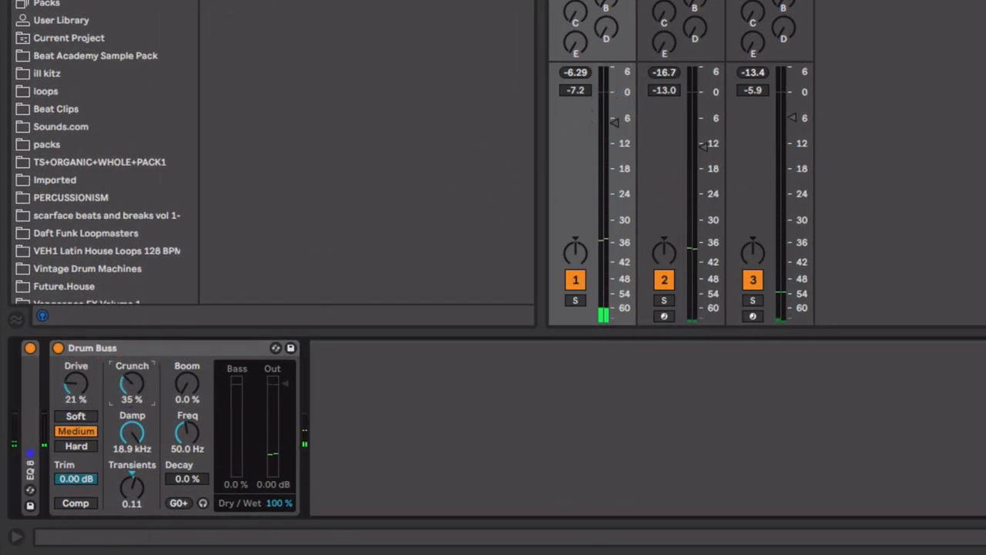
pyautogui.moveTo(133, 385); pyautogui.dragTo(133, 378)
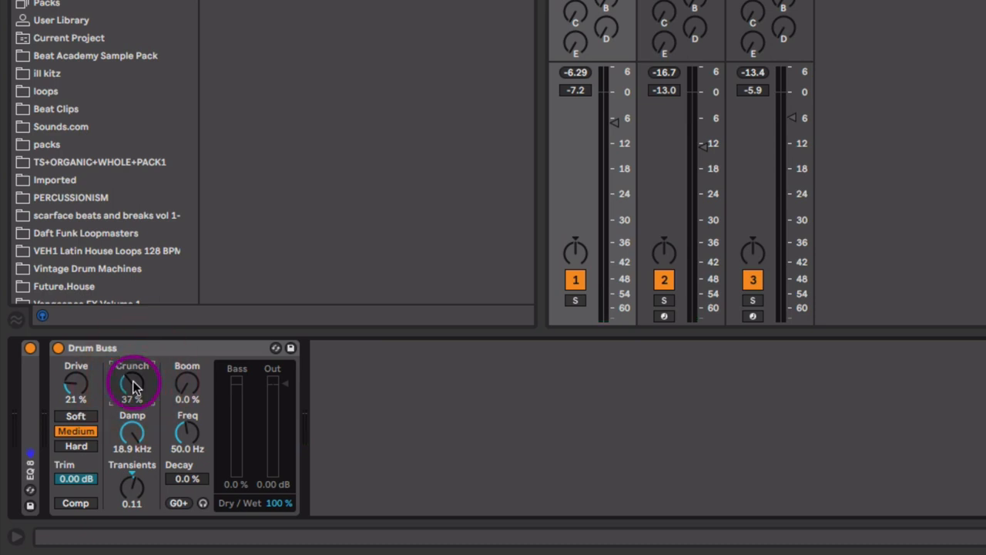
pyautogui.moveTo(133, 382); pyautogui.dragTo(132, 377)
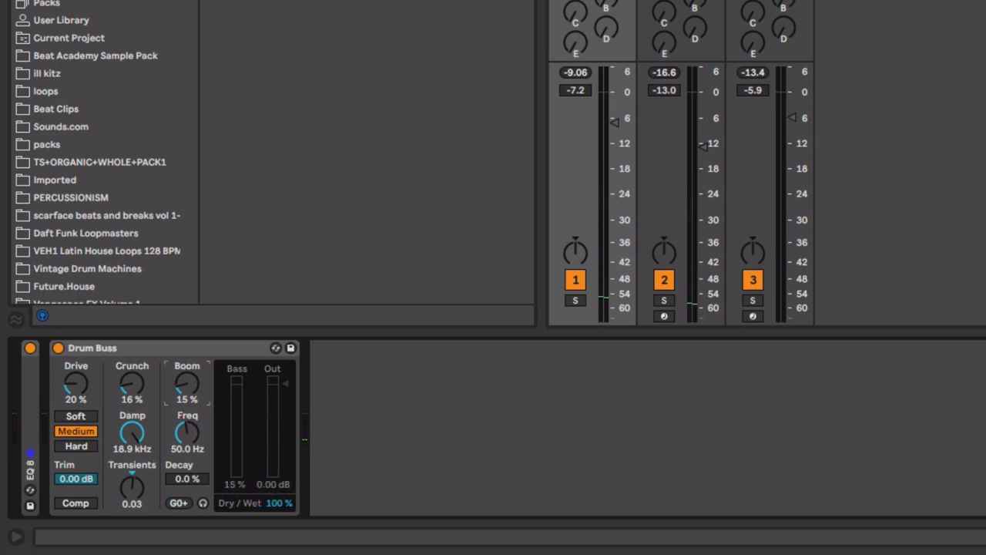
pyautogui.moveTo(188, 385); pyautogui.dragTo(191, 378)
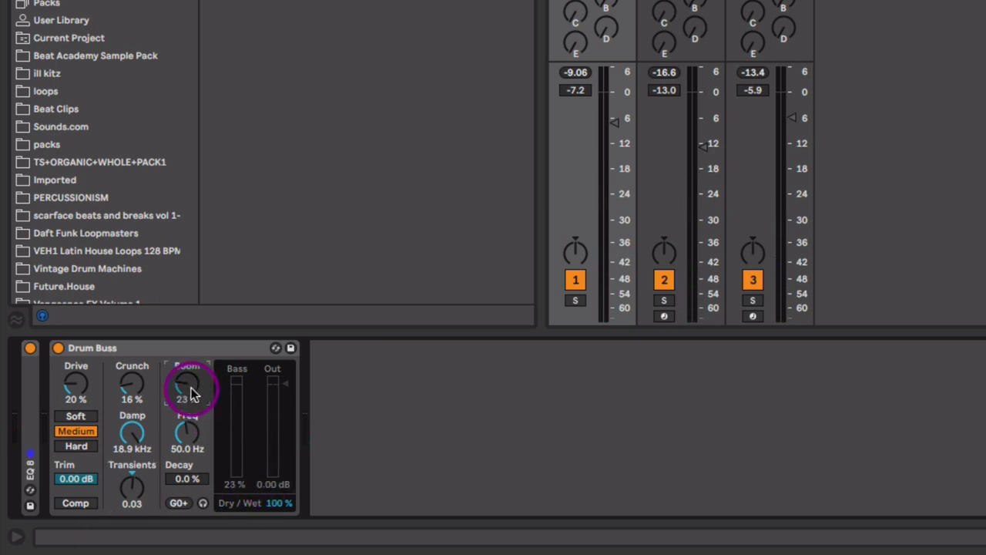
pyautogui.moveTo(188, 385); pyautogui.dragTo(193, 377)
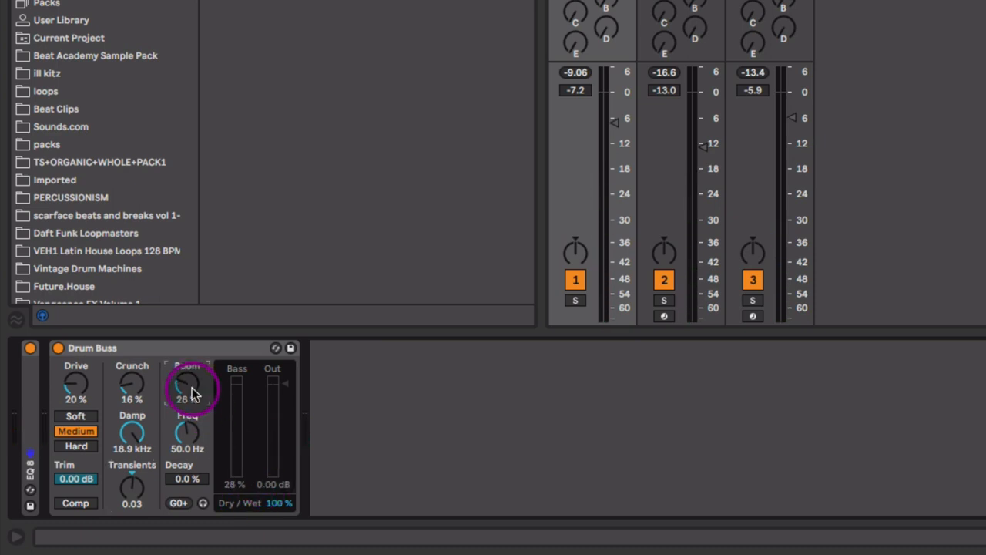
pyautogui.moveTo(188, 385); pyautogui.dragTo(188, 382)
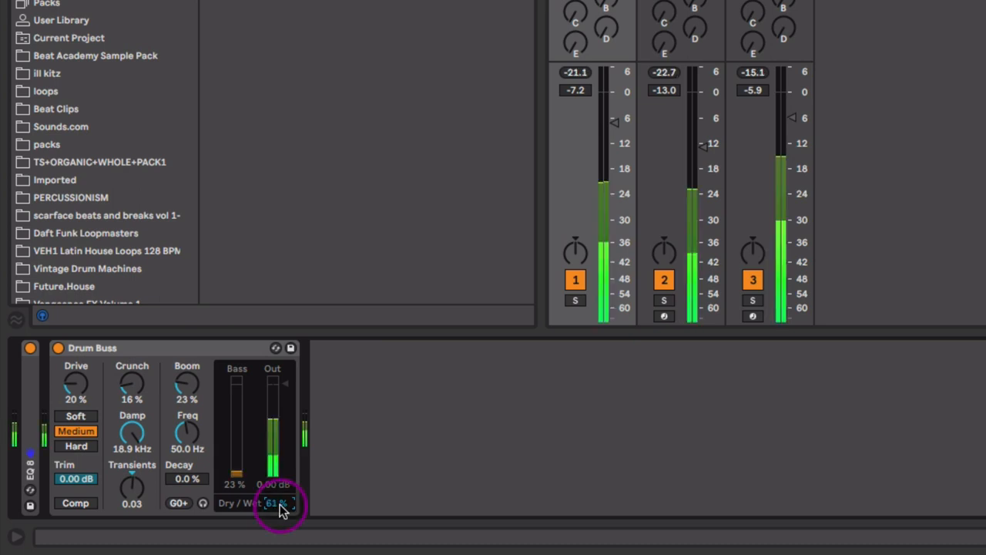
# Step: Lower the Drum Buss dry/wet to about half and adjust the boom decay, bypassing to compare
pyautogui.moveTo(276, 502); pyautogui.dragTo(276, 507)
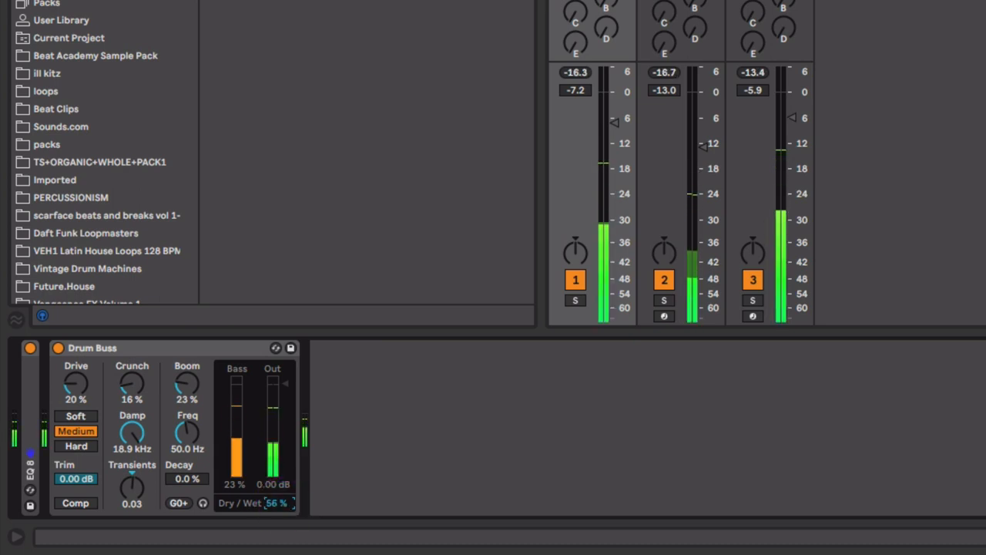
pyautogui.click(59, 348)
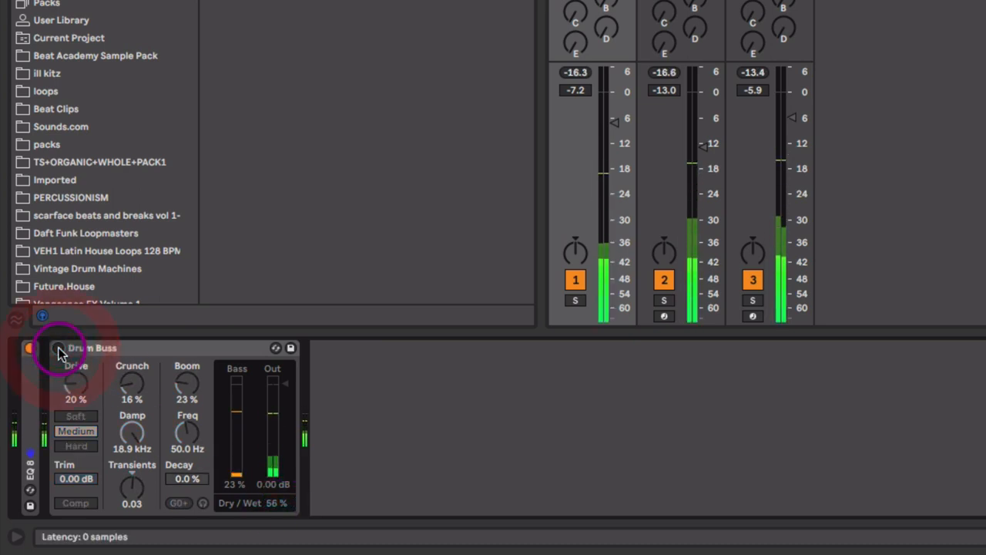
pyautogui.click(31, 349)
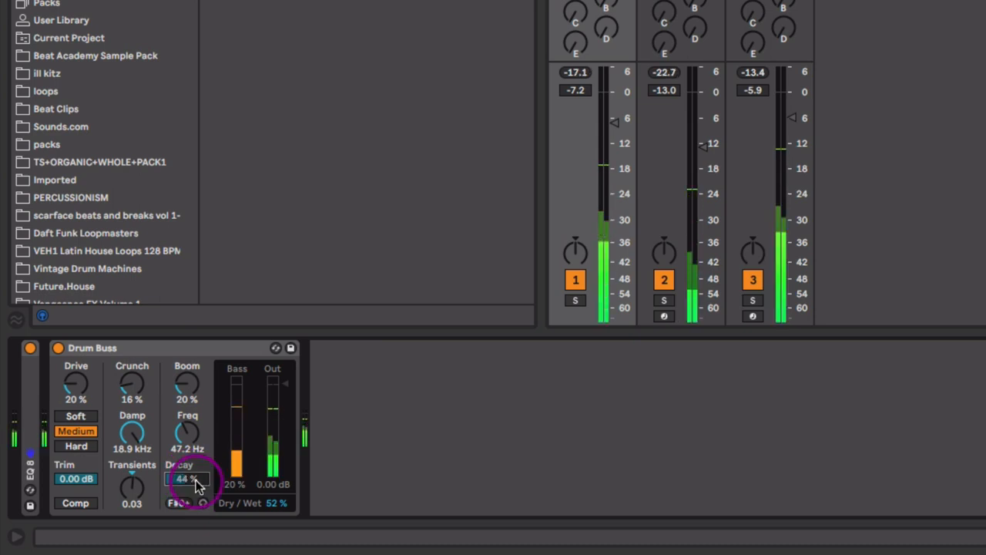
pyautogui.moveTo(185, 478); pyautogui.dragTo(185, 493)
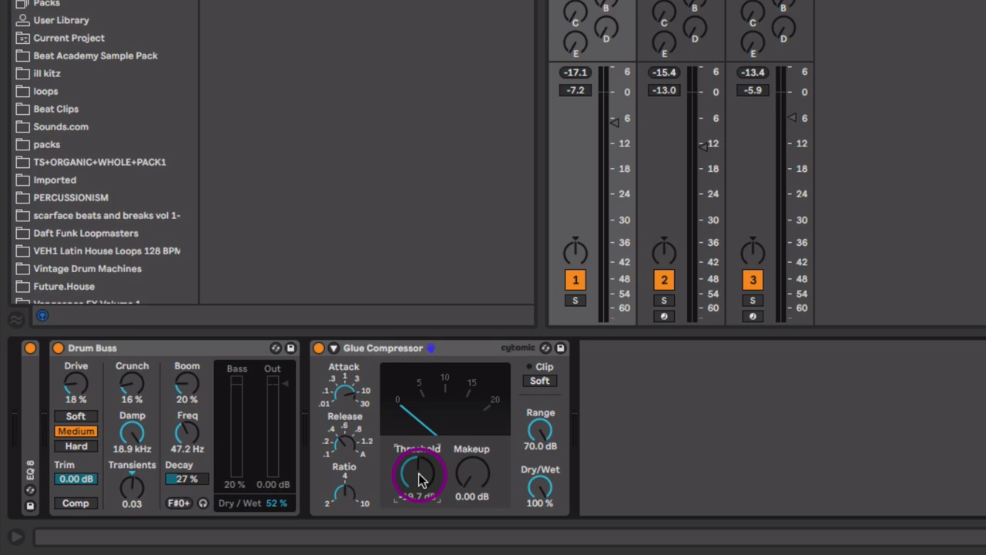
# Step: Bring the Glue Compressor threshold down to about -19.7 dB
pyautogui.moveTo(419, 475); pyautogui.dragTo(419, 481)
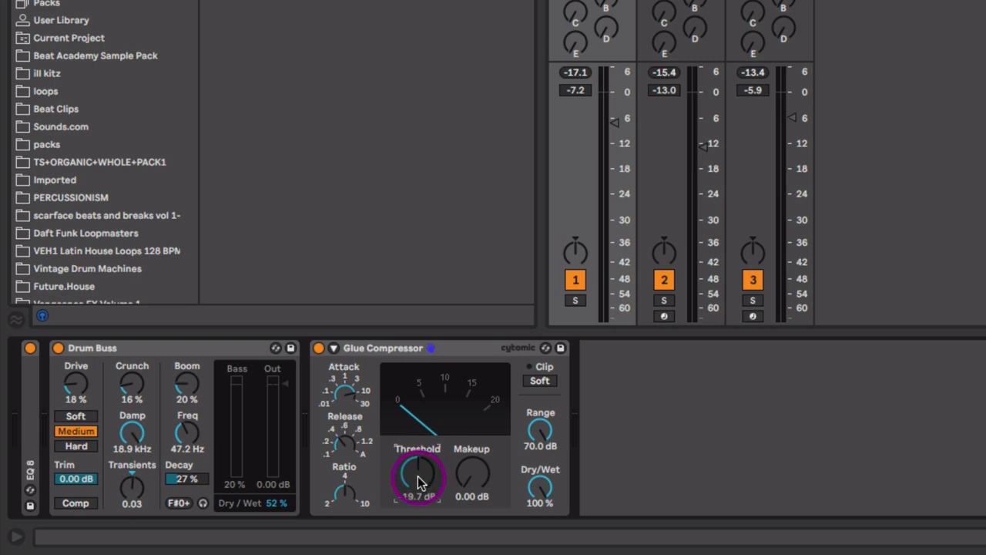
pyautogui.moveTo(419, 474); pyautogui.dragTo(423, 490)
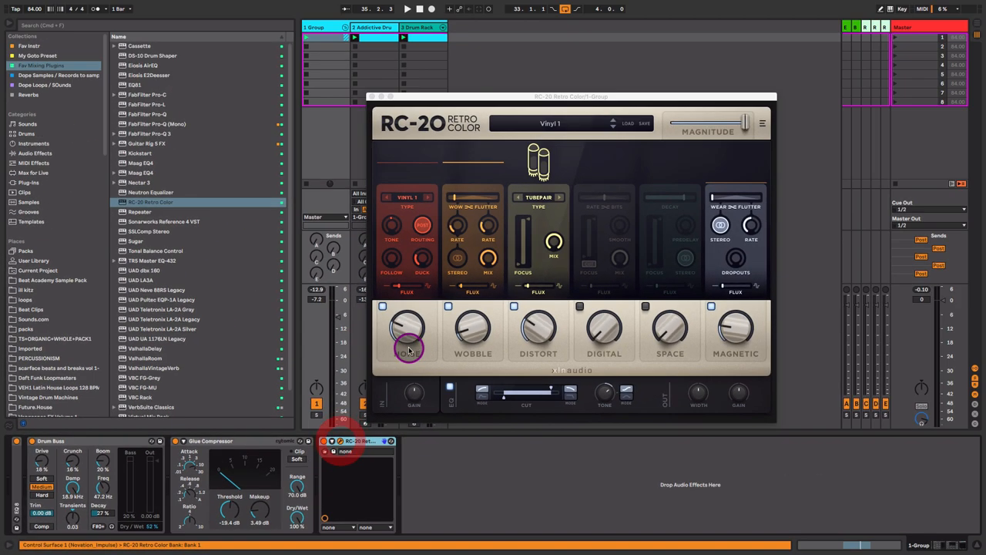
# Step: Place RC-20 Retro Color after the Glue Compressor and lower its Flux and Magnitude
pyautogui.moveTo(406, 327); pyautogui.dragTo(407, 367)
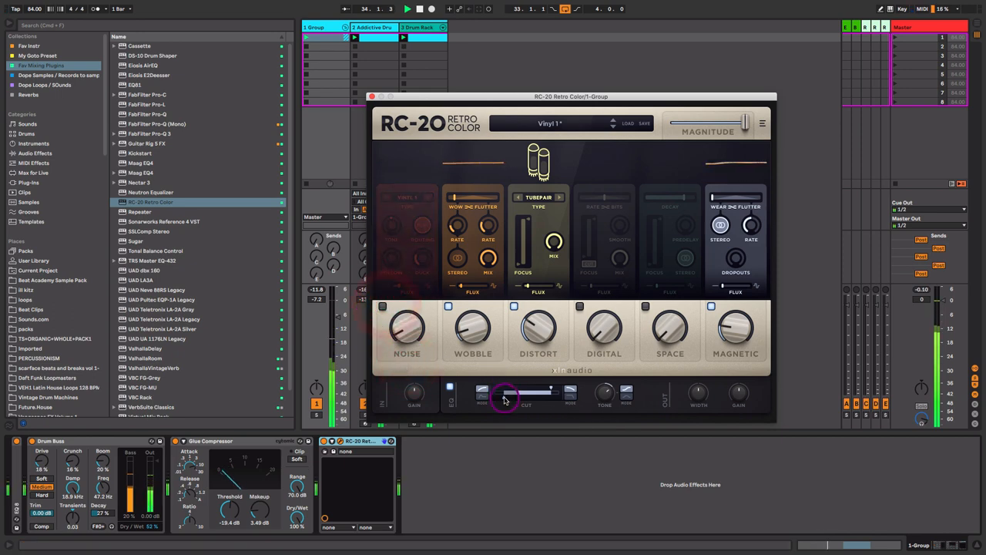
pyautogui.moveTo(532, 392); pyautogui.dragTo(508, 393)
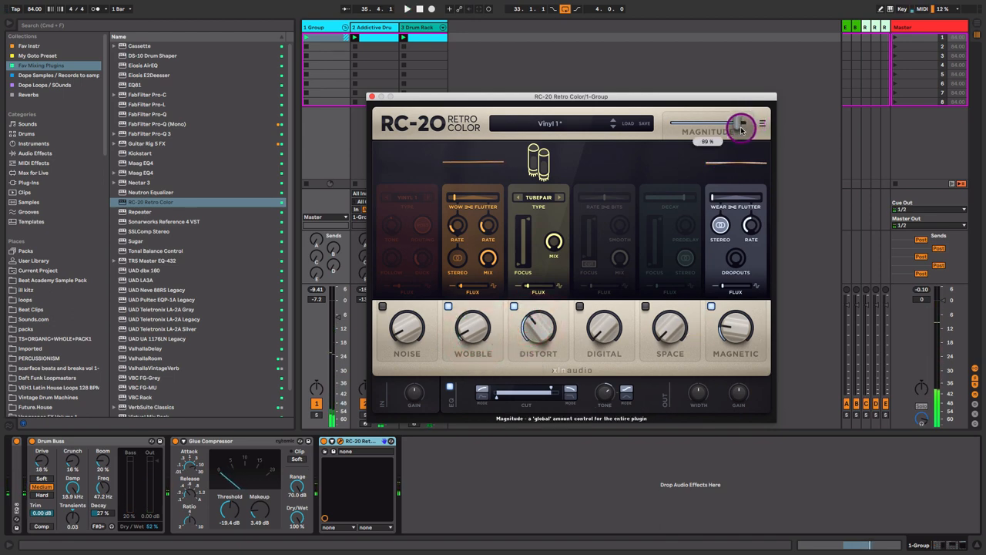
pyautogui.moveTo(739, 125); pyautogui.dragTo(708, 125)
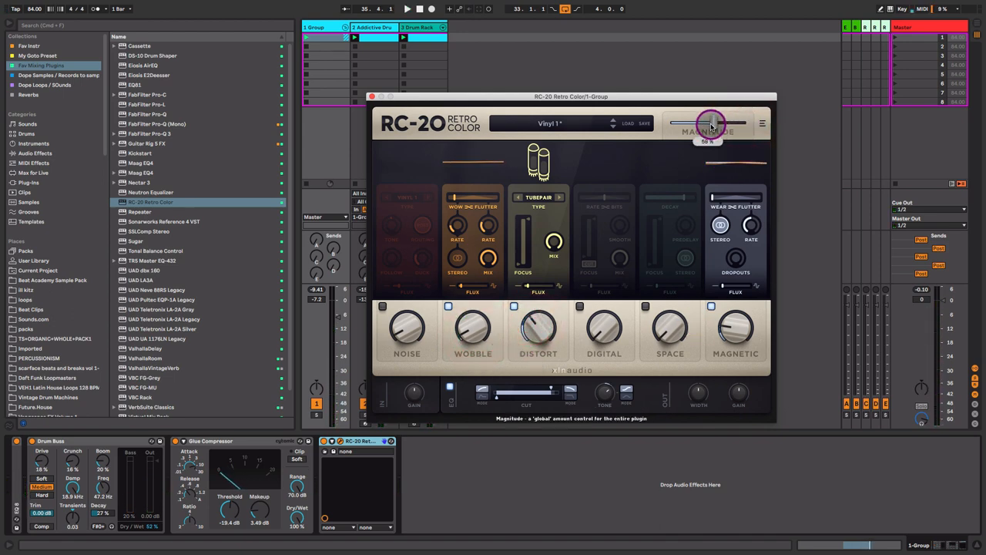
pyautogui.moveTo(707, 124); pyautogui.dragTo(690, 129)
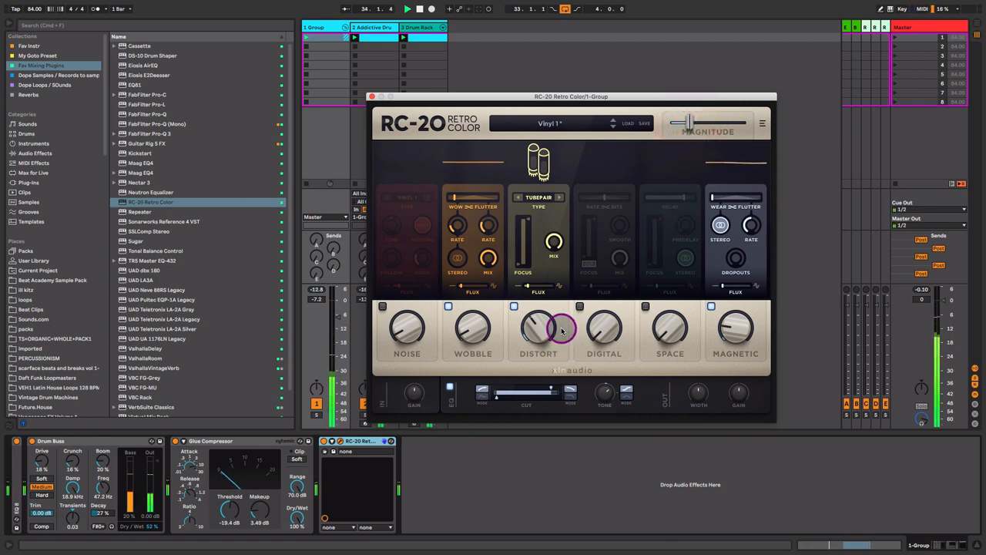
pyautogui.click(539, 306)
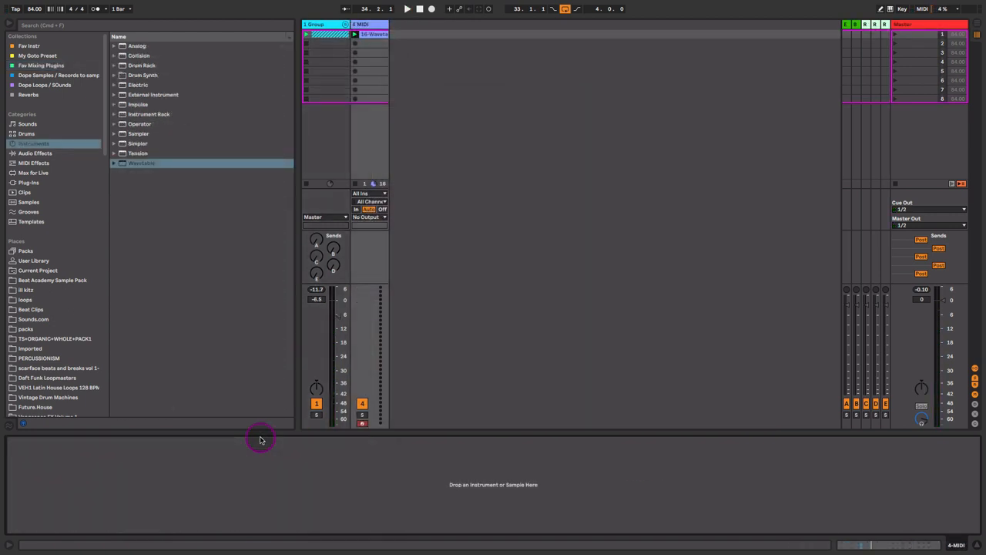
# Step: Load Wavetable from the browser onto a new MIDI track and set its track volume
pyautogui.click(141, 164)
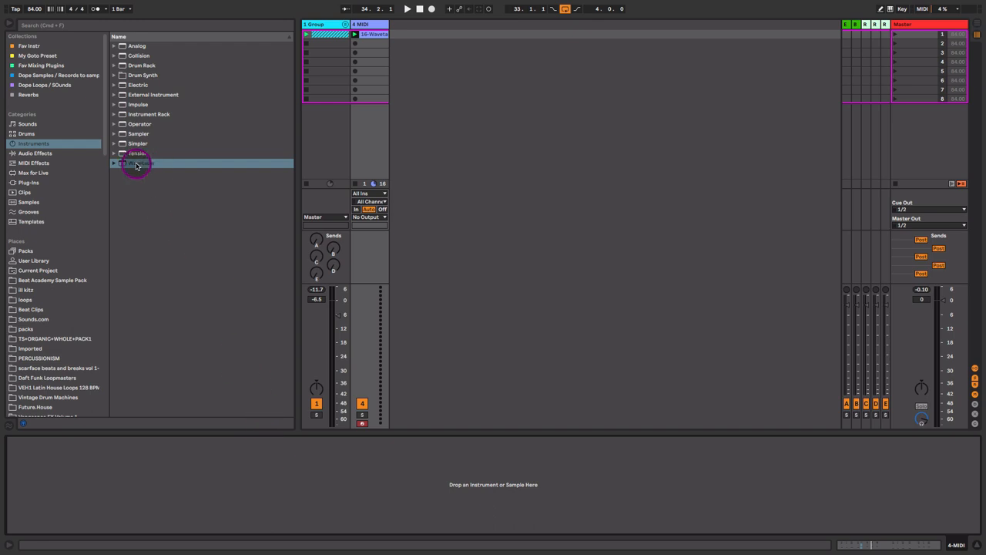
pyautogui.doubleClick(141, 163)
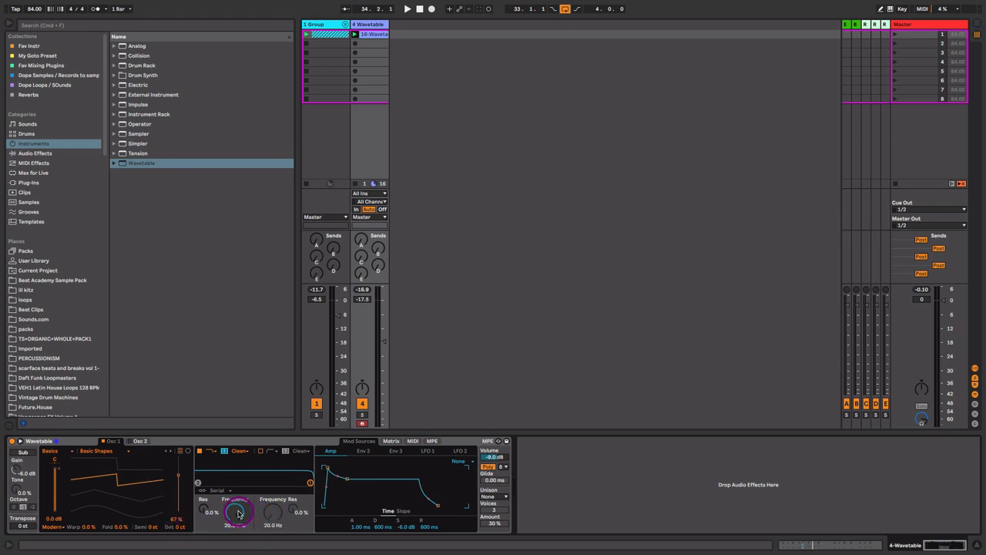
pyautogui.moveTo(382, 342); pyautogui.dragTo(382, 324)
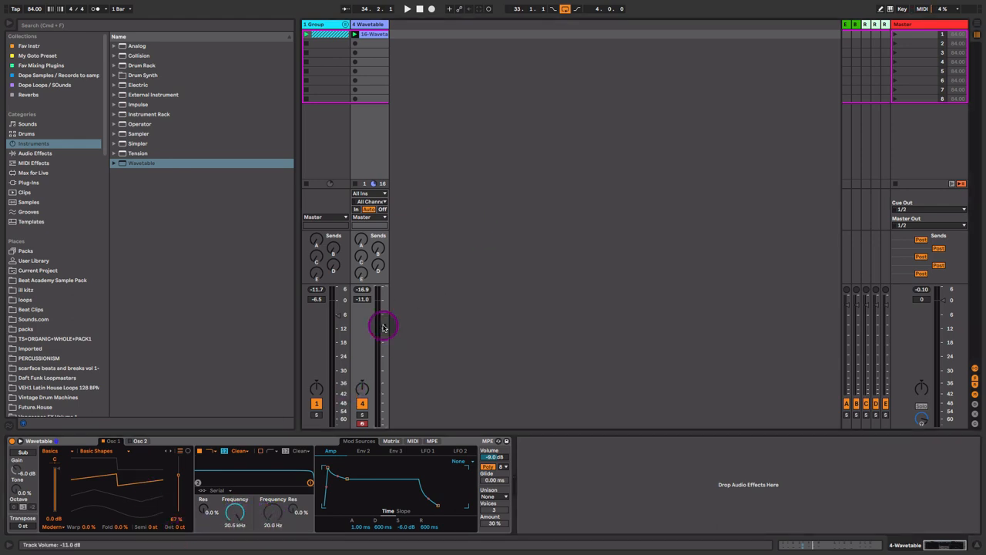
pyautogui.doubleClick(369, 34)
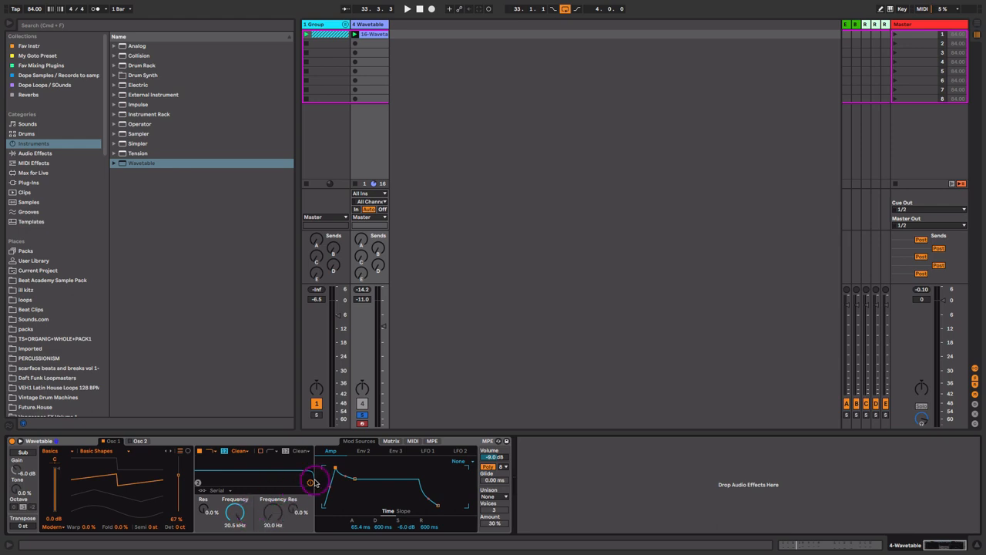
# Step: Route Env 2 to Filter 1 Freq in the modulation matrix and sweep the cutoff down
pyautogui.click(393, 441)
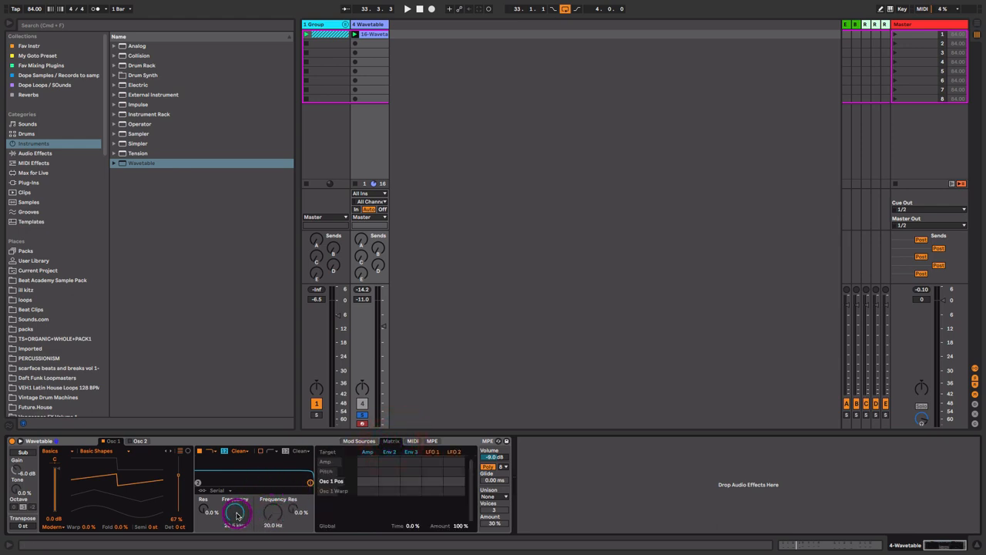
pyautogui.moveTo(234, 511); pyautogui.dragTo(234, 505)
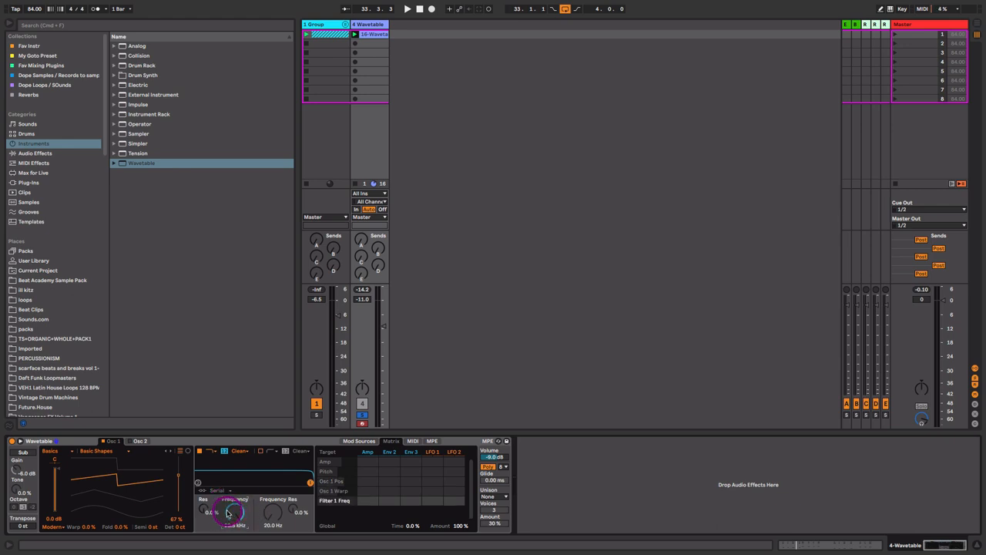
pyautogui.moveTo(228, 516); pyautogui.dragTo(228, 505)
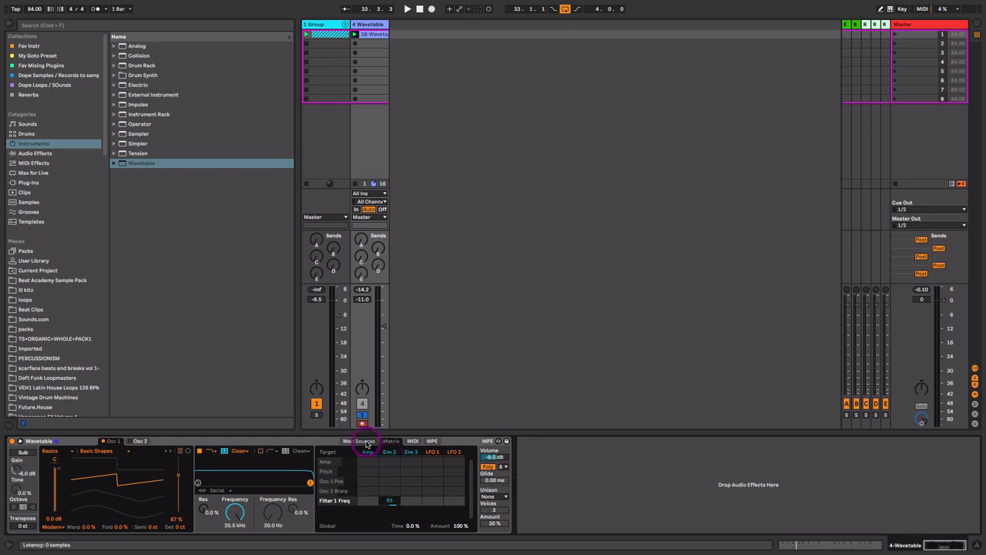
pyautogui.click(387, 441)
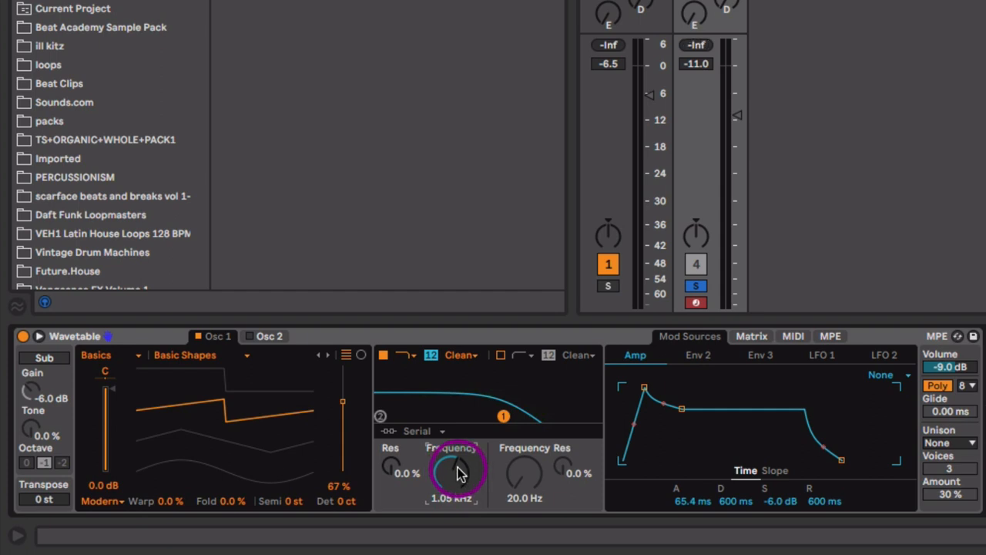
pyautogui.moveTo(455, 470); pyautogui.dragTo(455, 486)
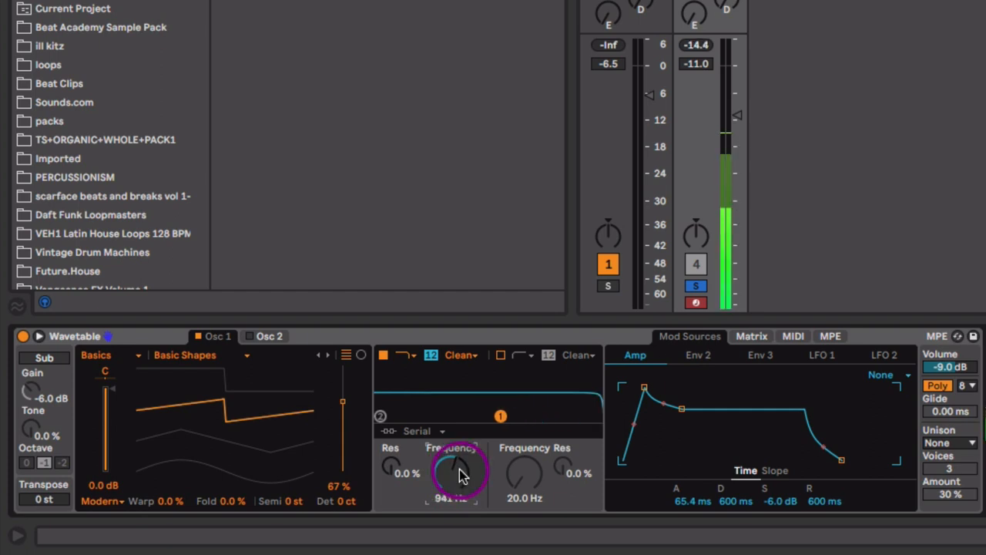
pyautogui.moveTo(453, 473); pyautogui.dragTo(453, 462)
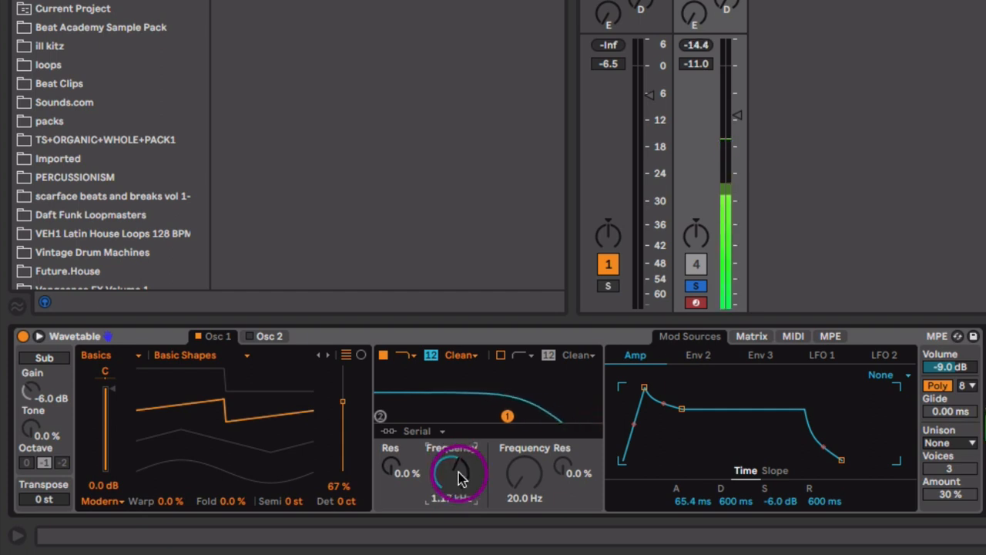
# Step: Shape Env 2 with an attack near 789 ms and sustain at 45%
pyautogui.click(698, 355)
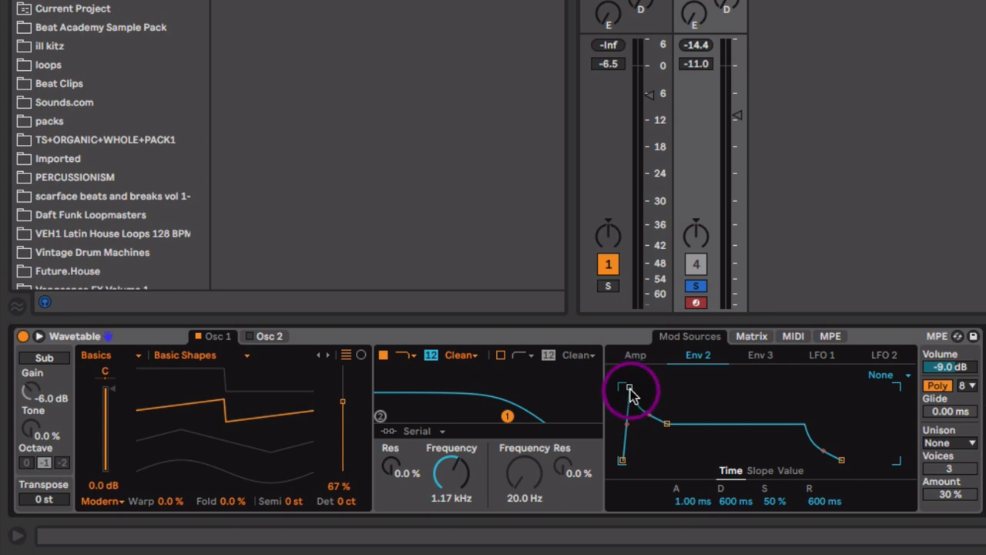
pyautogui.moveTo(629, 388); pyautogui.dragTo(628, 386)
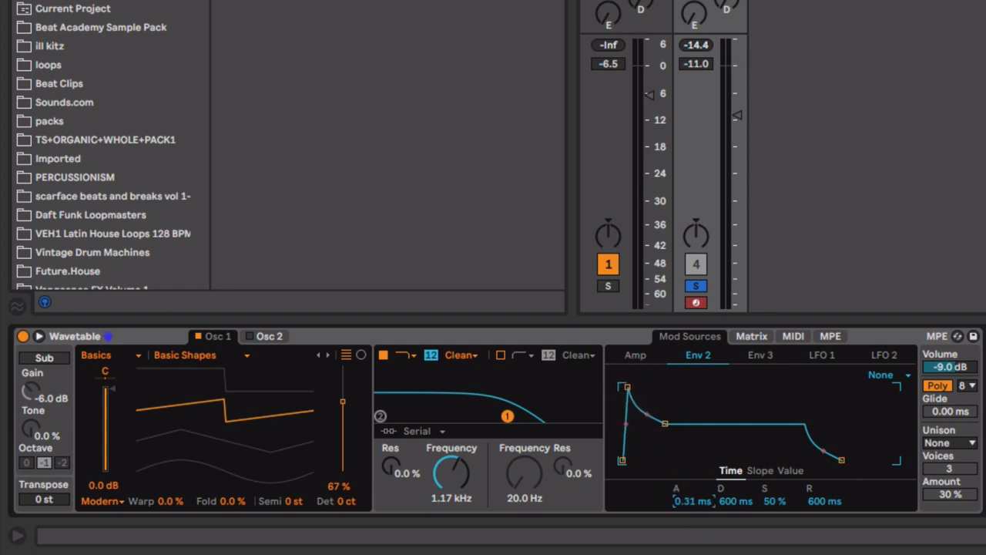
pyautogui.moveTo(626, 389); pyautogui.dragTo(654, 388)
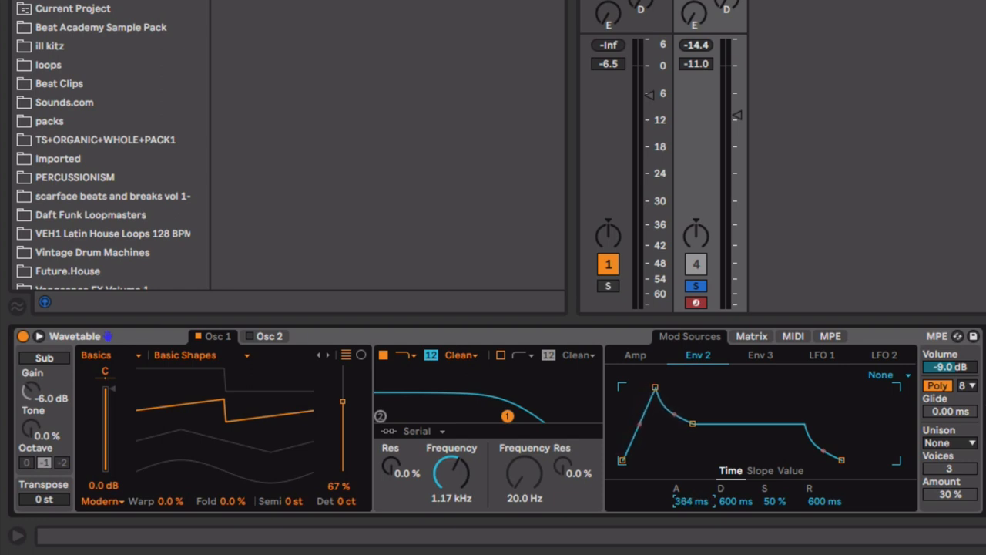
pyautogui.moveTo(690, 500); pyautogui.dragTo(691, 432)
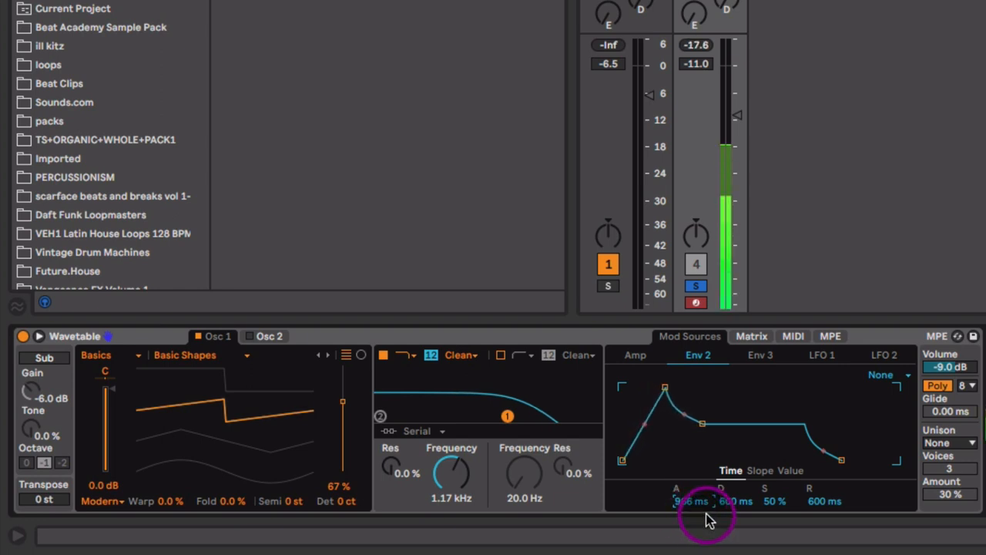
pyautogui.moveTo(692, 500); pyautogui.dragTo(691, 508)
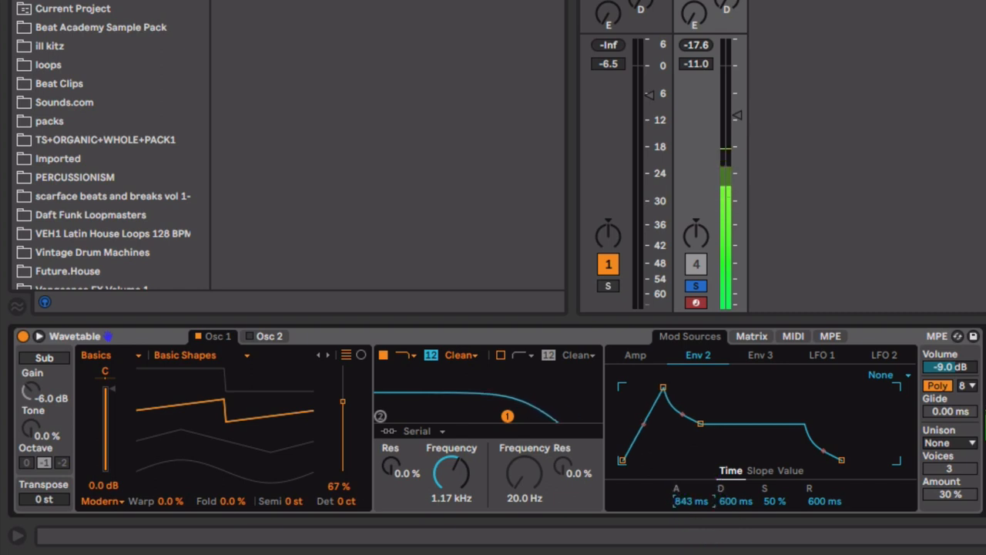
pyautogui.moveTo(737, 501); pyautogui.dragTo(742, 506)
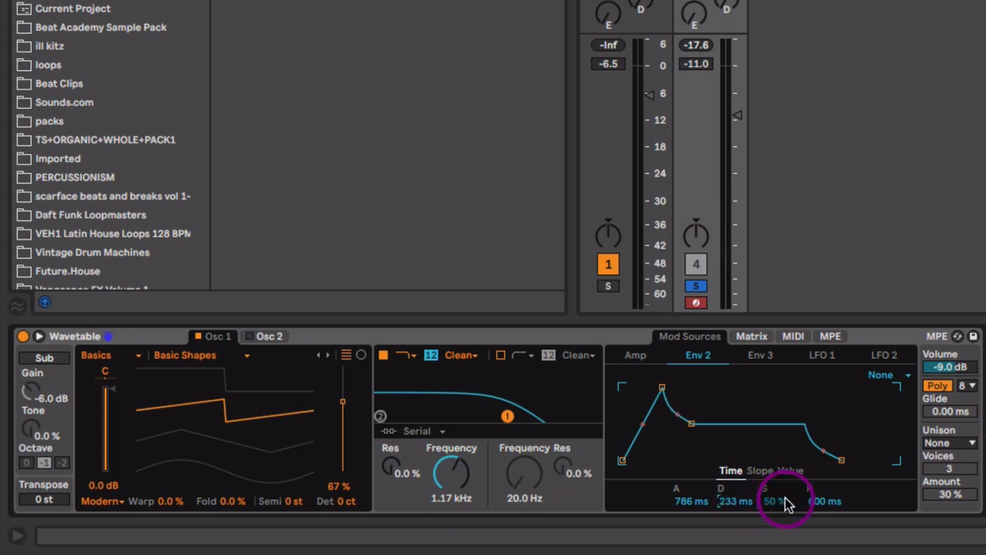
pyautogui.moveTo(778, 500); pyautogui.dragTo(751, 508)
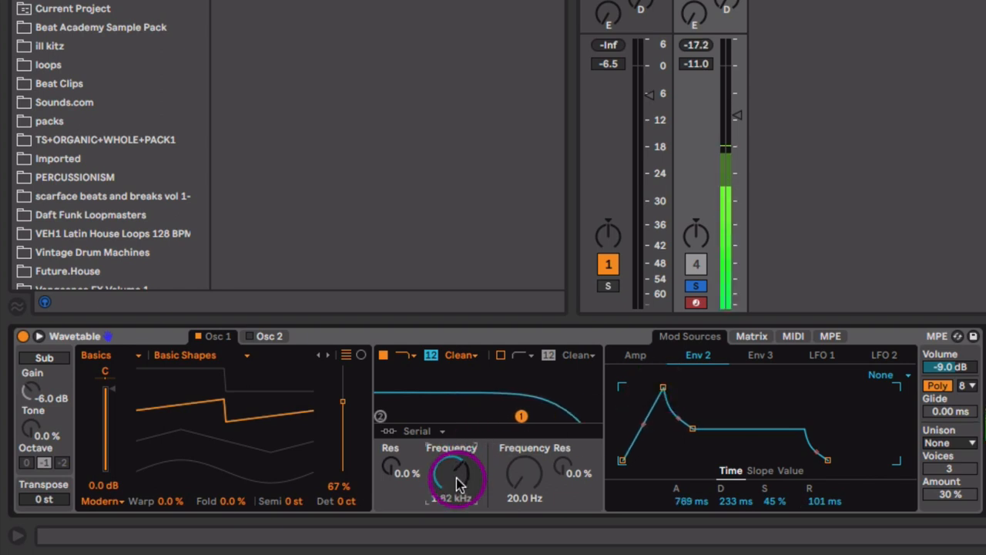
# Step: Raise the cutoff to about 1.8 kHz, nudge Env 2 decay to 256 ms and set amp release to 525 ms
pyautogui.moveTo(455, 474); pyautogui.dragTo(481, 475)
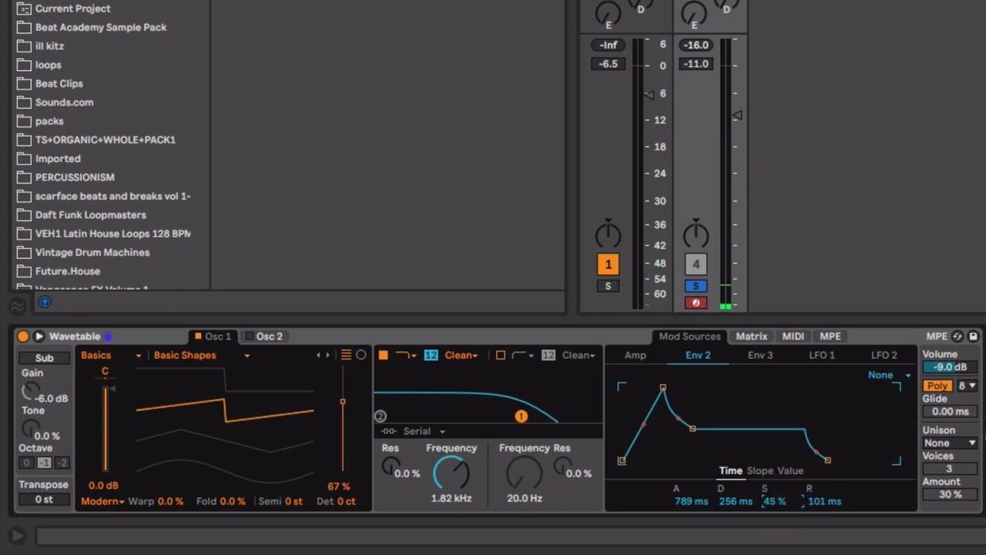
pyautogui.moveTo(773, 501); pyautogui.dragTo(783, 497)
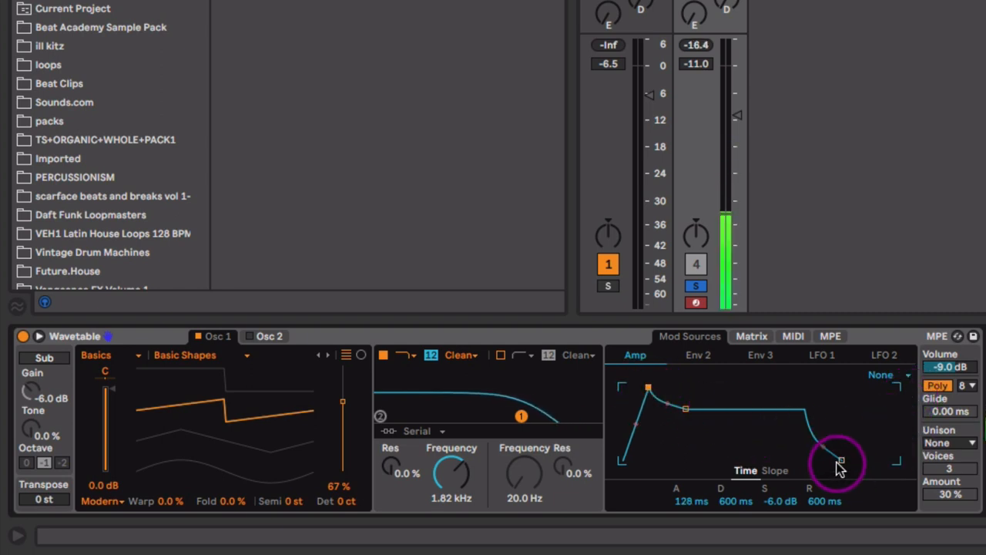
pyautogui.moveTo(824, 450); pyautogui.dragTo(840, 459)
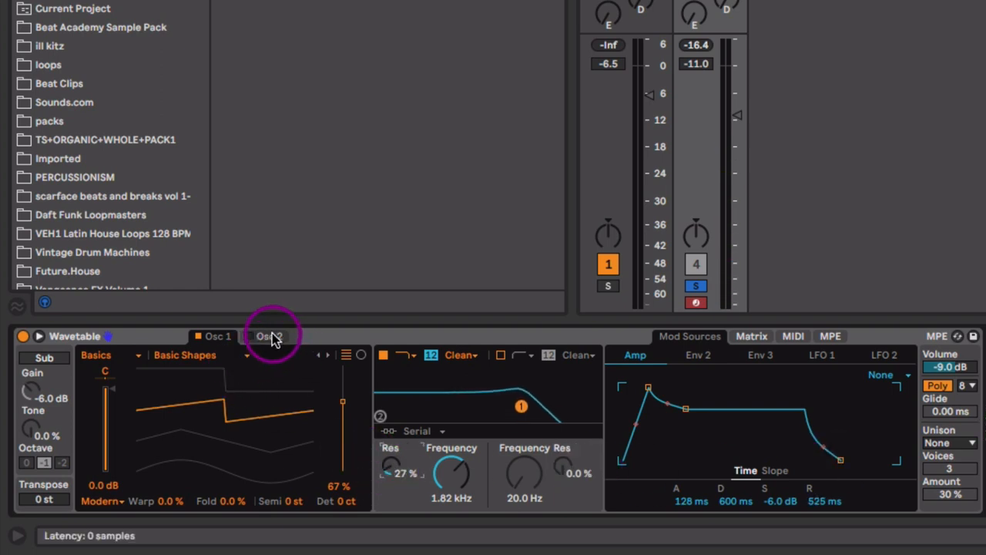
# Step: Enable Osc 2, transpose it down 12 semitones and lower its level slightly
pyautogui.click(268, 336)
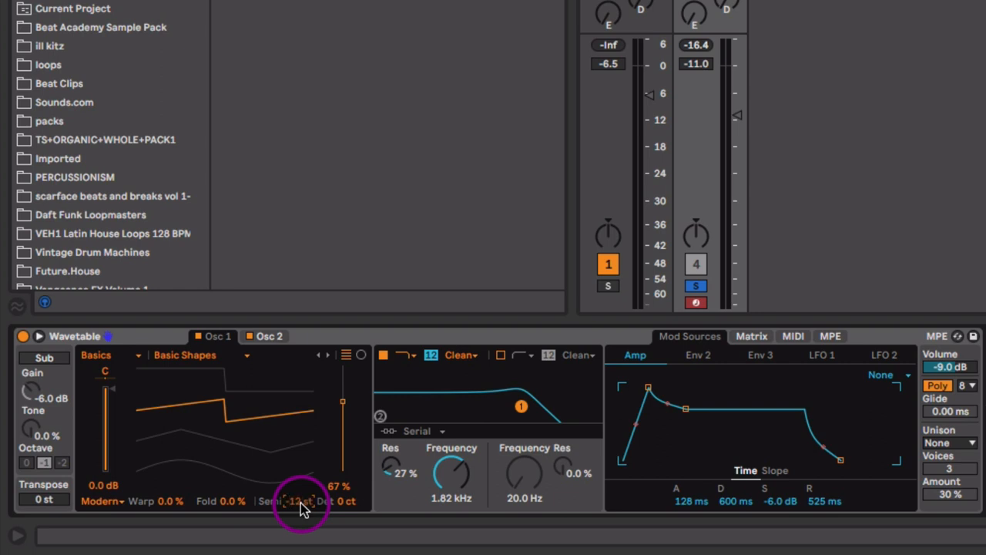
pyautogui.click(269, 336)
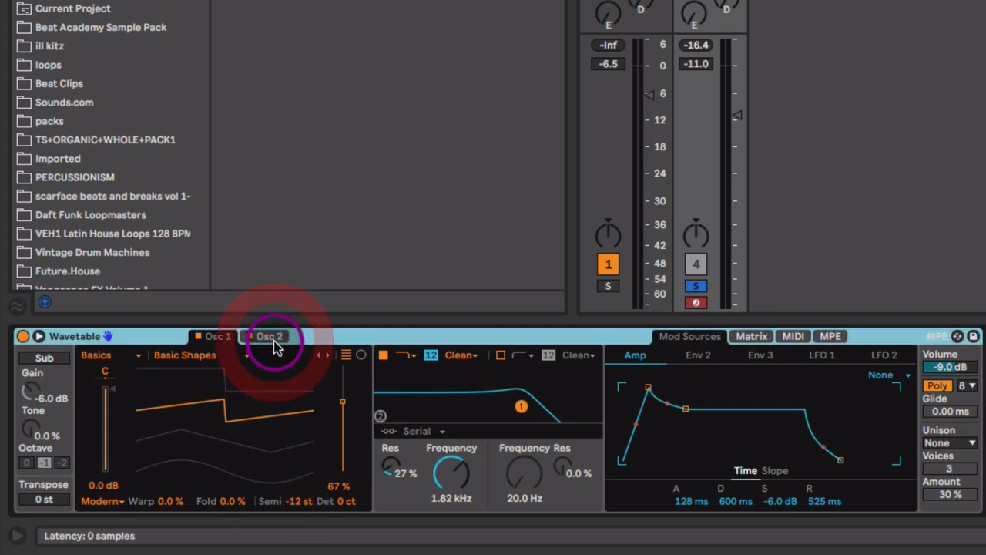
pyautogui.click(270, 336)
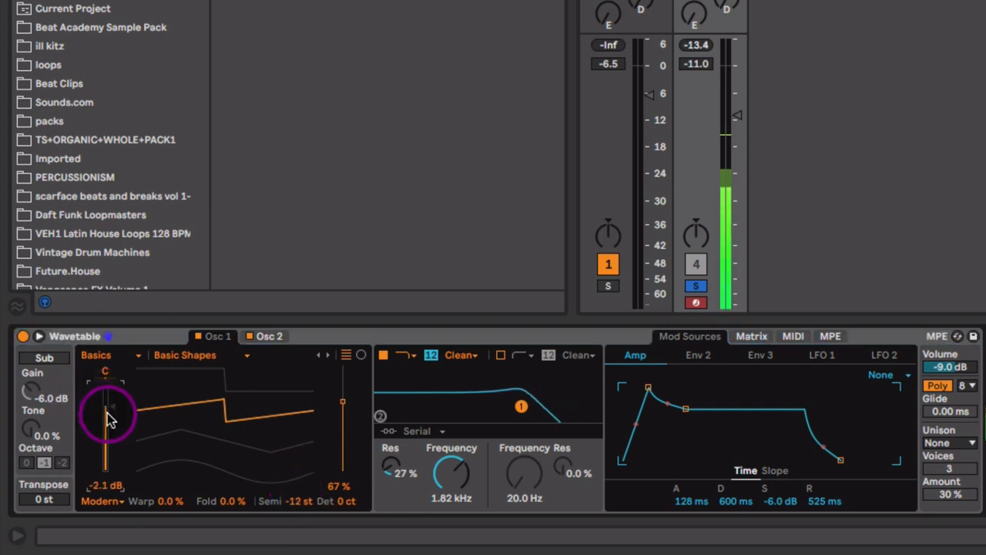
pyautogui.moveTo(107, 416); pyautogui.dragTo(108, 429)
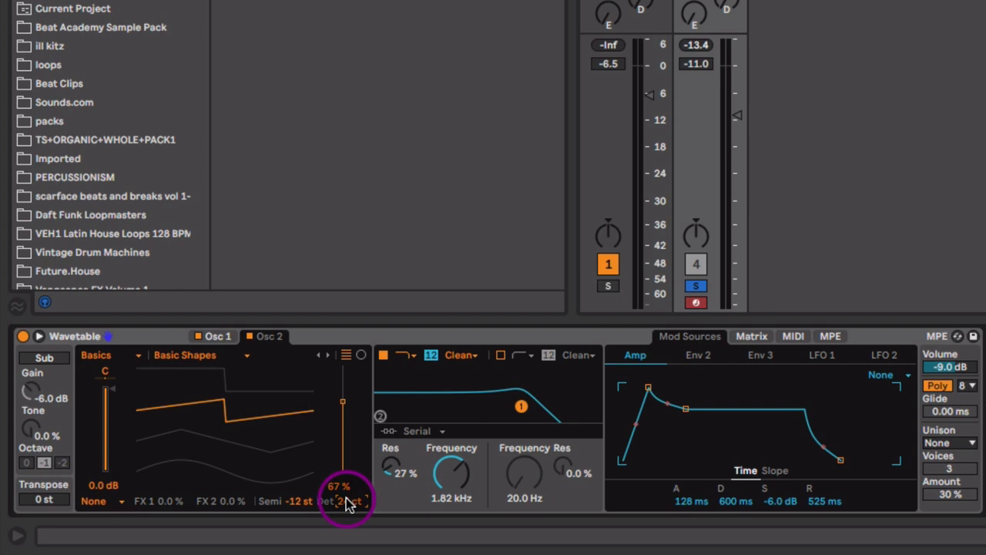
# Step: Detune the oscillator by 15 cents and trim its gain to about -3 dB
pyautogui.click(216, 335)
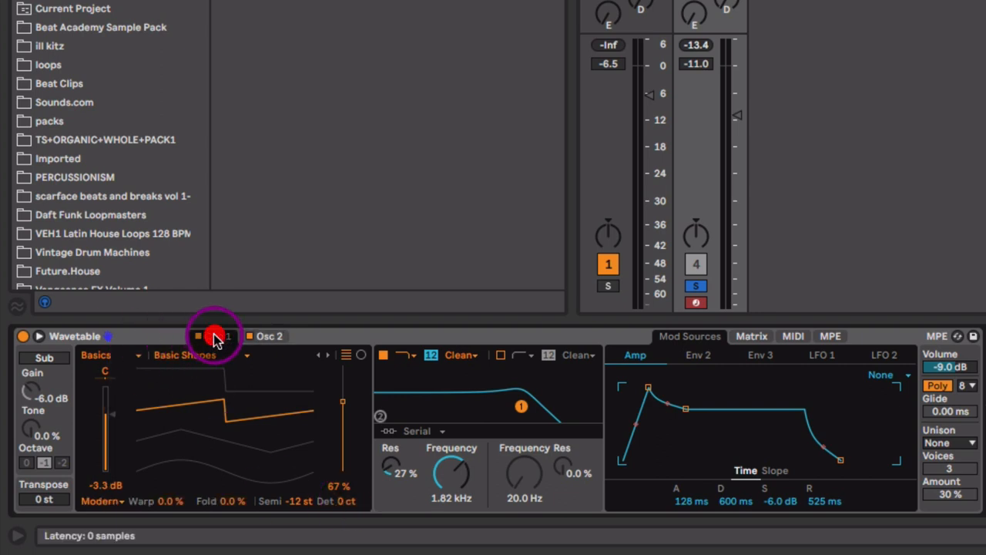
pyautogui.click(201, 336)
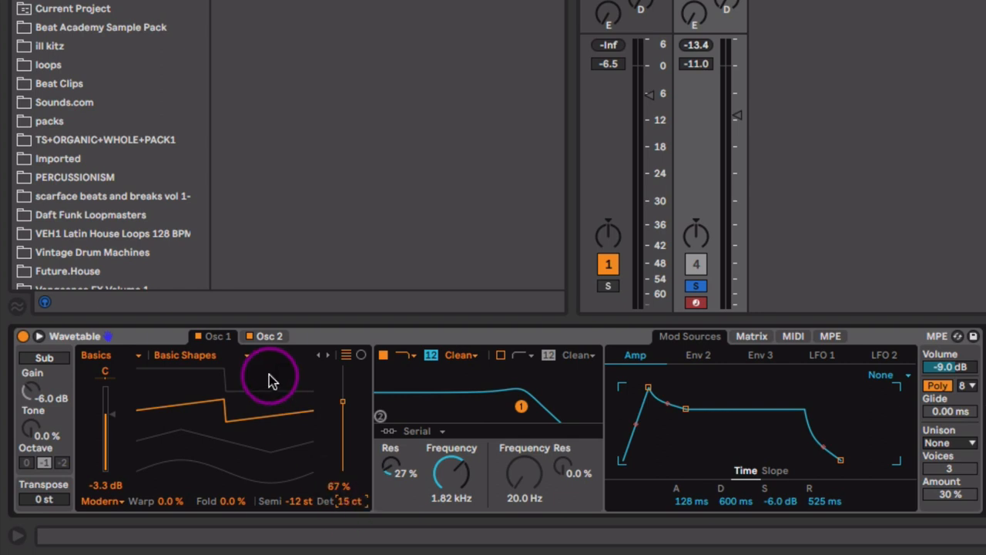
pyautogui.click(268, 336)
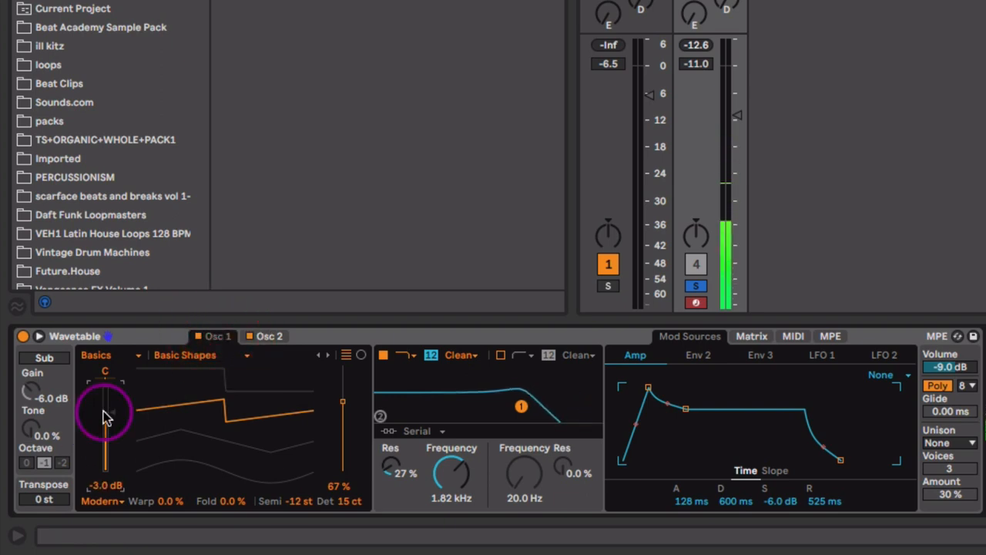
pyautogui.moveTo(104, 416); pyautogui.dragTo(285, 393)
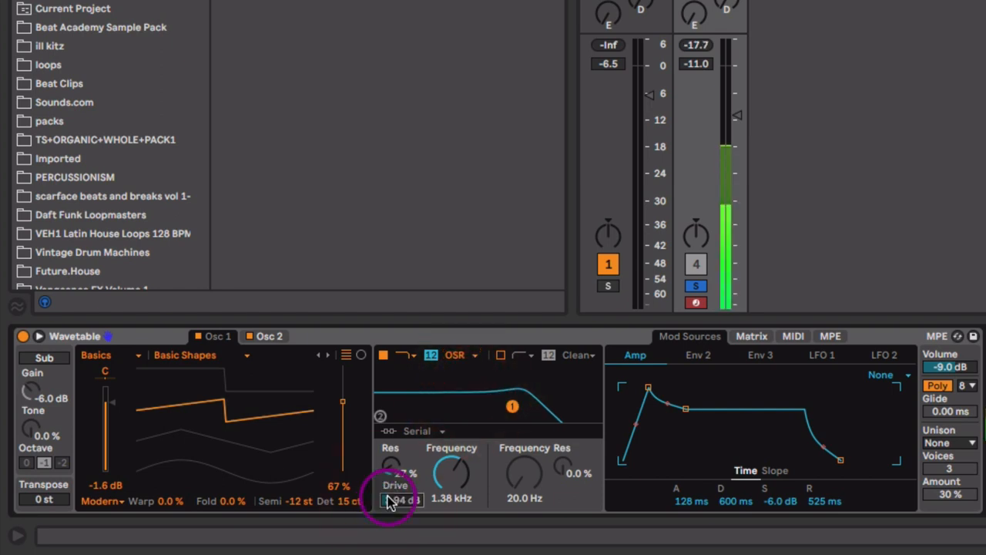
# Step: Add filter drive near 4.5 dB, enable classic unison and pull the amp release to about 375 ms
pyautogui.moveTo(398, 499); pyautogui.dragTo(397, 509)
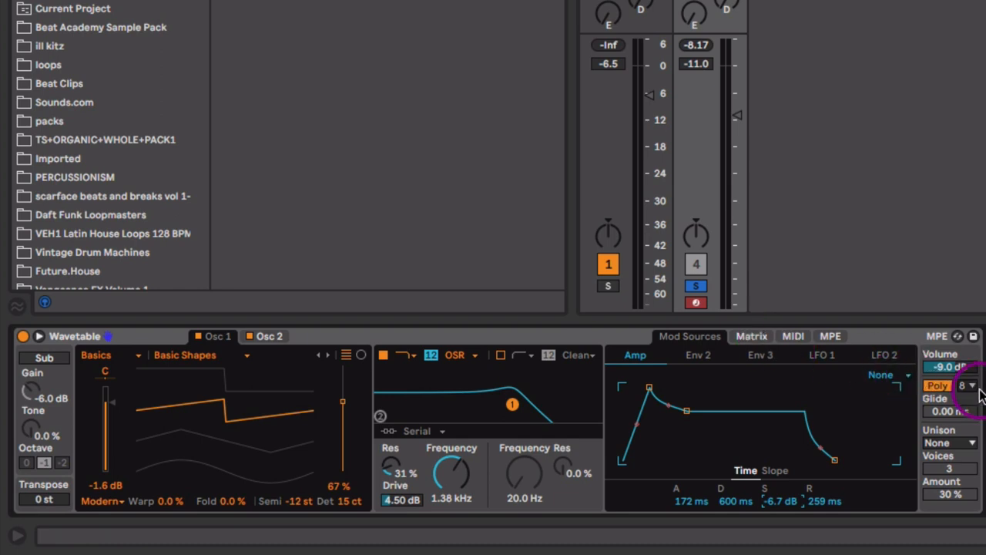
pyautogui.click(937, 385)
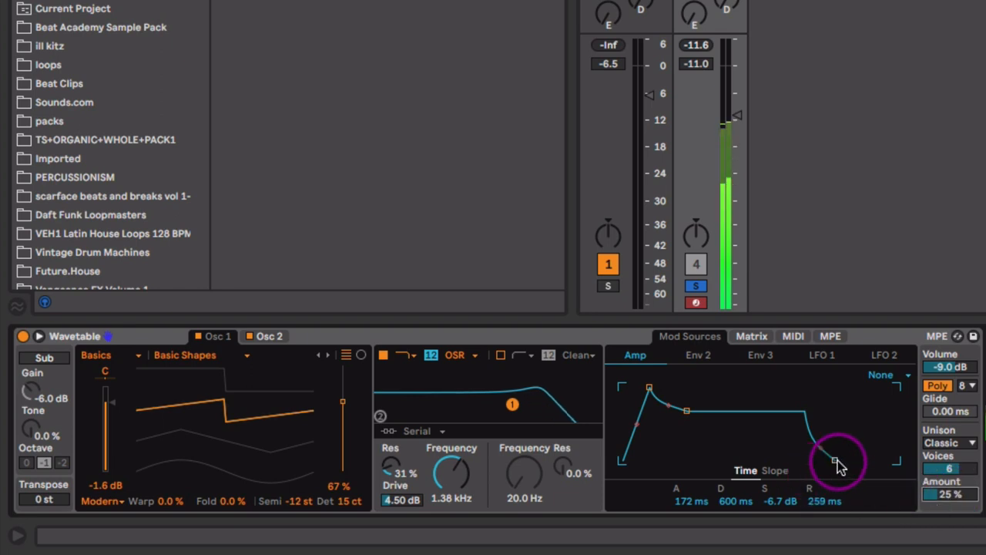
pyautogui.moveTo(835, 454); pyautogui.dragTo(841, 459)
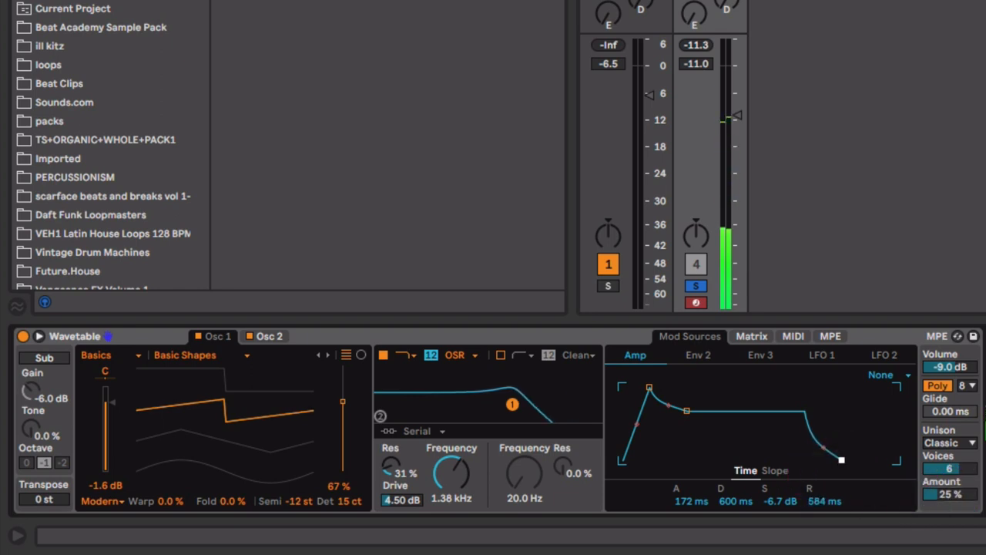
pyautogui.moveTo(841, 459); pyautogui.dragTo(824, 470)
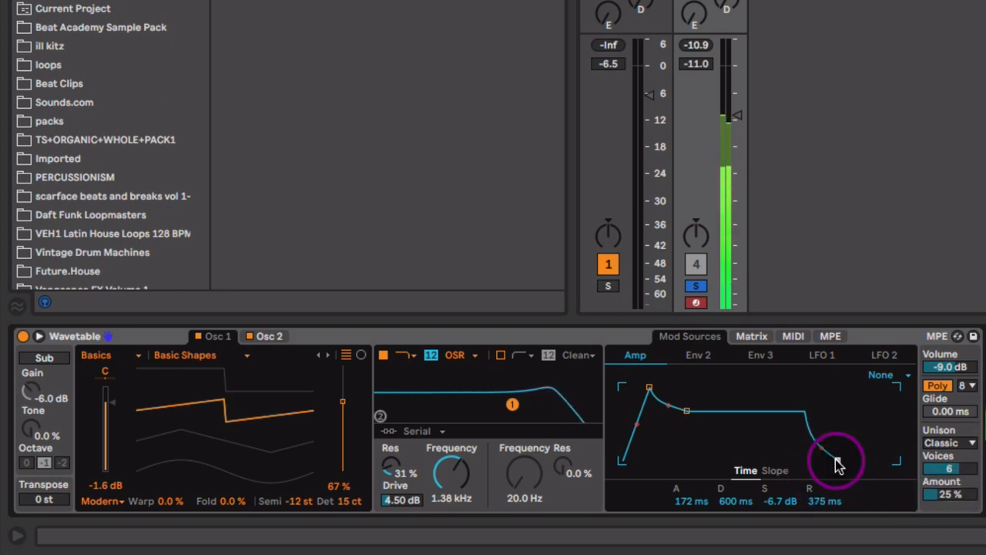
pyautogui.click(696, 354)
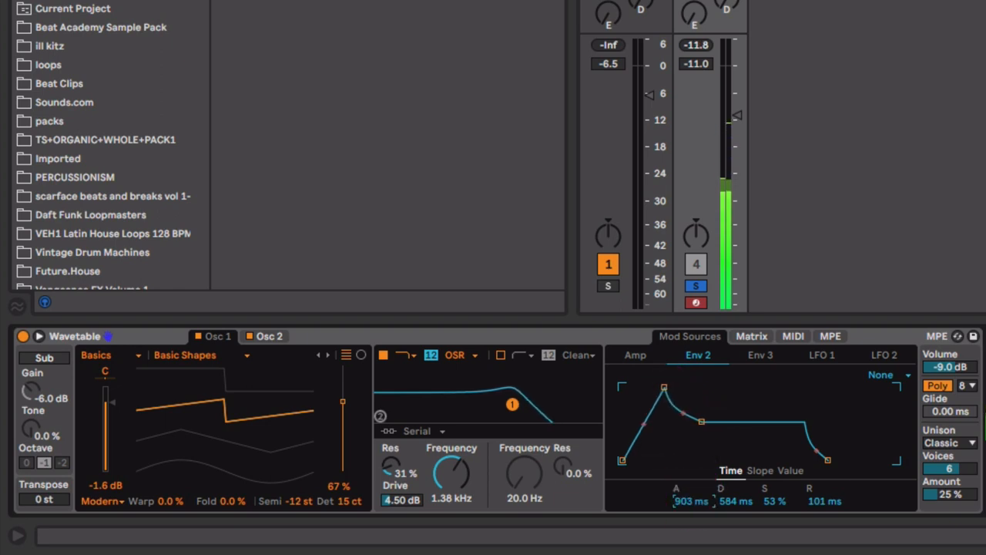
pyautogui.click(634, 354)
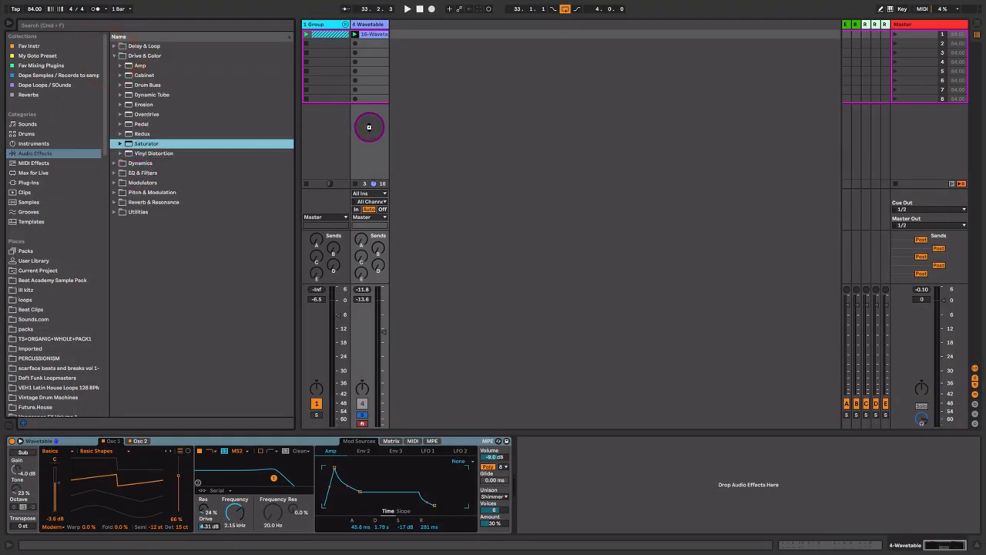
# Step: Add a Saturator with Medium Curve shaping, then Erosion with its amount adjusted
pyautogui.click(573, 493)
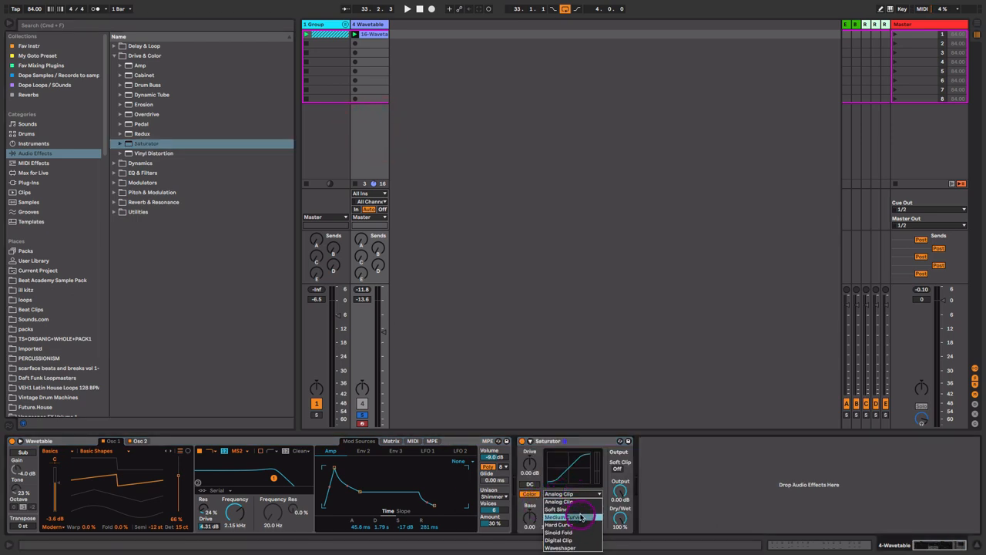
pyautogui.click(558, 518)
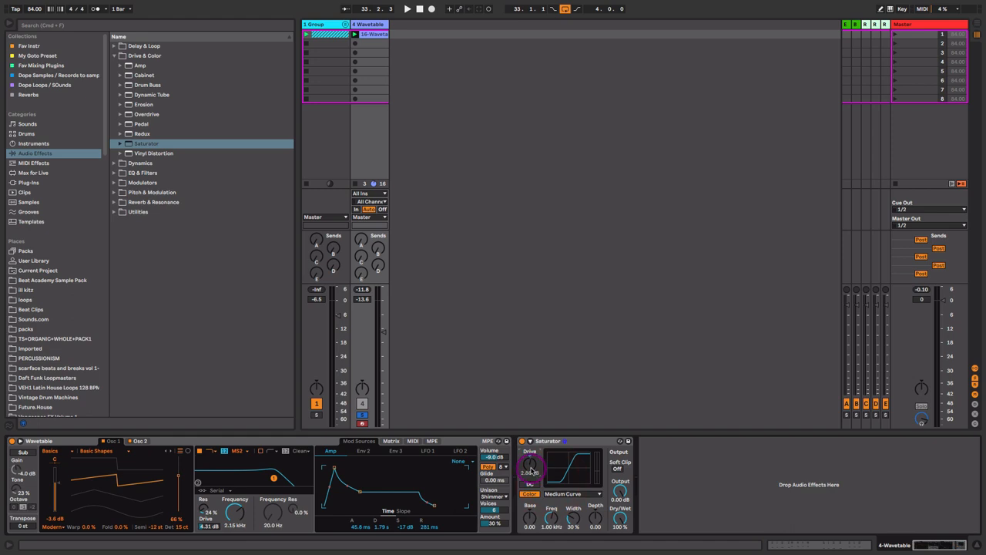
pyautogui.moveTo(530, 468); pyautogui.dragTo(530, 462)
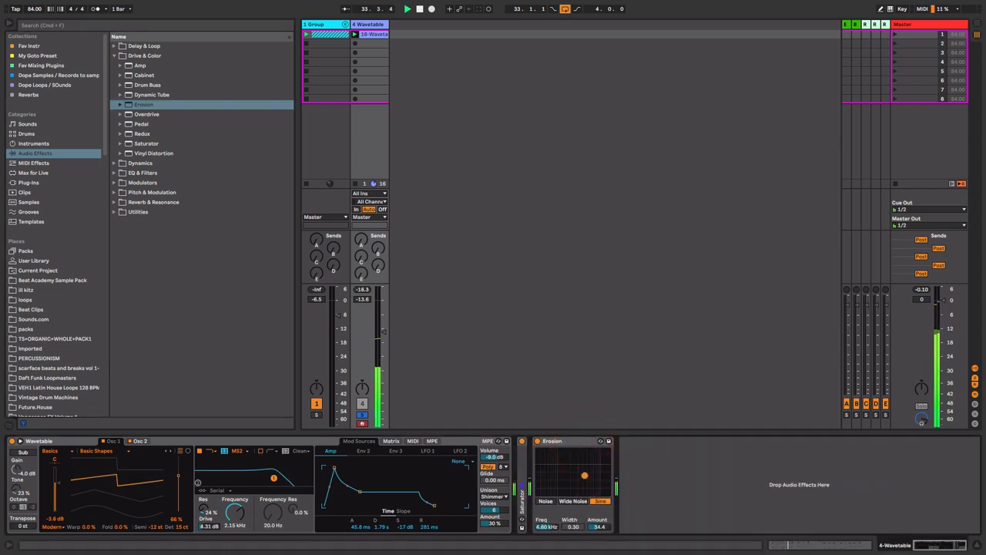
pyautogui.moveTo(584, 475); pyautogui.dragTo(586, 480)
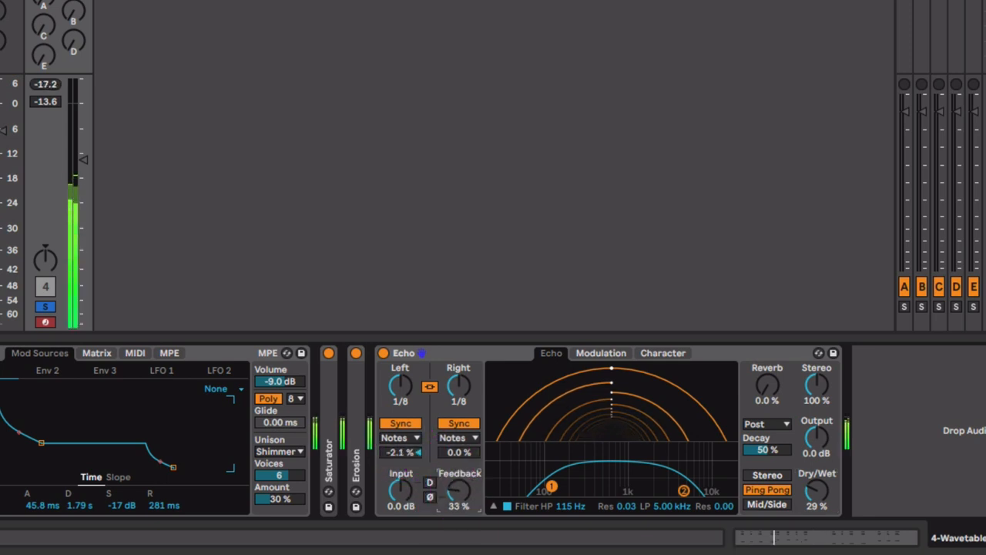
# Step: Lower the Echo's feedback to about 25% and raise its reverb amount and decay
pyautogui.moveTo(459, 490); pyautogui.dragTo(459, 505)
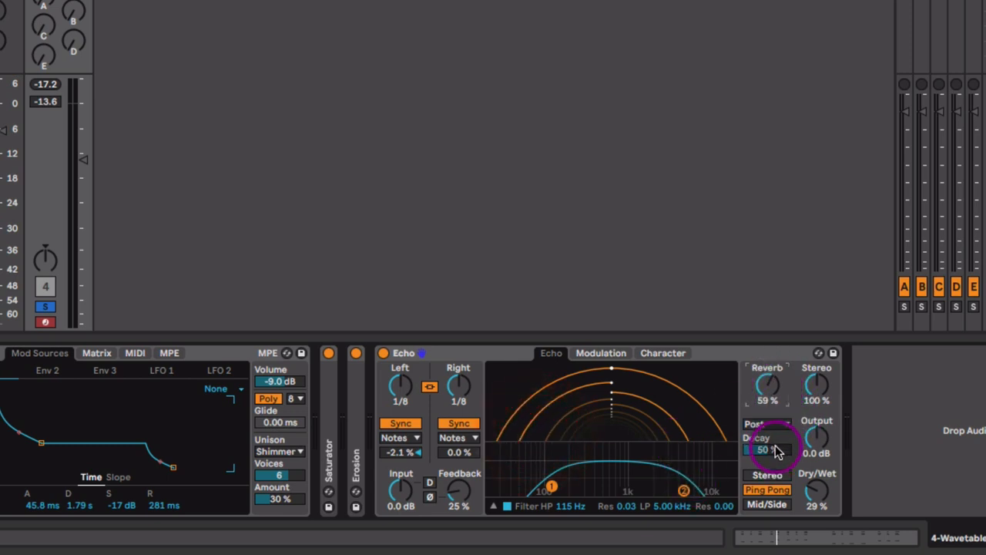
pyautogui.moveTo(764, 450); pyautogui.dragTo(778, 459)
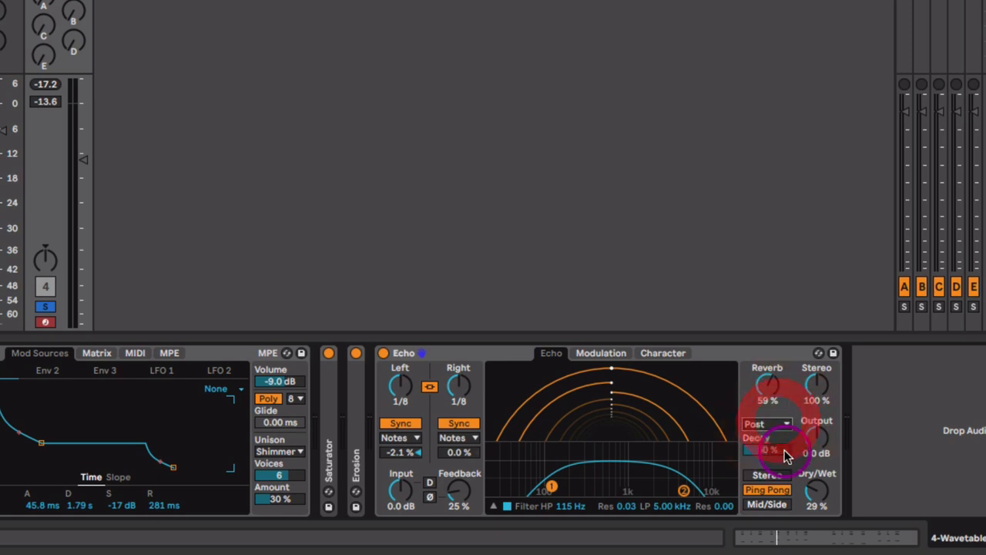
pyautogui.moveTo(770, 450); pyautogui.dragTo(771, 450)
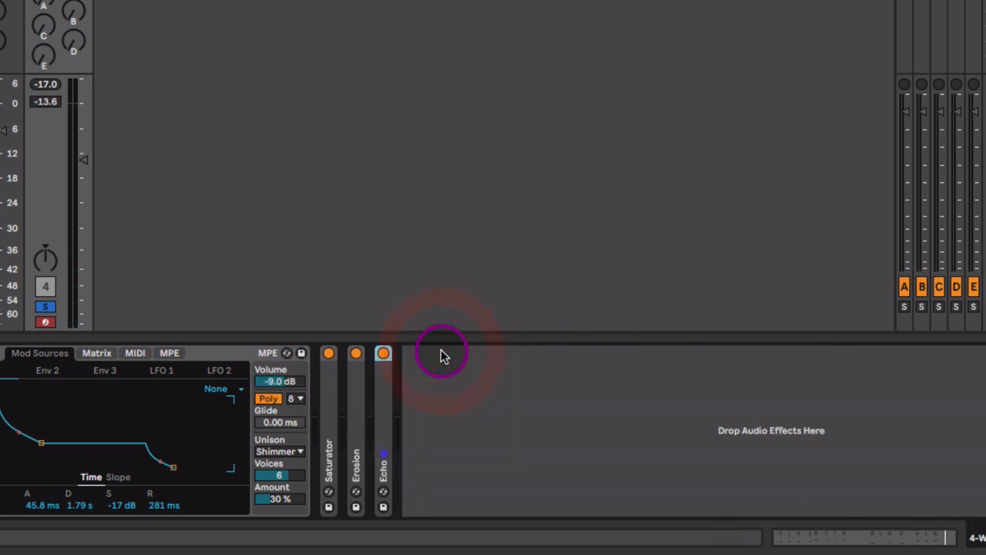
# Step: Add Phaser-Flanger from Pitch & Modulation to the pad chain and switch its mode
pyautogui.click(382, 353)
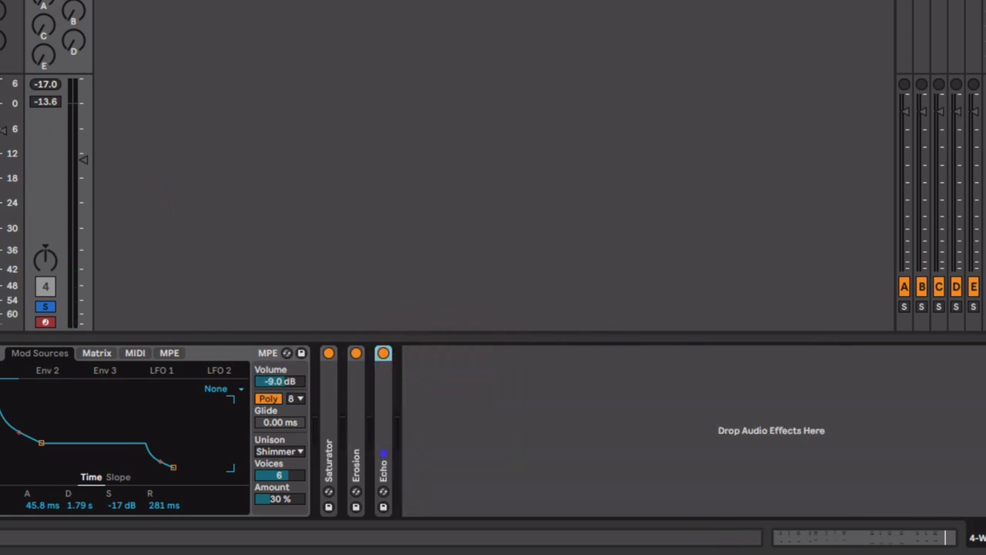
pyautogui.click(382, 353)
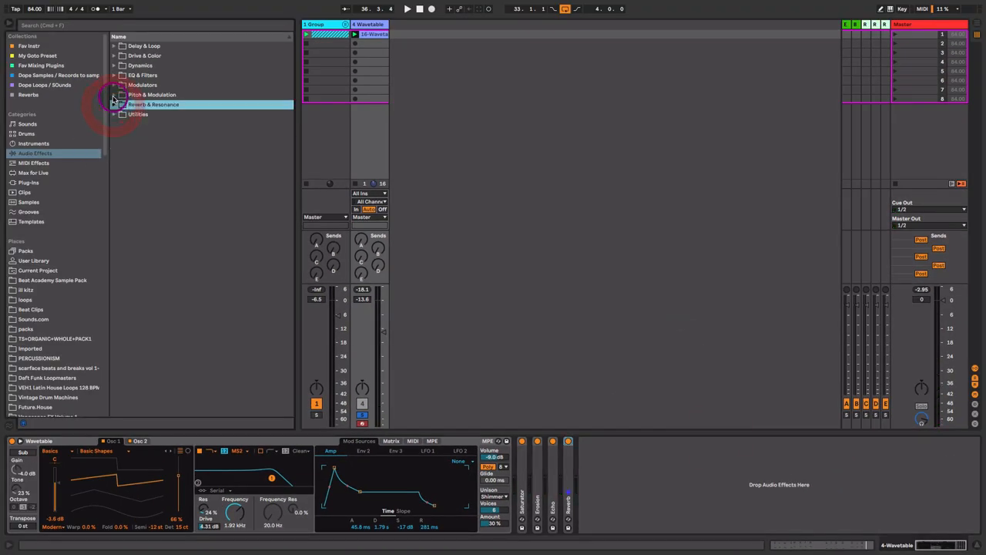
pyautogui.click(114, 94)
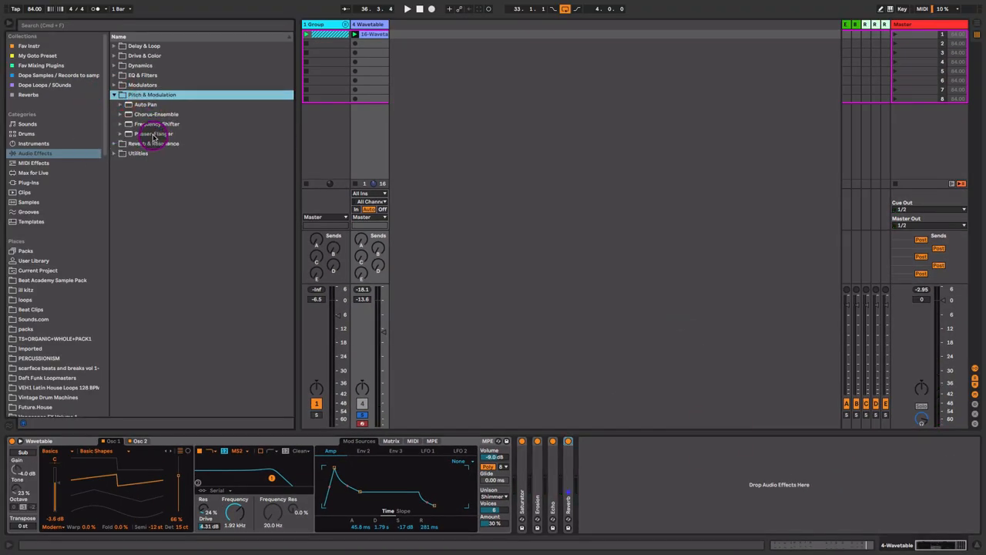
pyautogui.click(154, 132)
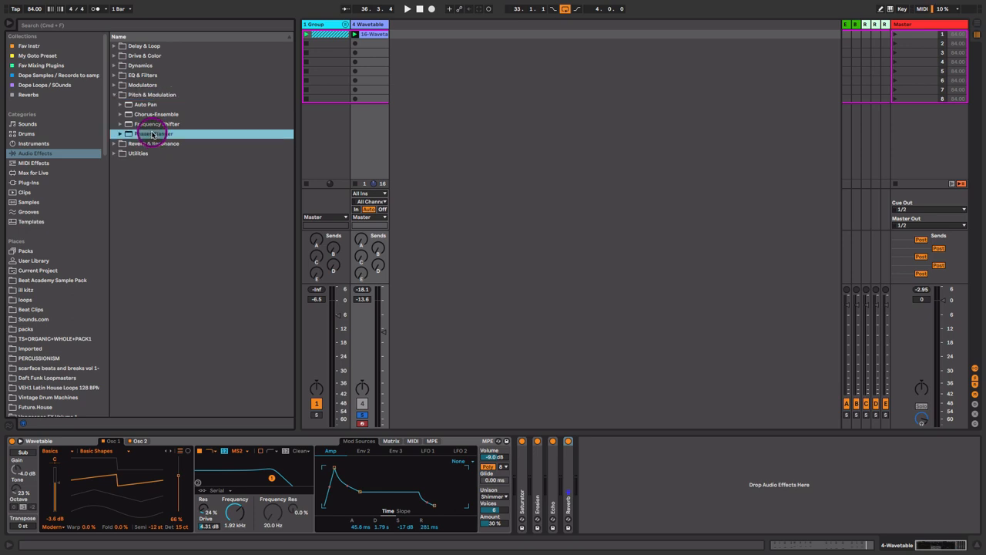
pyautogui.doubleClick(154, 132)
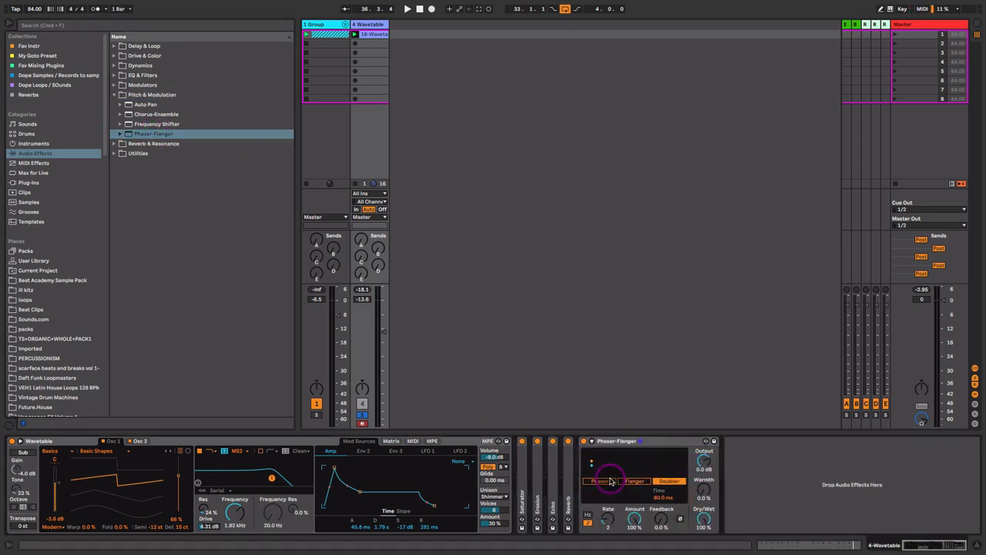
pyautogui.click(668, 480)
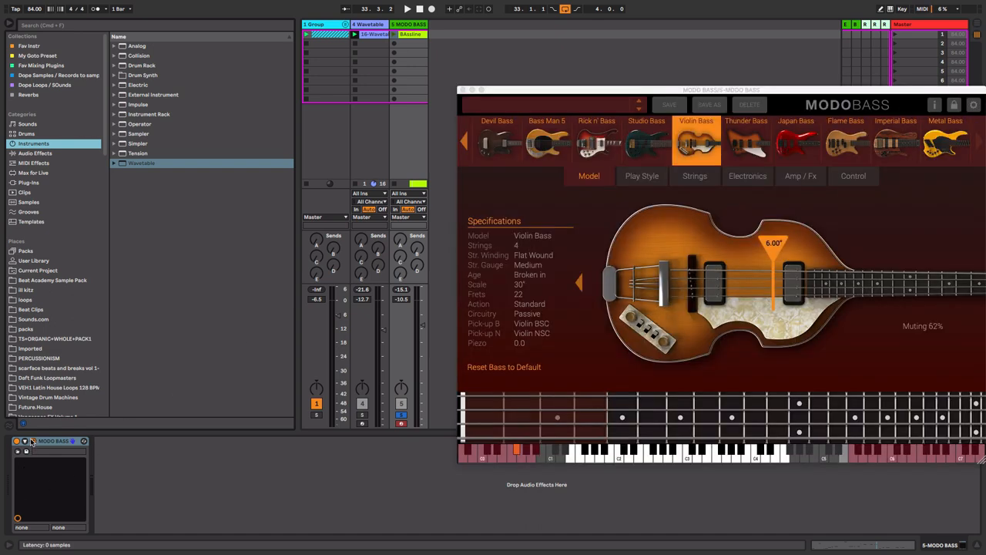
# Step: Centre the MODO BASS window and choose Finger play style with muting near 56%
pyautogui.moveTo(721, 90); pyautogui.dragTo(647, 98)
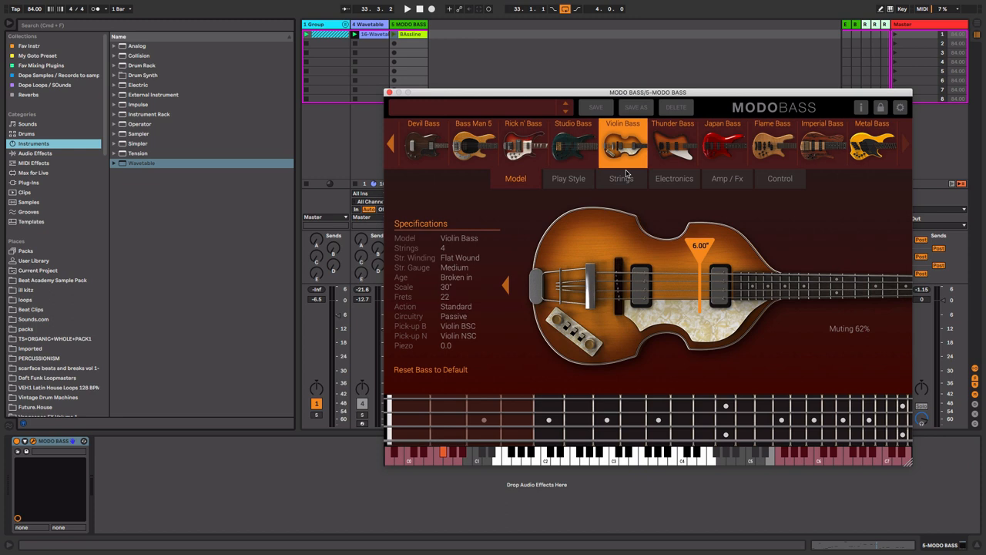
pyautogui.moveTo(616, 158)
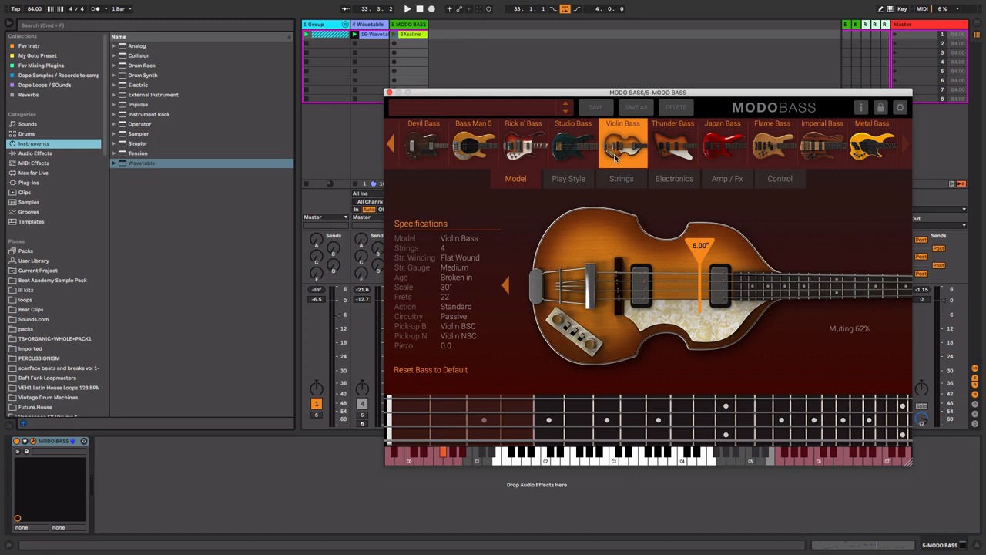
pyautogui.moveTo(594, 194)
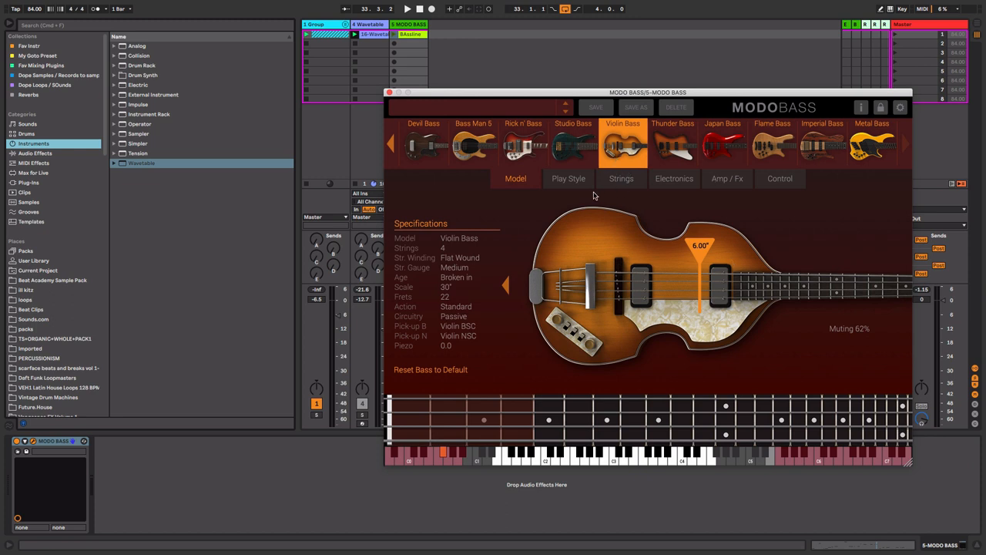
pyautogui.click(567, 178)
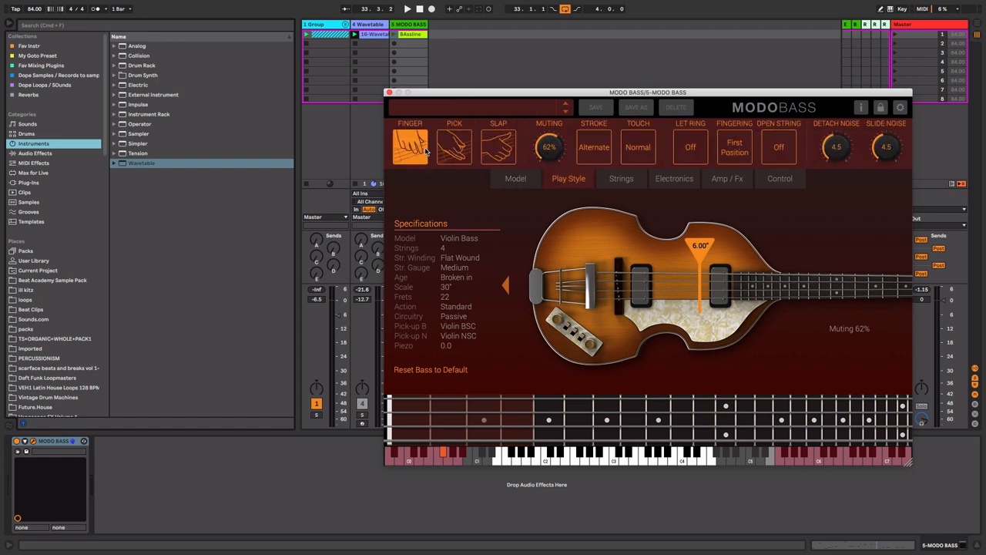
pyautogui.moveTo(548, 147); pyautogui.dragTo(548, 138)
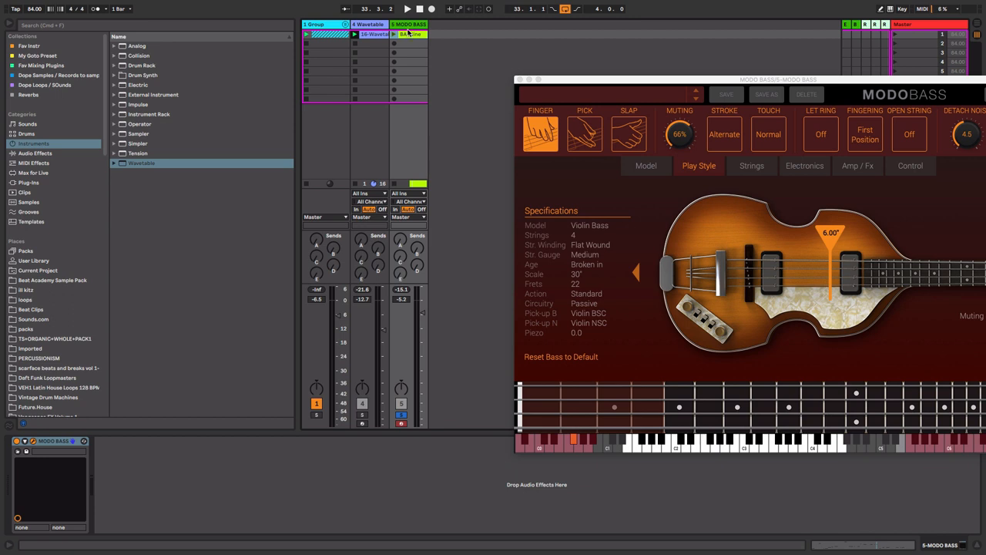
pyautogui.moveTo(407, 34)
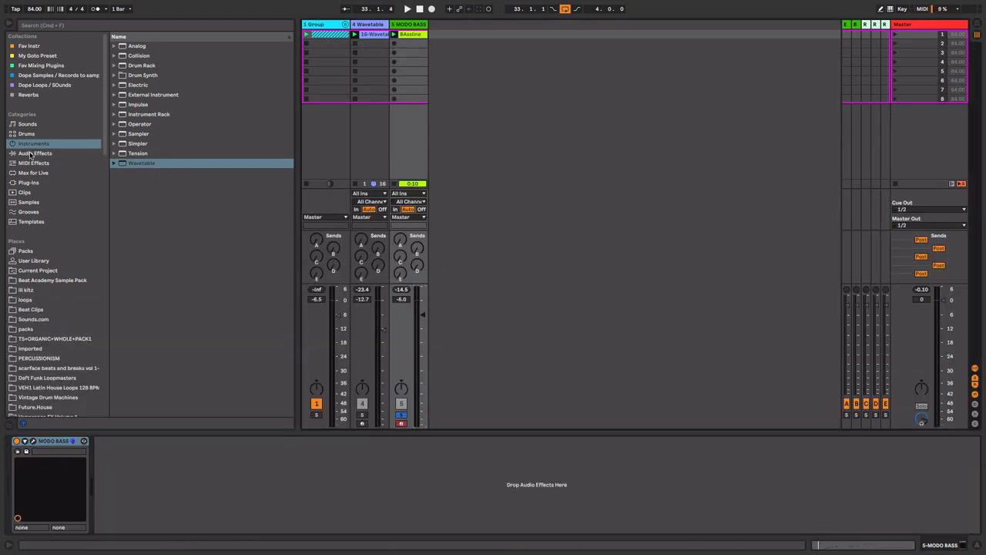
# Step: Add Pedal and EQ Eight to the bass track, shaping the EQ to cut lows and highs
pyautogui.click(36, 152)
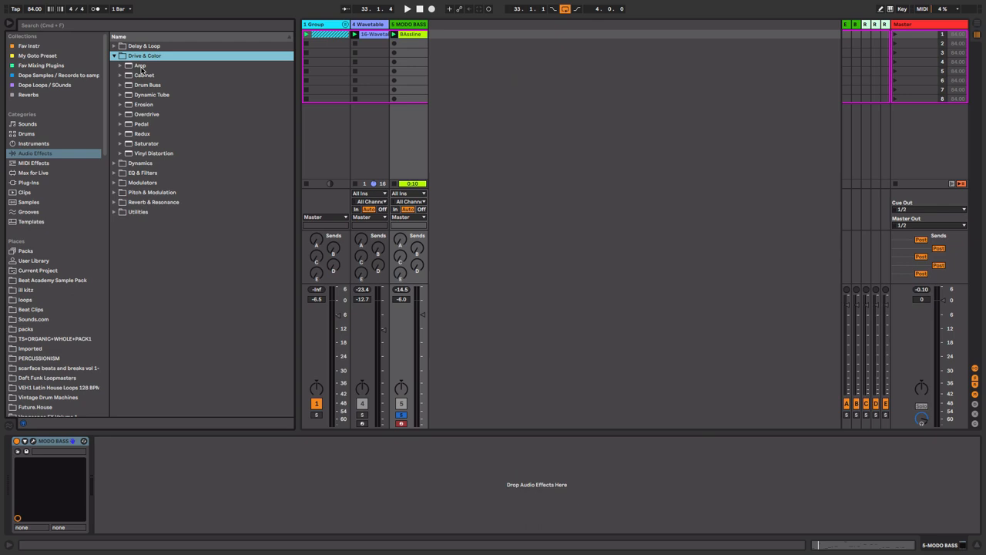
pyautogui.moveTo(142, 130)
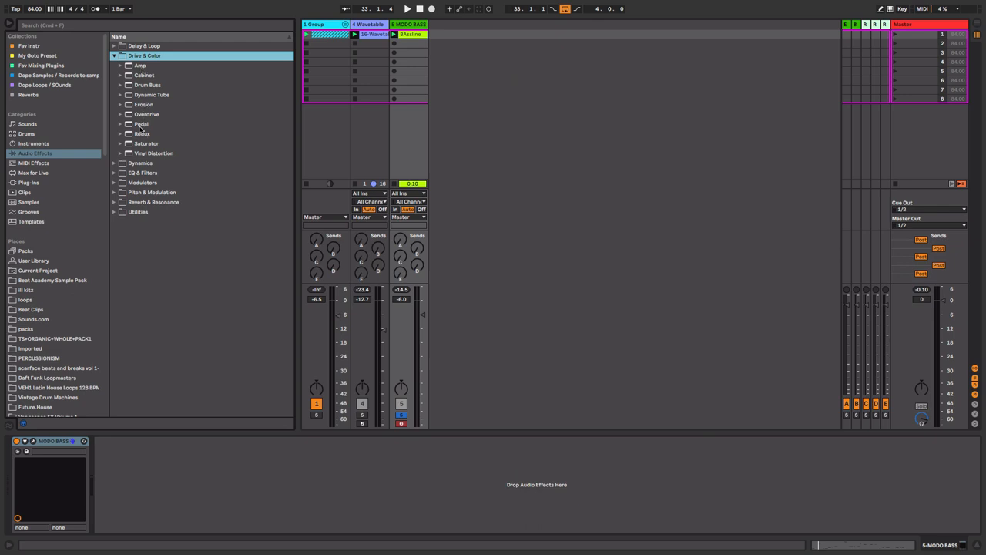
pyautogui.doubleClick(142, 123)
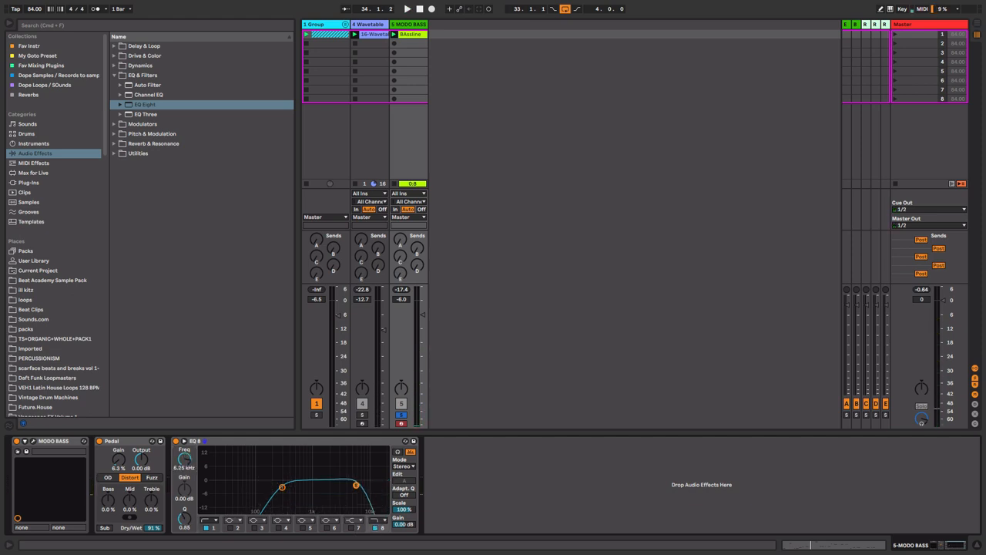
pyautogui.click(407, 9)
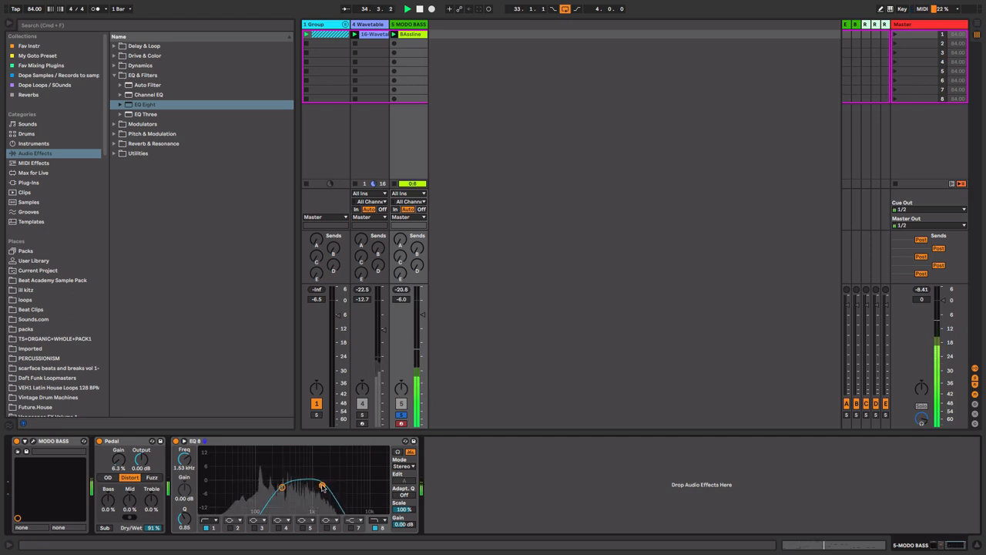
pyautogui.moveTo(322, 483); pyautogui.dragTo(319, 485)
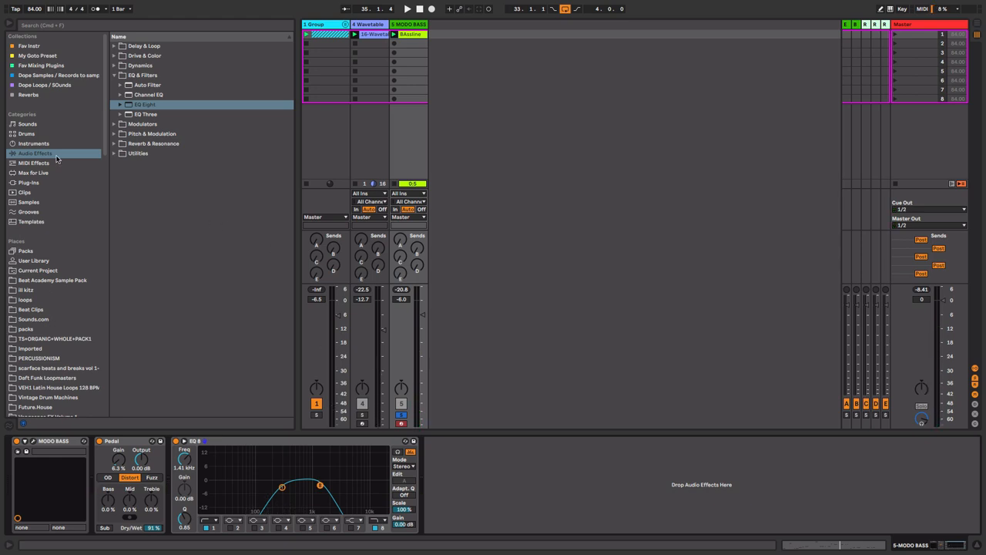
pyautogui.click(34, 143)
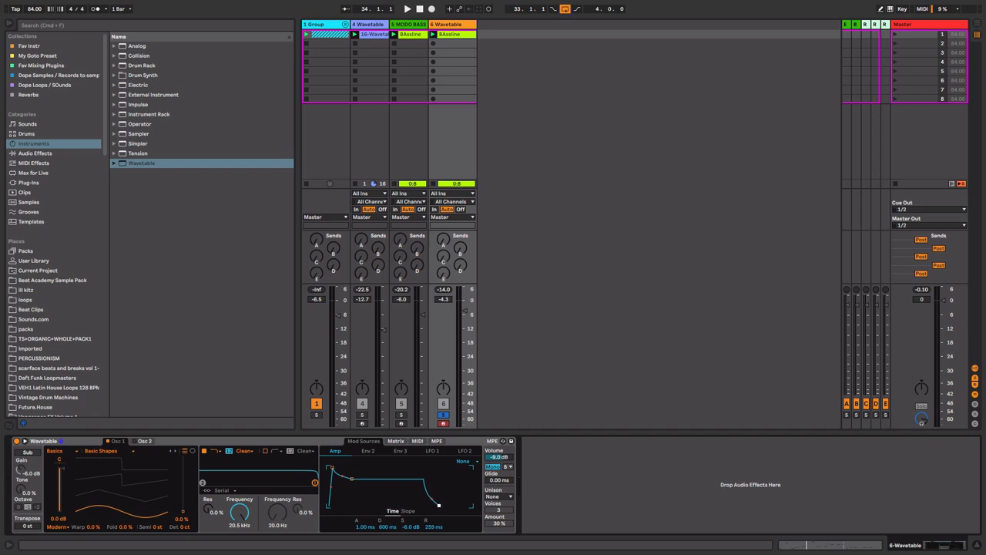
# Step: Add a new MIDI track with Wavetable loaded, then return the browser to Audio Effects
pyautogui.click(406, 9)
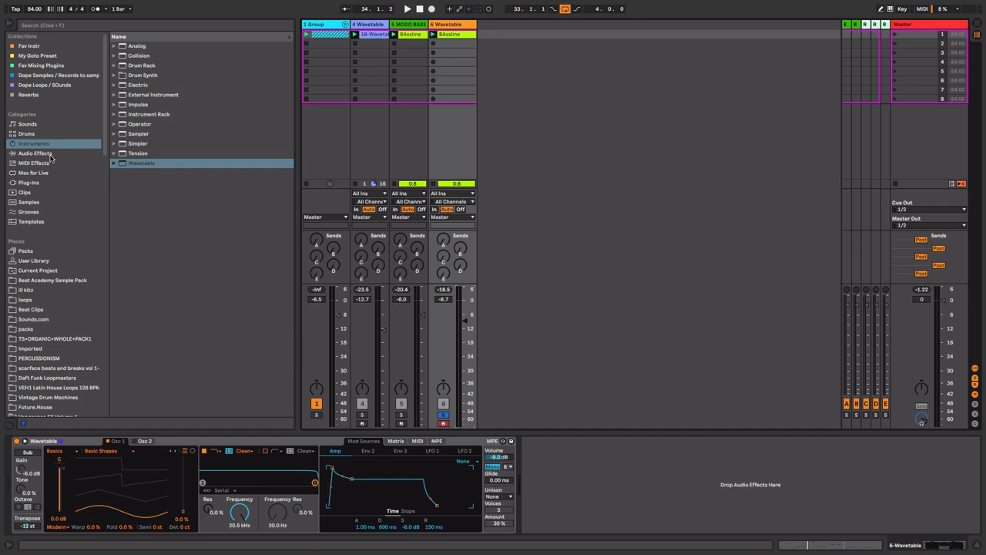
pyautogui.click(34, 154)
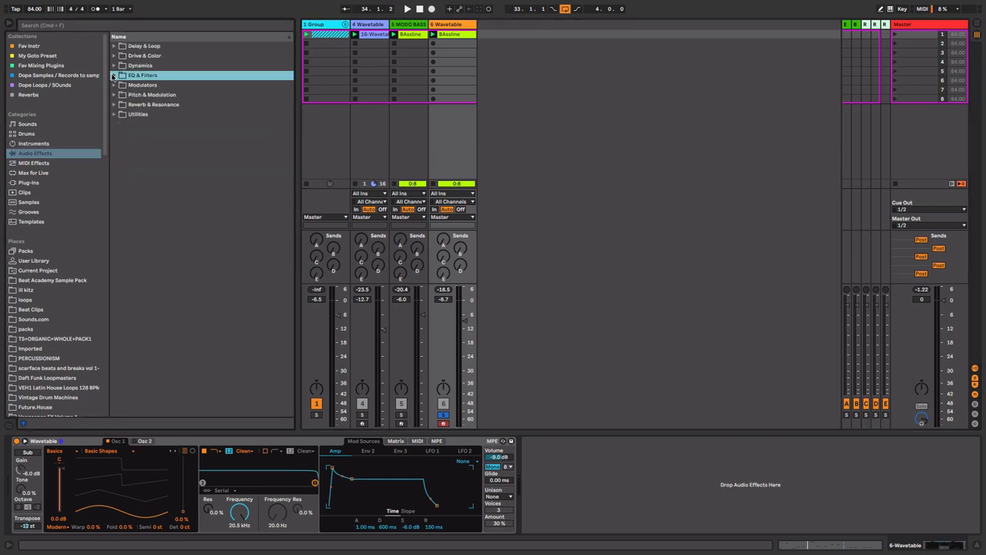
# Step: Load an EQ Eight from the EQ & Filters group onto the MODO BASS track after the pedal
pyautogui.click(114, 56)
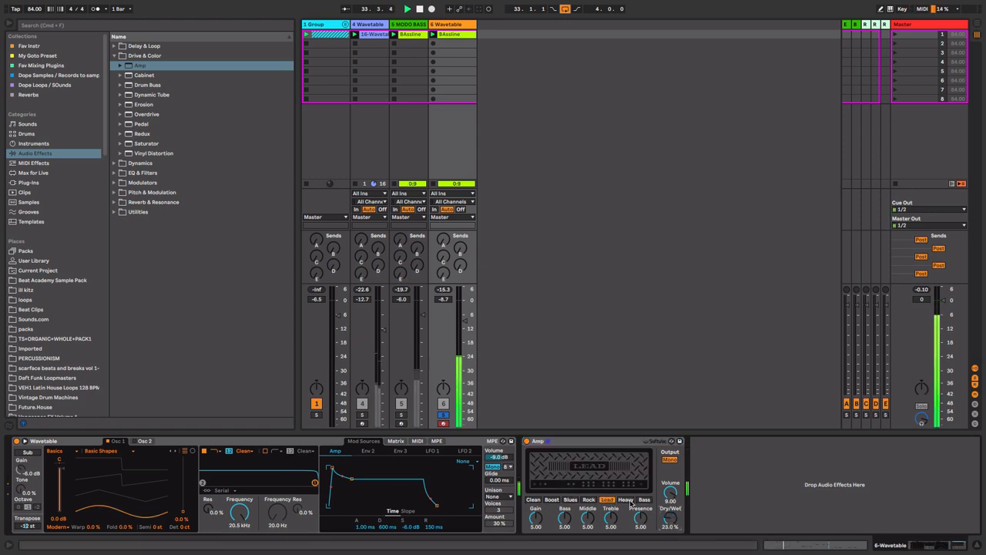
pyautogui.click(644, 499)
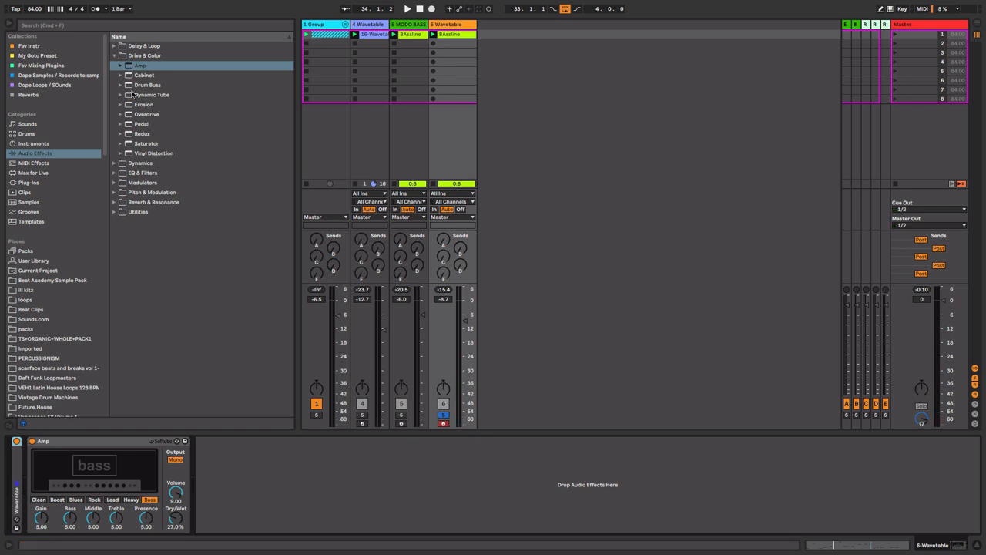
pyautogui.click(145, 74)
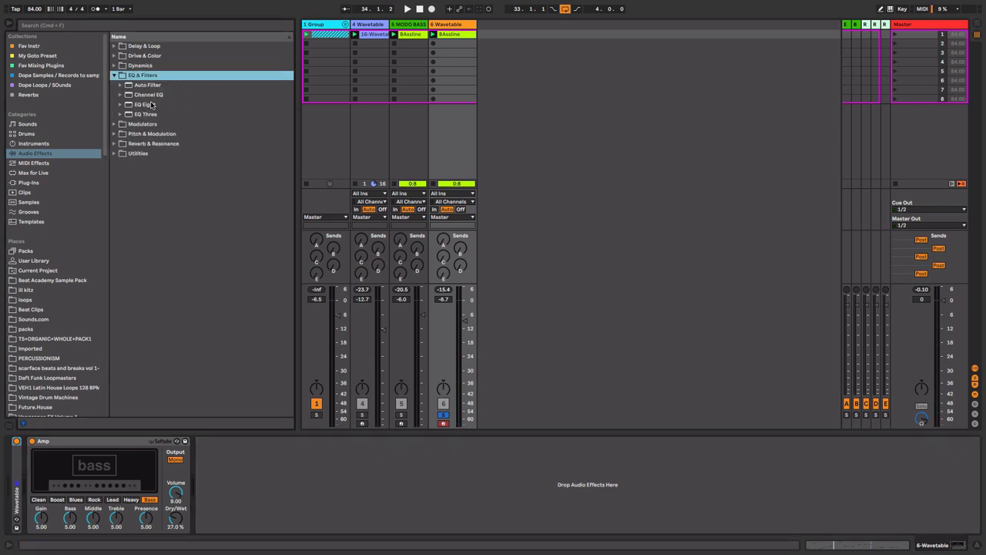
pyautogui.doubleClick(145, 105)
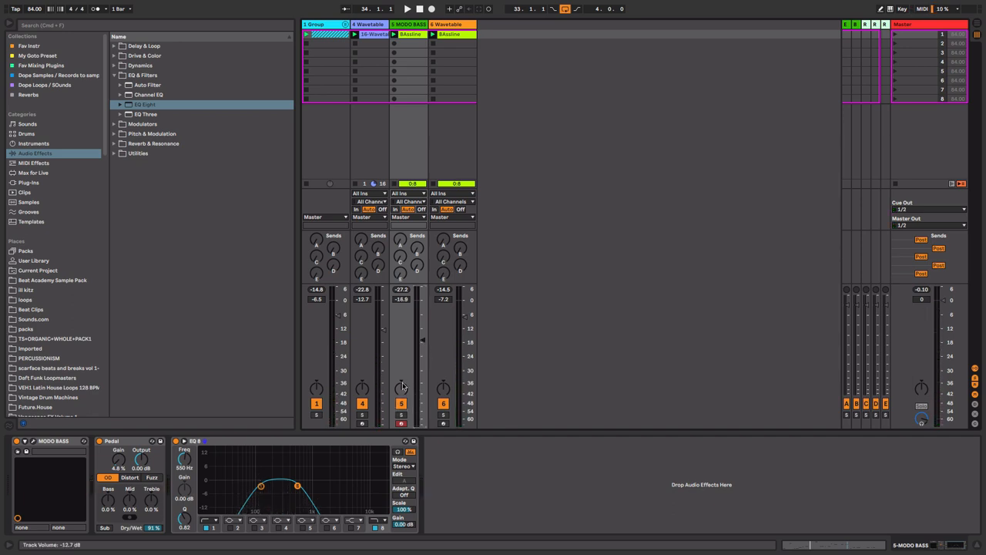
pyautogui.click(407, 9)
pyautogui.write('Sub')
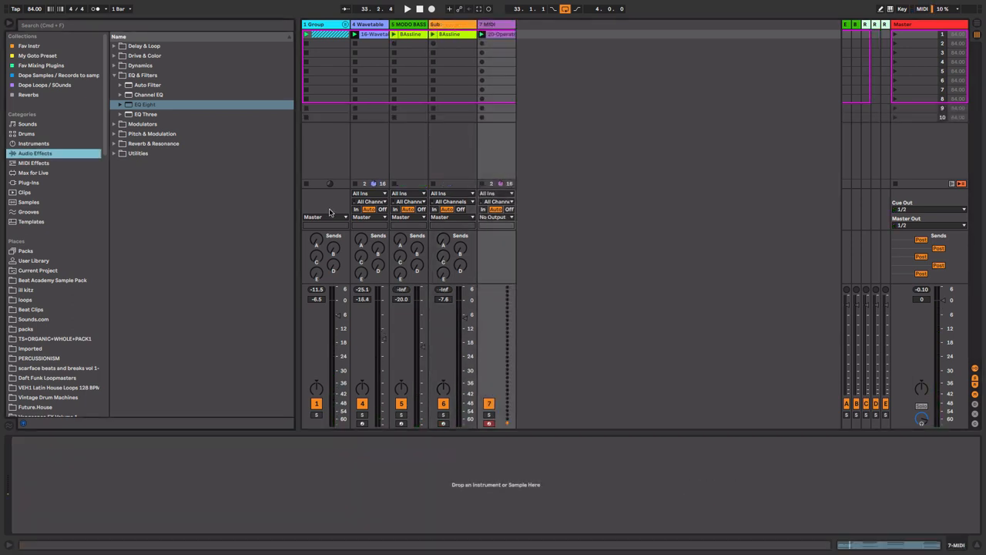
pyautogui.moveTo(268, 142)
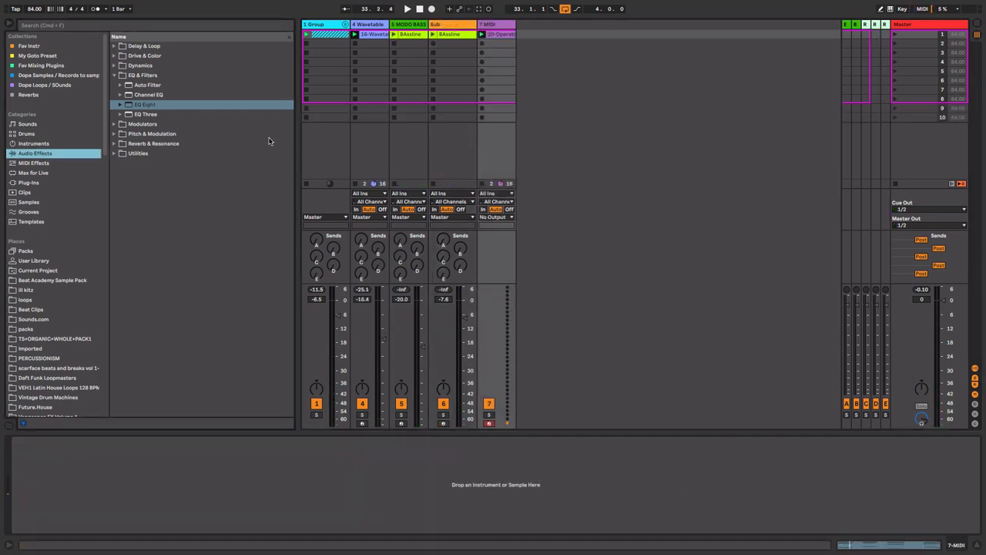
# Step: Create a sixth MIDI track holding a fresh Wavetable instrument for the pad
pyautogui.click(34, 144)
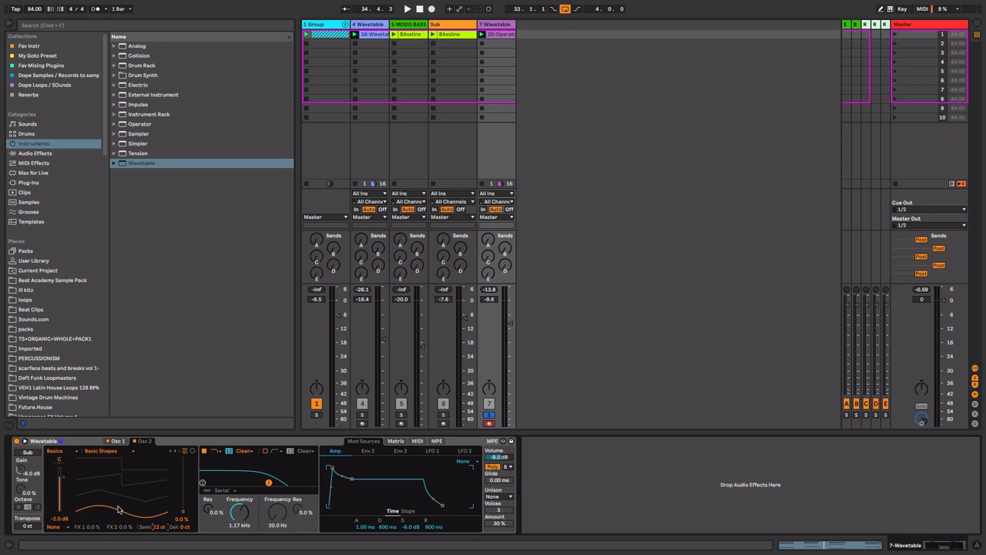
pyautogui.click(406, 9)
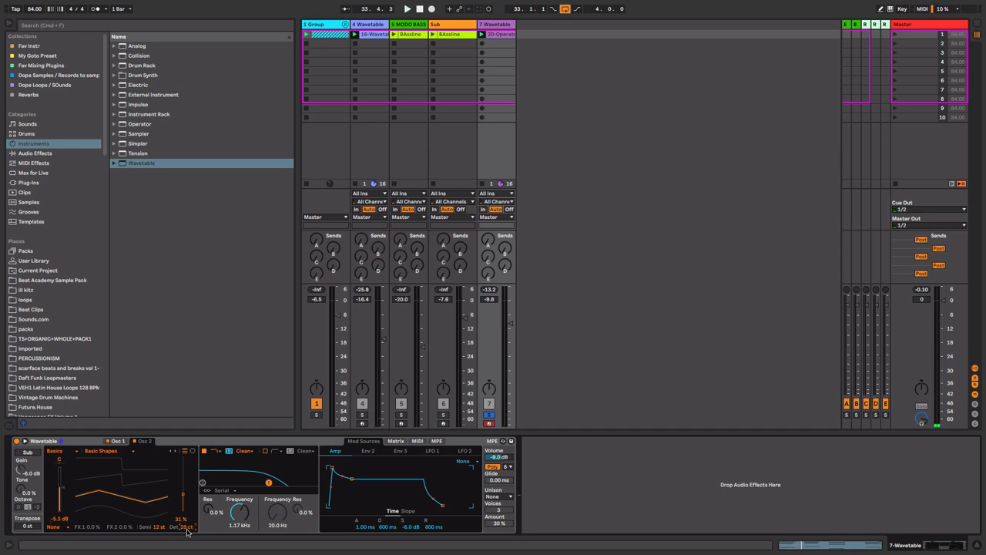
pyautogui.click(407, 10)
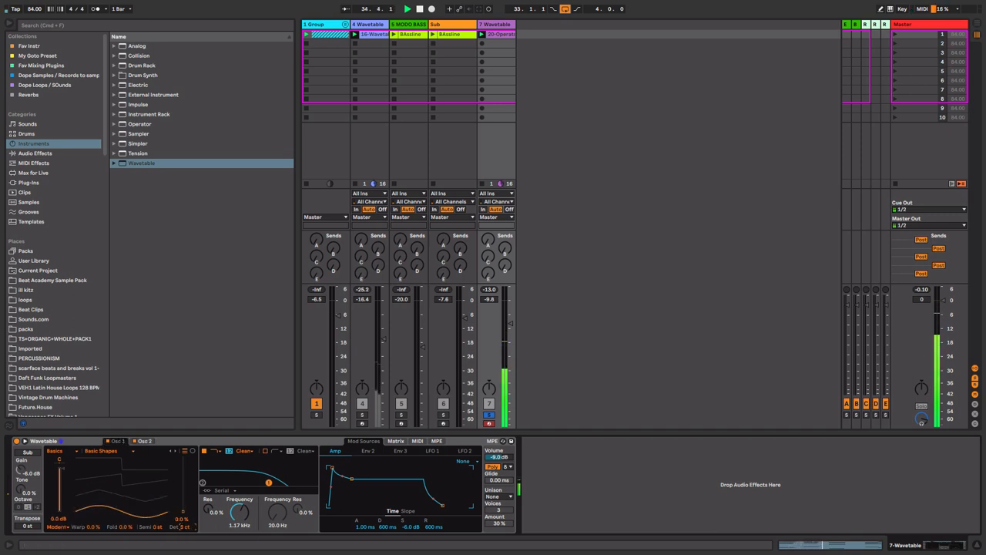
# Step: Shape the pad amp envelope: near-instant attack, raised sustain and release around 1.05 s
pyautogui.moveTo(238, 512); pyautogui.dragTo(244, 508)
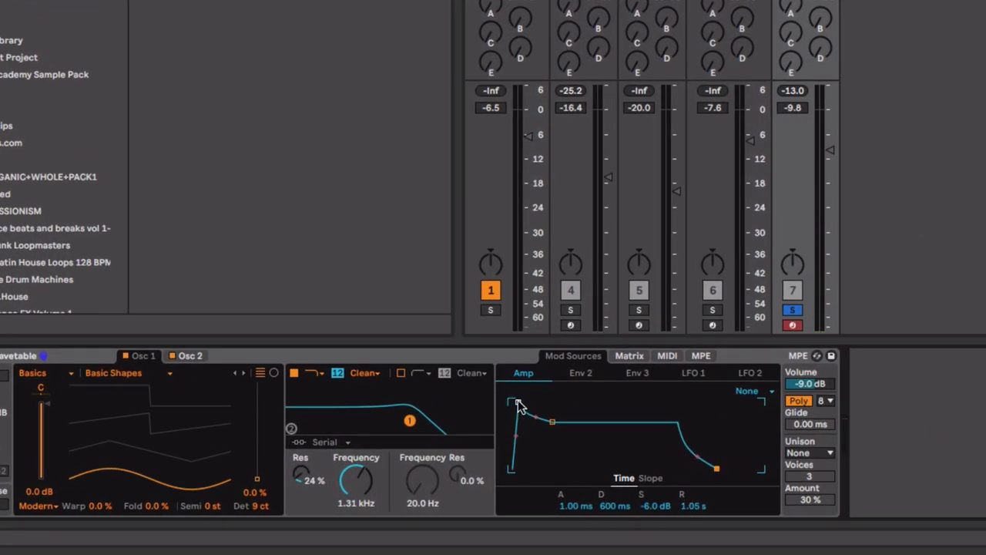
pyautogui.moveTo(518, 403); pyautogui.dragTo(512, 403)
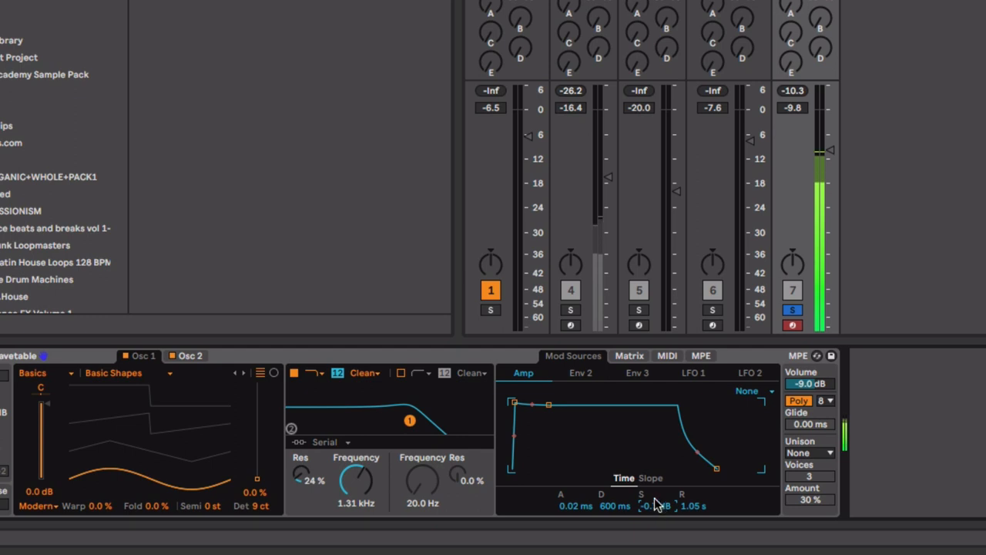
pyautogui.moveTo(829, 151); pyautogui.dragTo(829, 160)
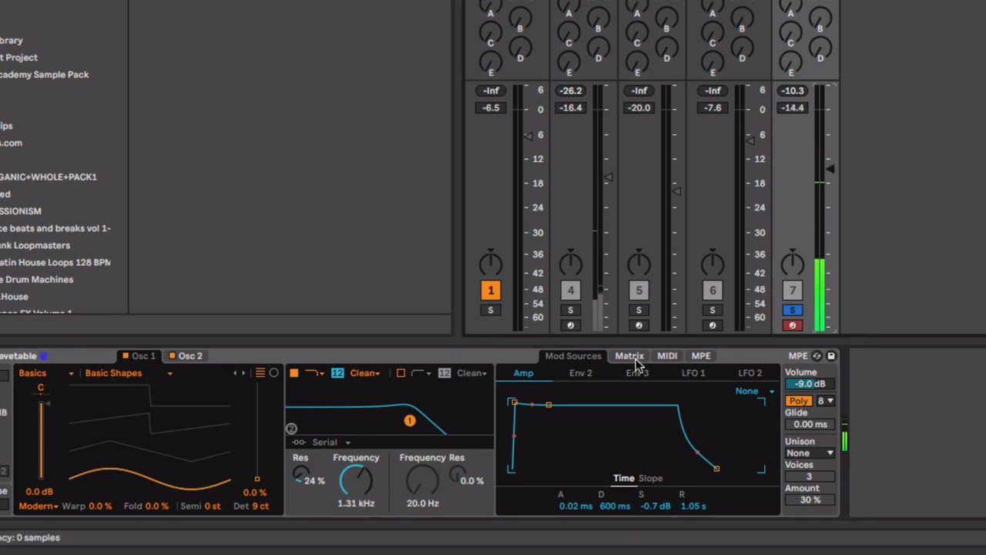
# Step: Route LFO 1 to Osc 1 Pitch in the Matrix at 1.00 Hz with a small amount
pyautogui.click(694, 371)
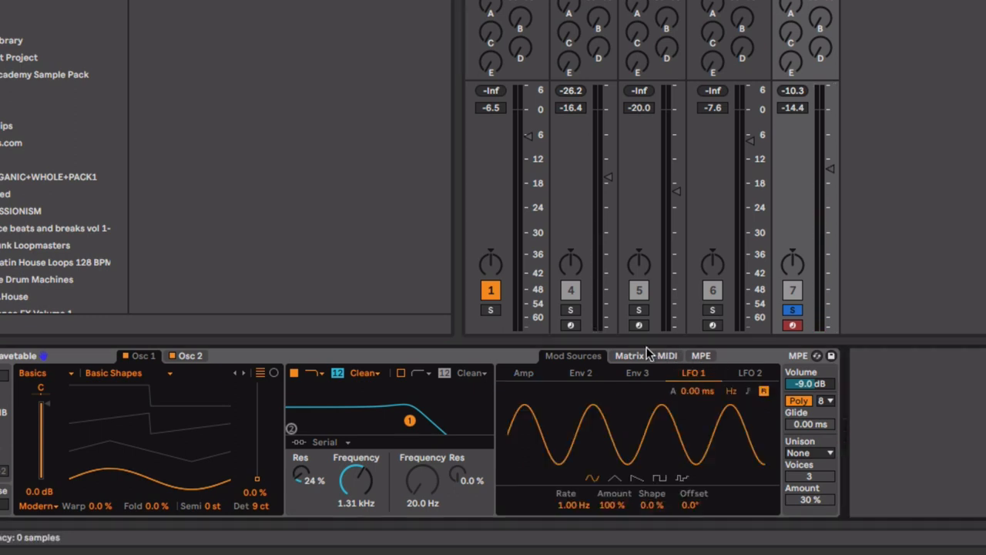
pyautogui.click(629, 354)
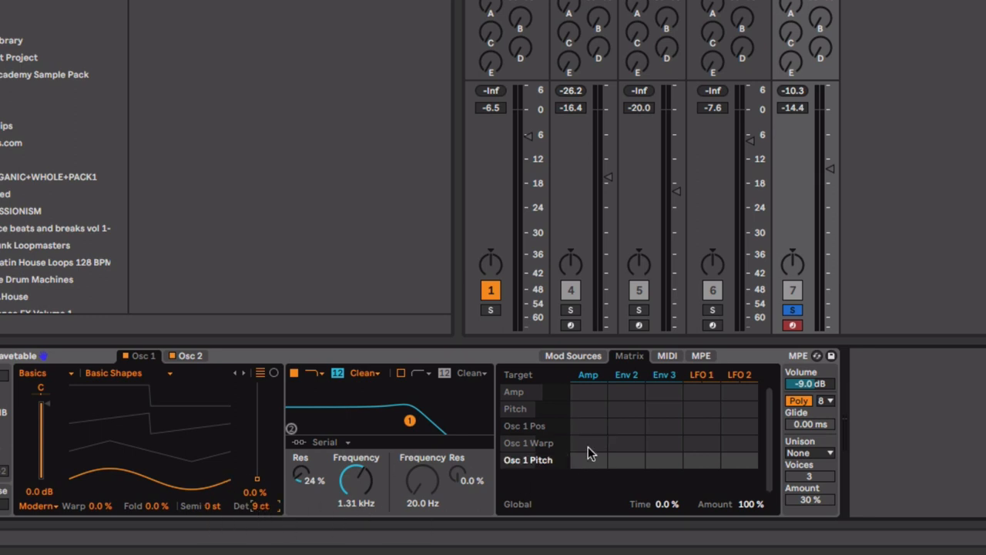
pyautogui.click(189, 354)
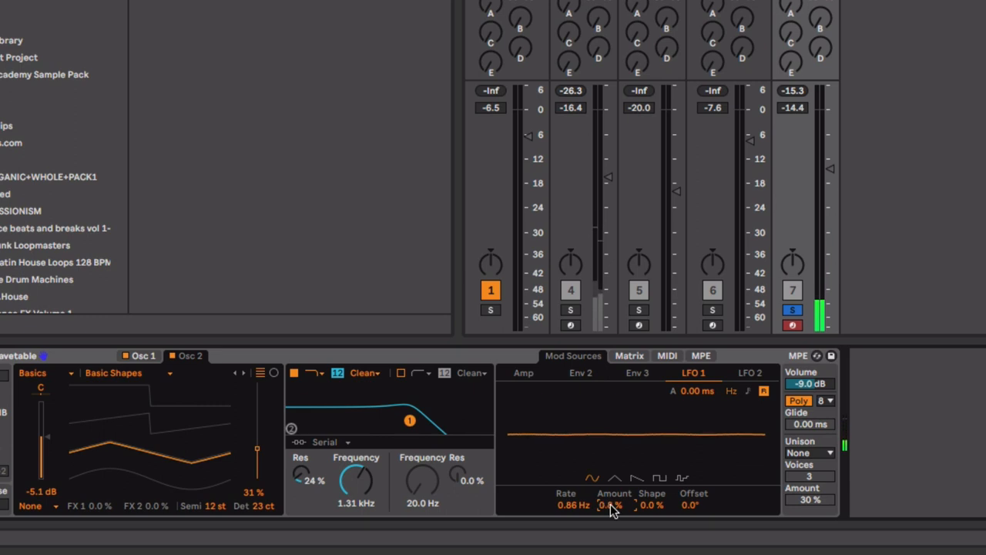
pyautogui.moveTo(610, 505); pyautogui.dragTo(610, 493)
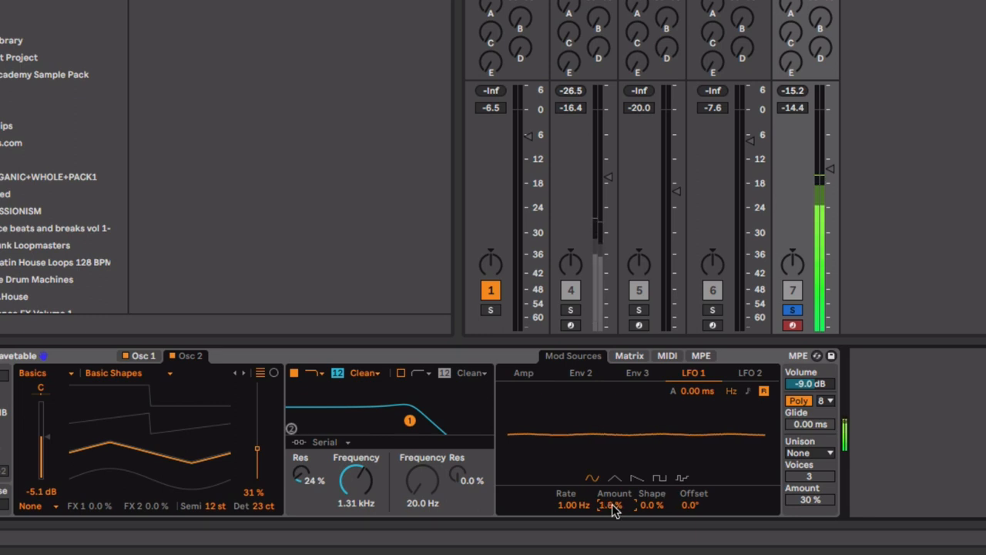
# Step: Set the pad's unison mode to Classic with a low unison amount
pyautogui.click(809, 453)
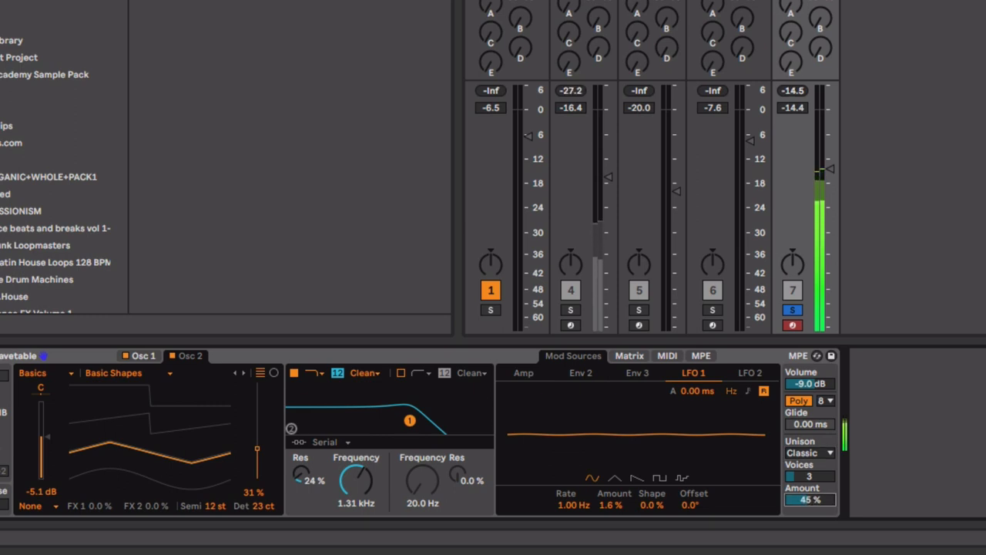
pyautogui.click(809, 500)
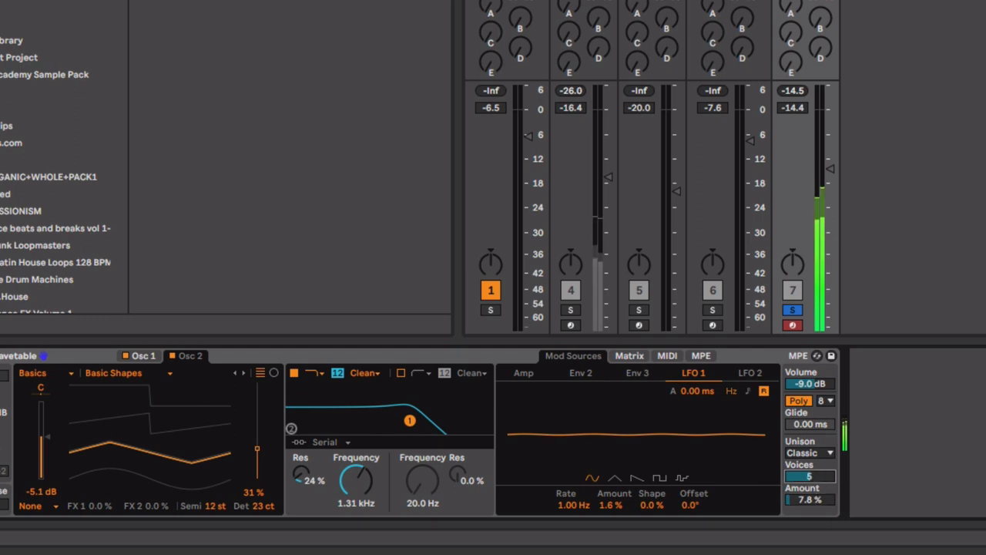
pyautogui.click(807, 453)
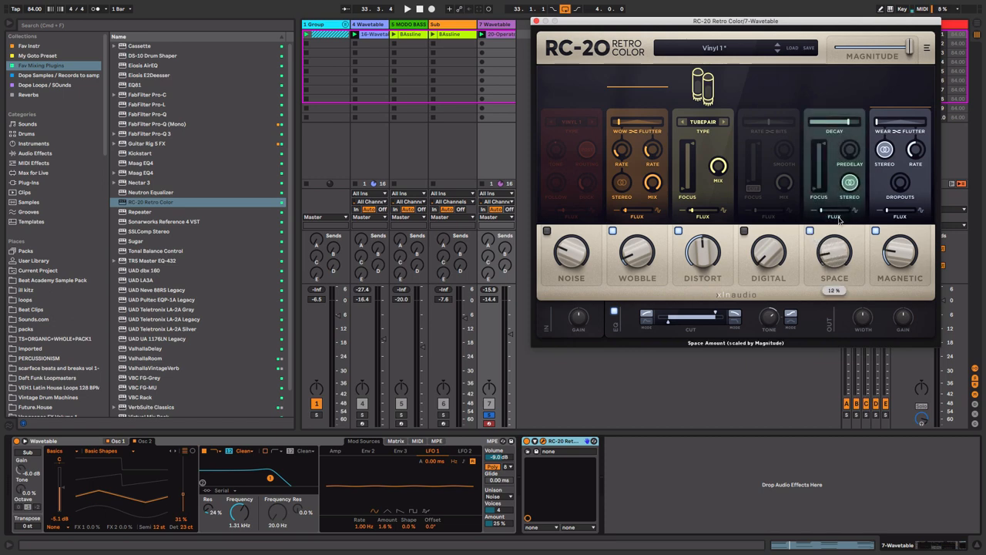
# Step: Turn up RC-20 Retro Color's Space reverb and adjust its magnitude on the pad track
pyautogui.moveTo(835, 250); pyautogui.dragTo(835, 231)
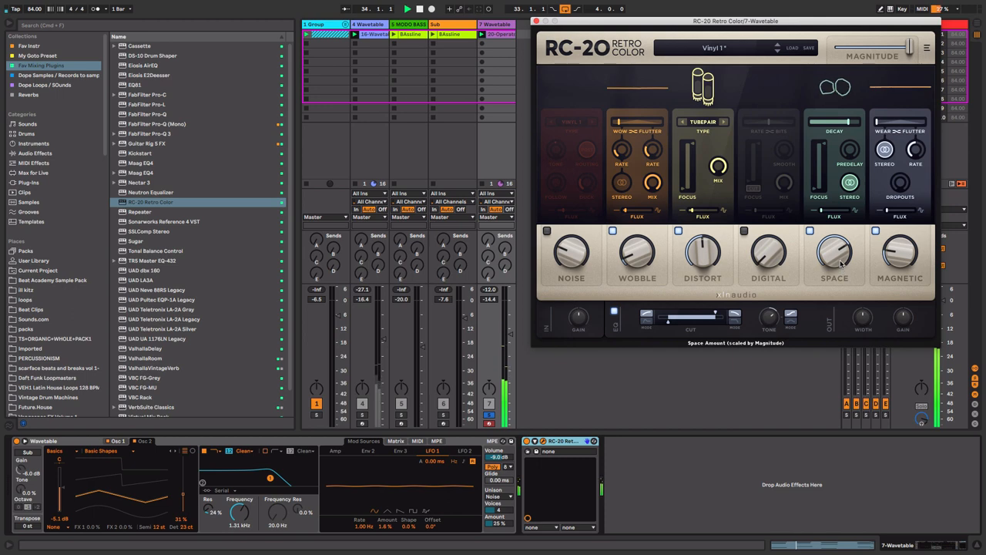
pyautogui.moveTo(702, 250); pyautogui.dragTo(703, 247)
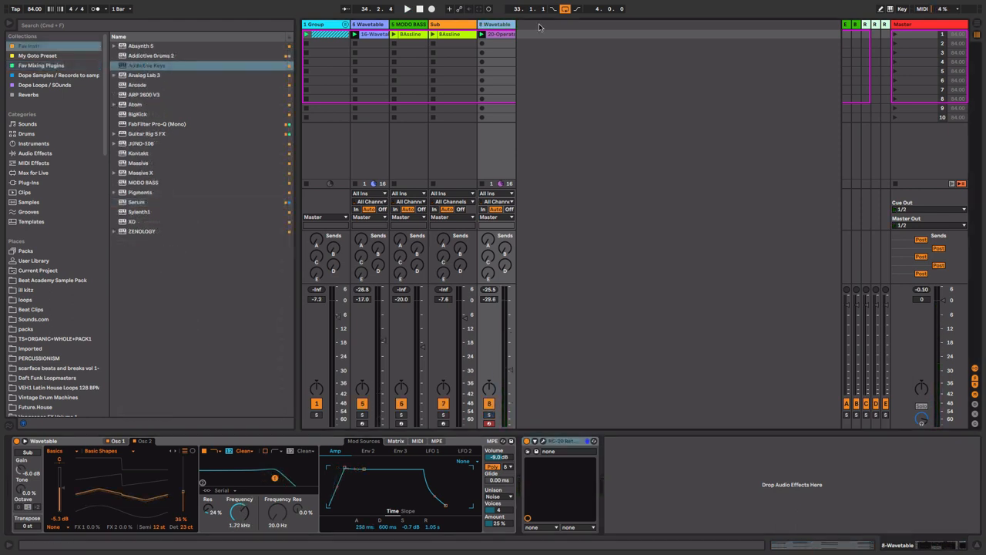
pyautogui.moveTo(111, 81)
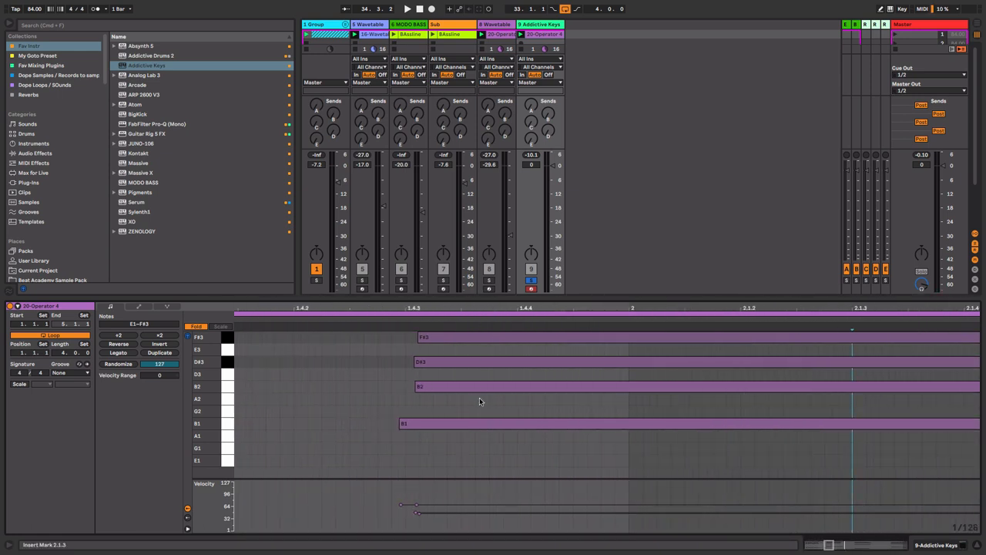
# Step: Stagger the start of each sustained chord note in the Addictive Keys clip for a strummed feel
pyautogui.click(410, 386)
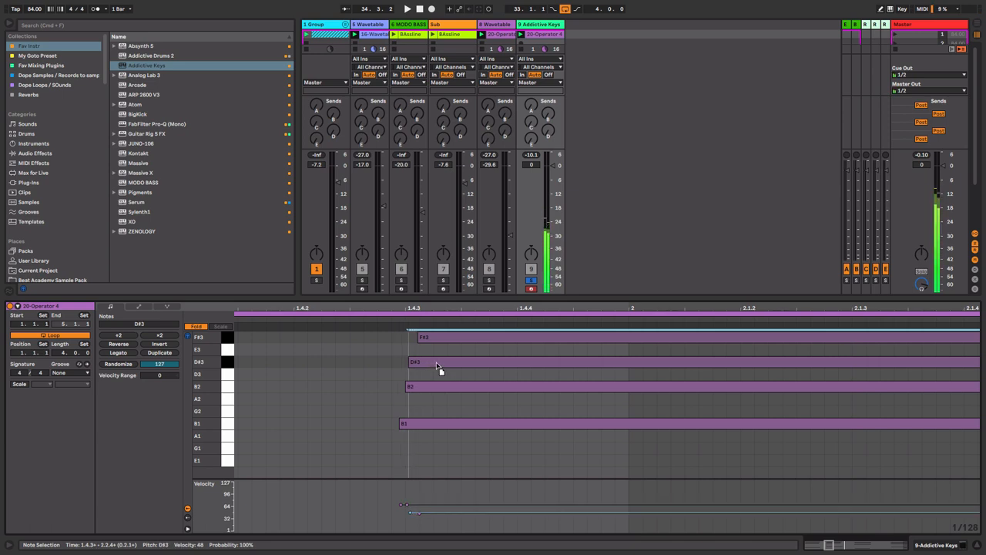
pyautogui.click(408, 386)
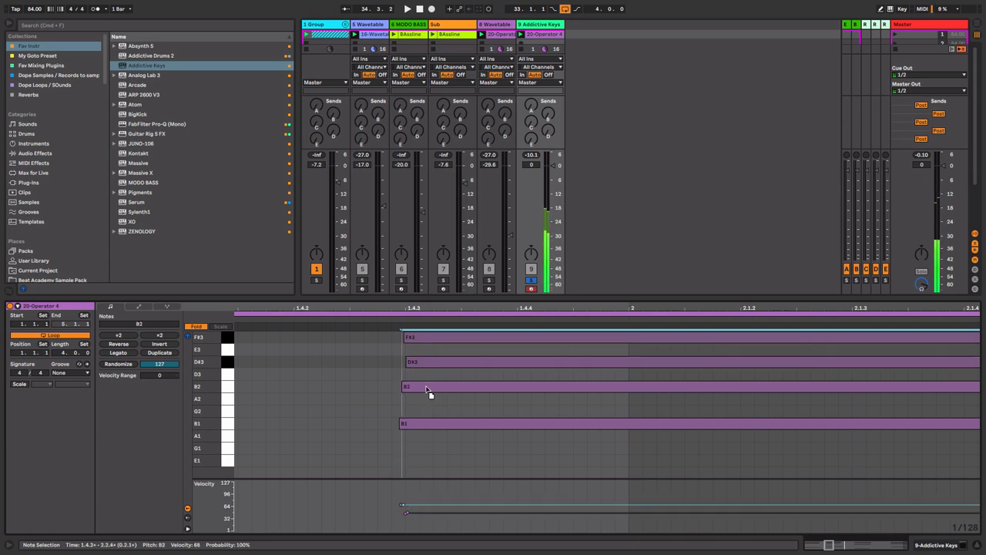
pyautogui.click(430, 364)
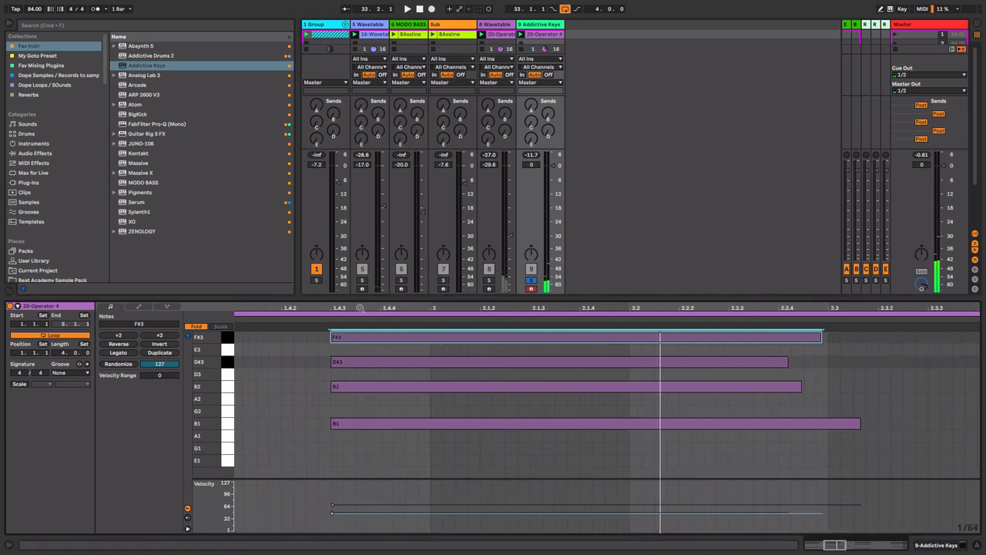
pyautogui.click(567, 385)
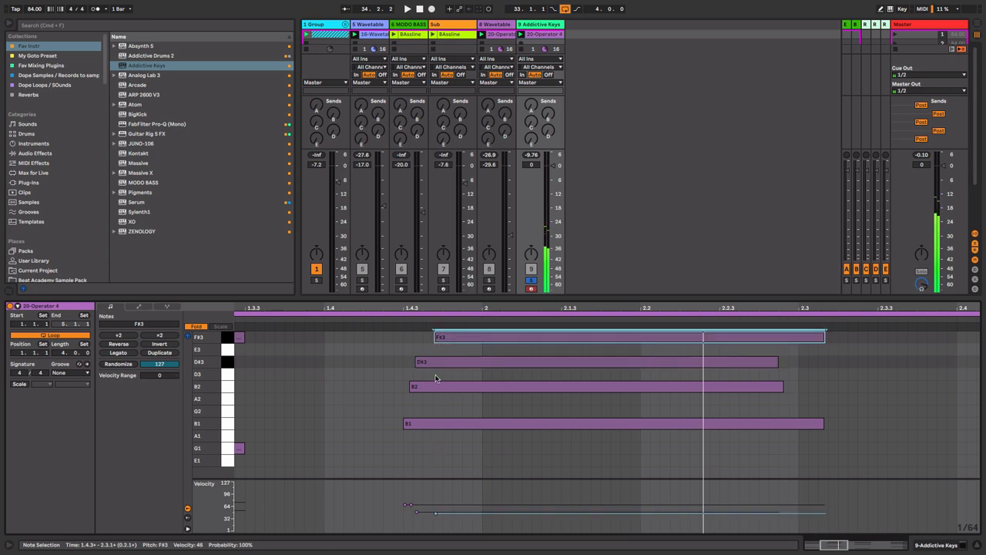
pyautogui.click(593, 385)
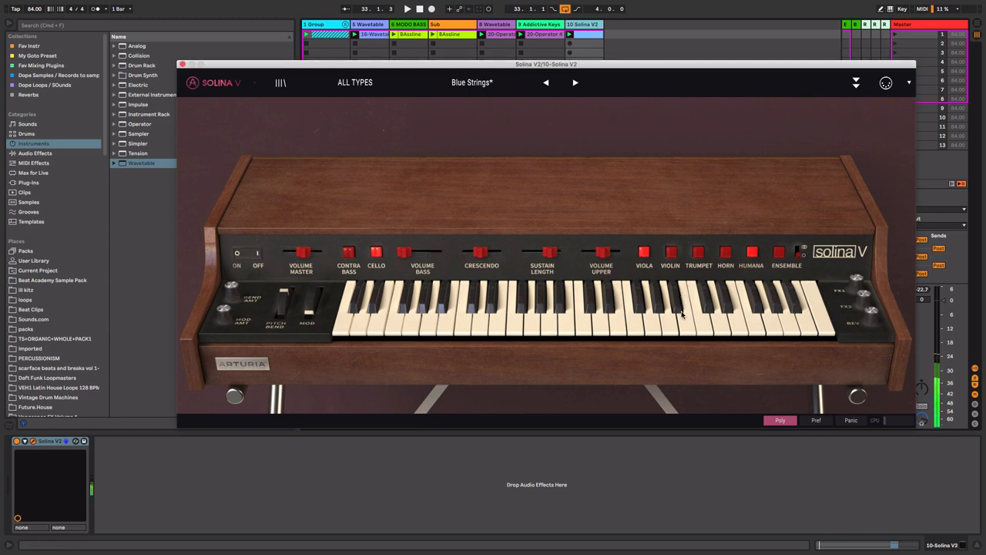
# Step: Close the Solina V editor window to show the session mixer again
pyautogui.click(182, 65)
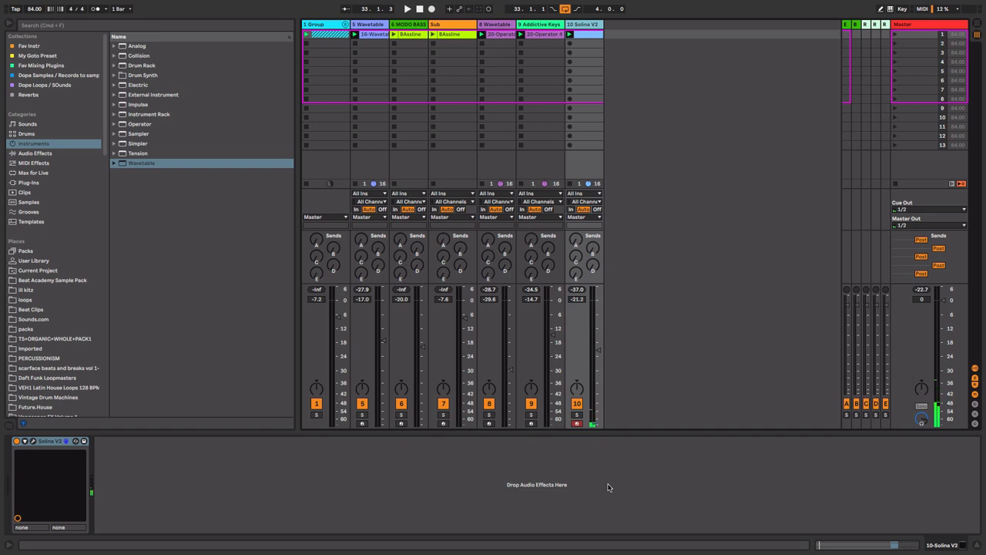